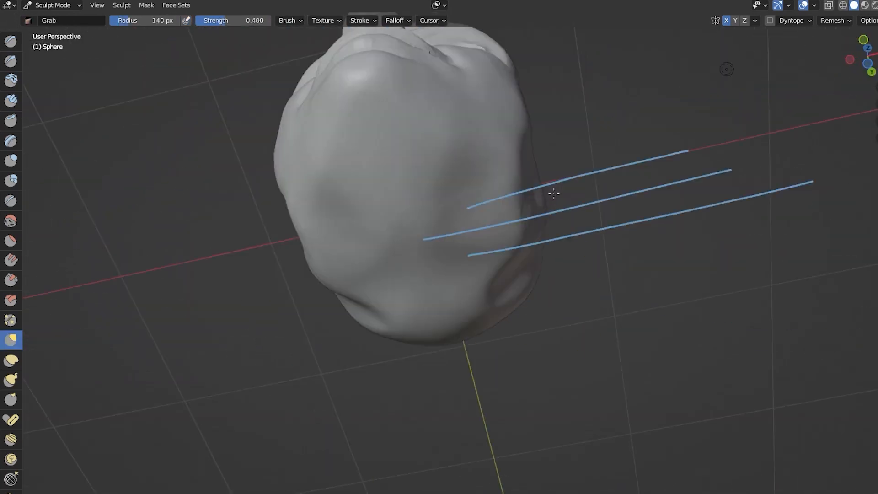
Step: Show the cube's Modifier Properties and bring up the Add Modifier list with none added yet
drag(554, 194, 365, 291)
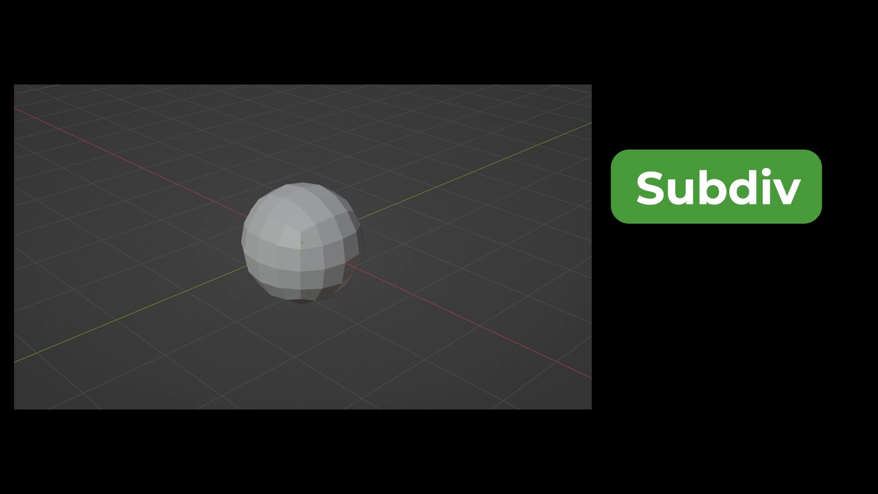
click(715, 192)
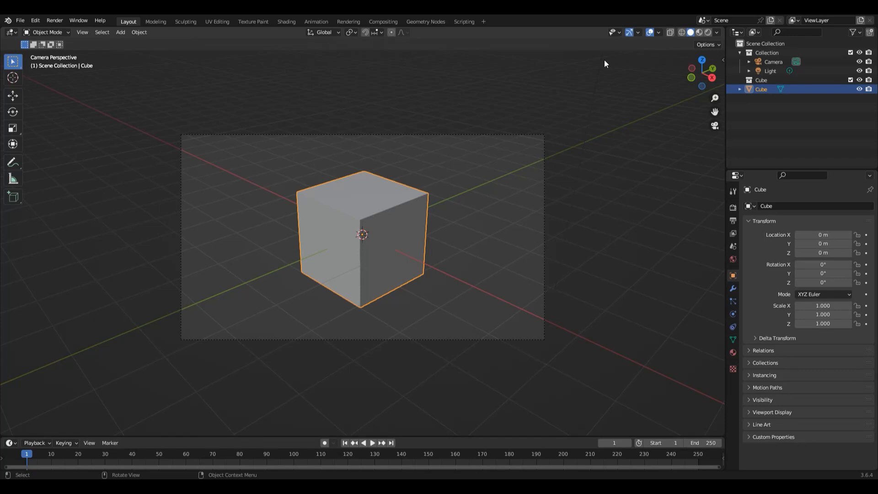
mouse_move(571, 77)
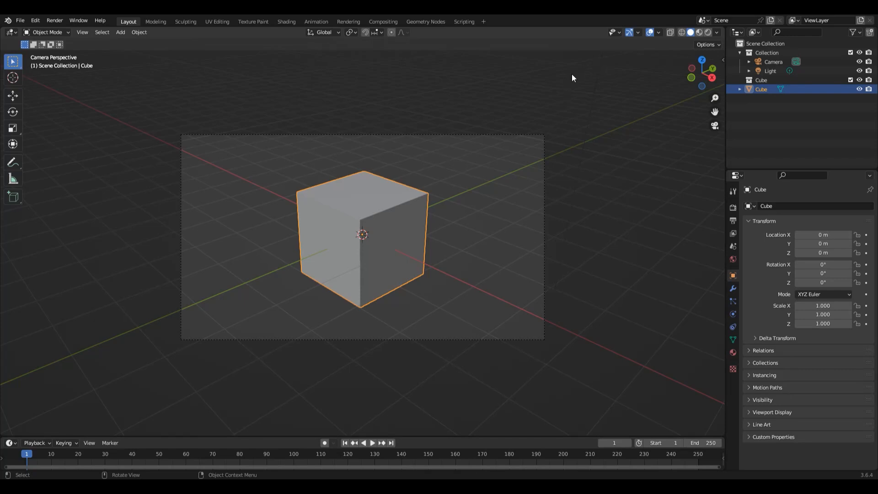
mouse_move(527, 161)
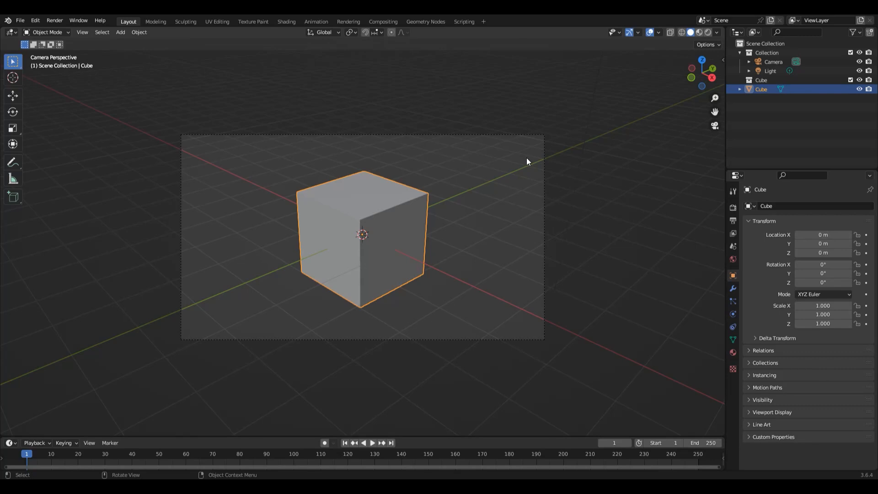
mouse_move(509, 179)
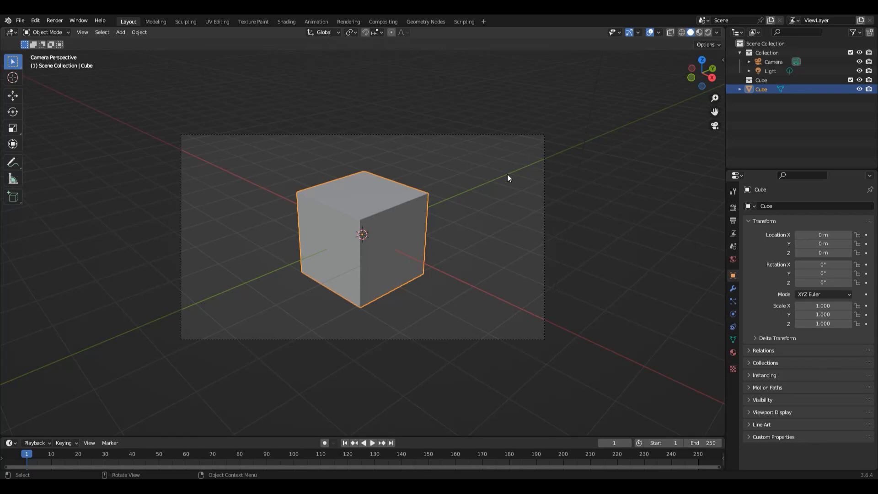
mouse_move(490, 202)
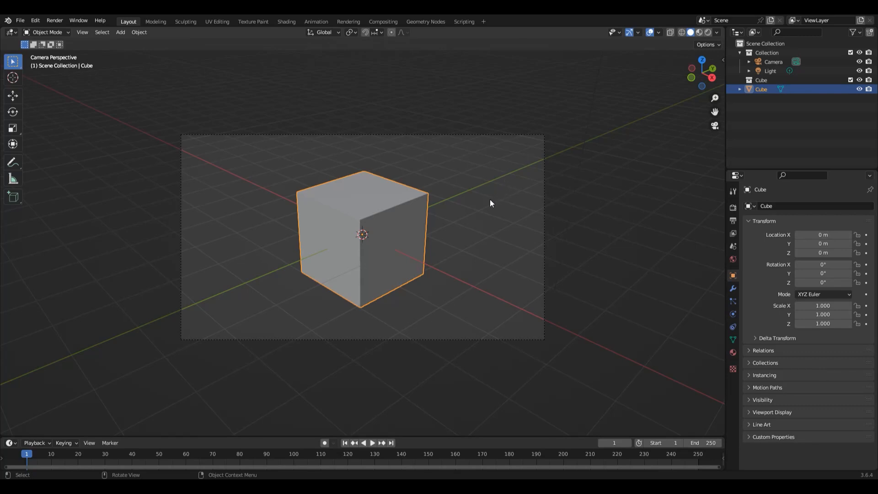
mouse_move(458, 218)
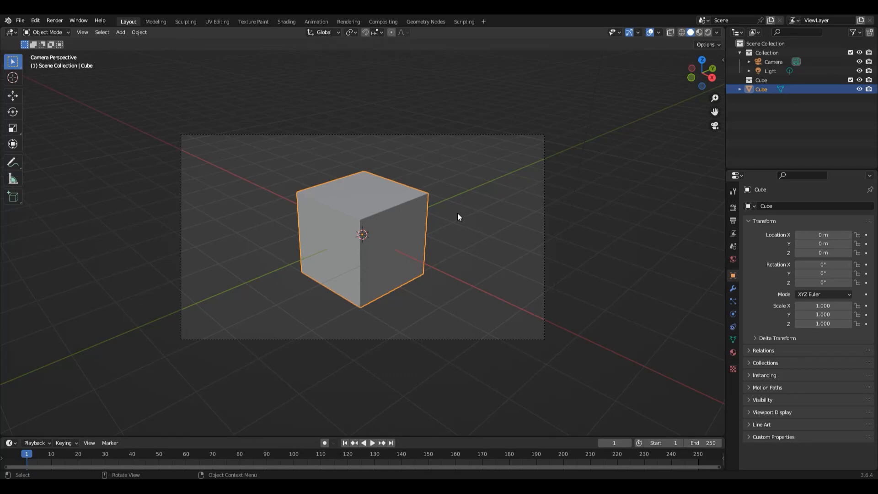
mouse_move(556, 246)
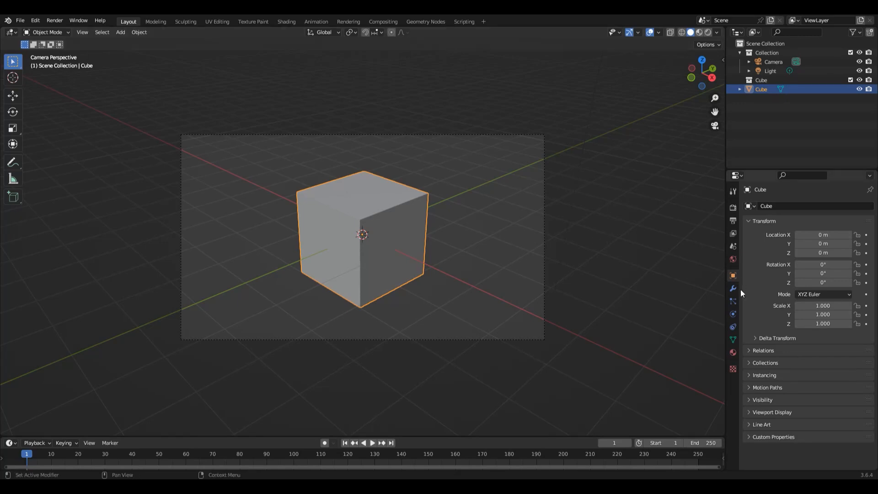
click(732, 287)
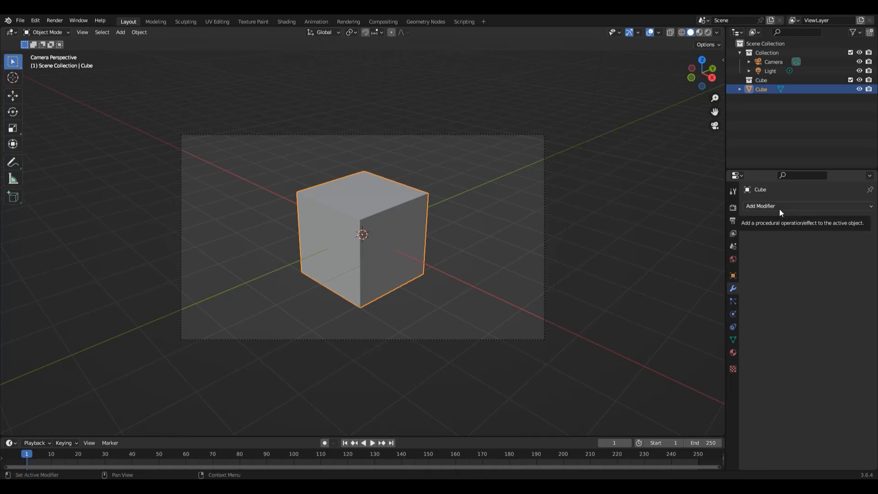
mouse_move(790, 207)
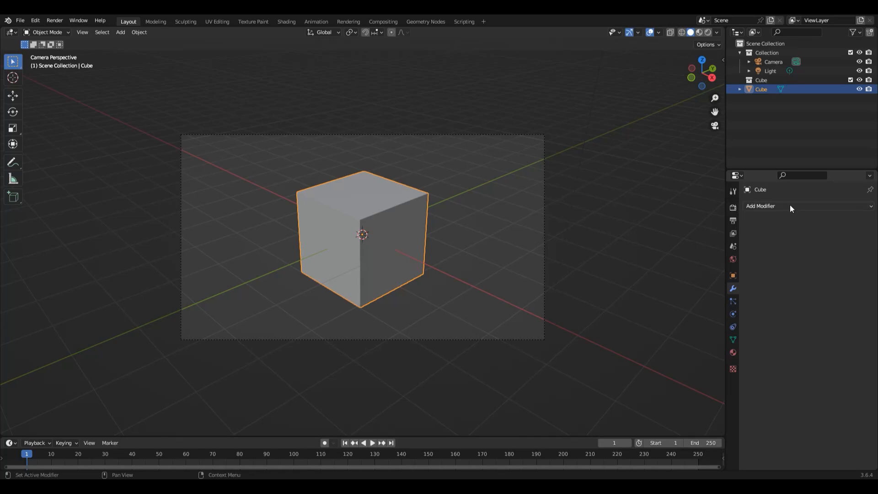
mouse_move(794, 213)
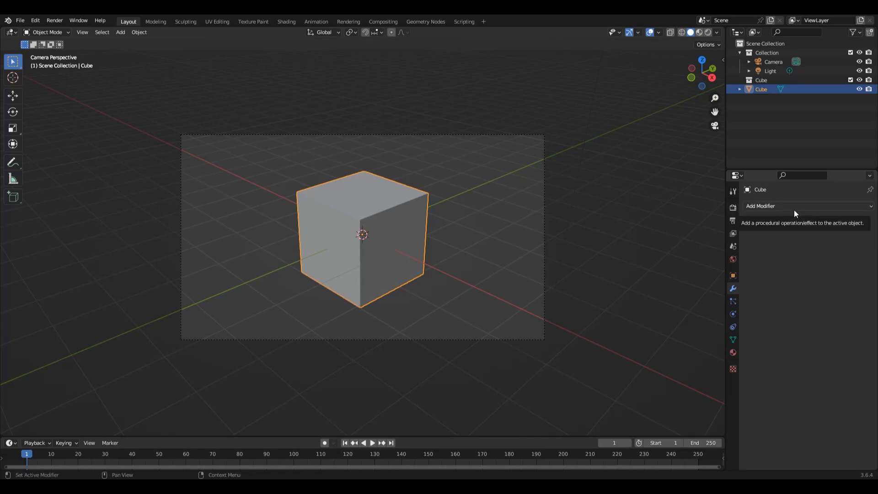
click(761, 206)
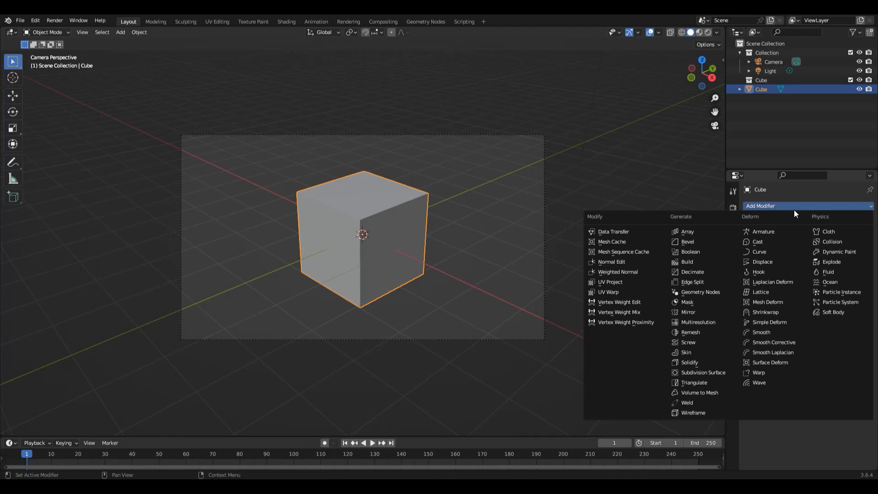
mouse_move(625, 222)
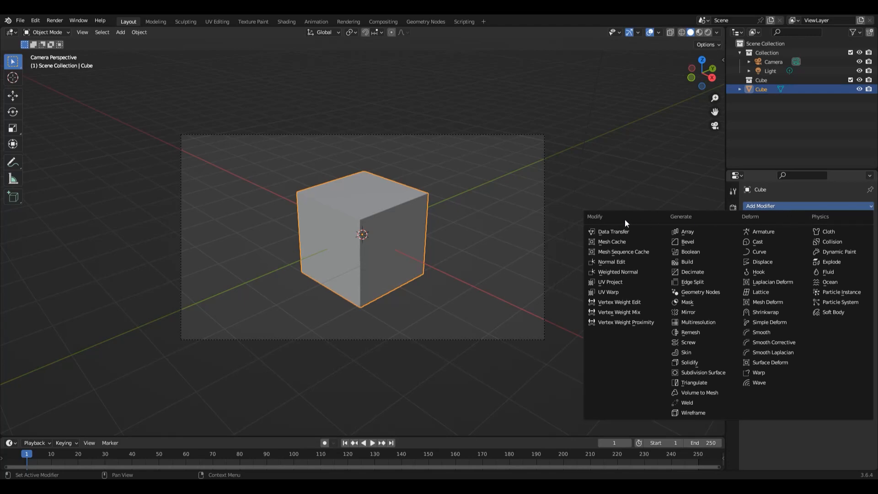
mouse_move(677, 224)
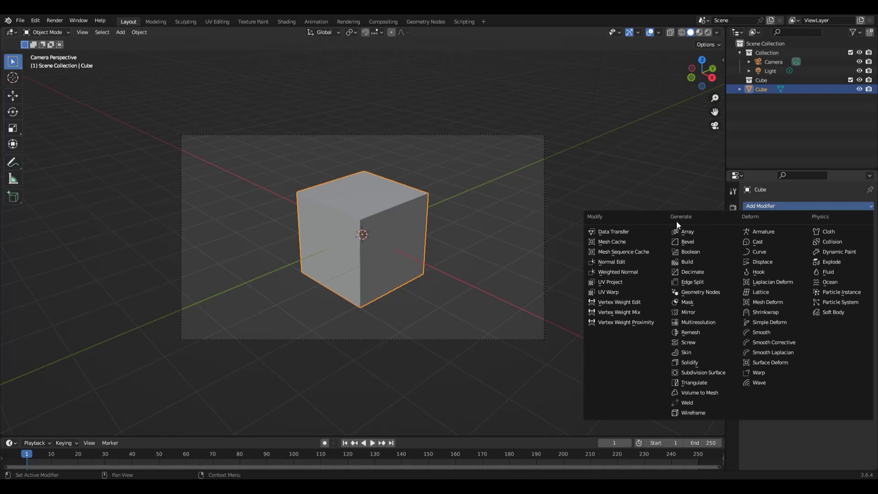
mouse_move(746, 229)
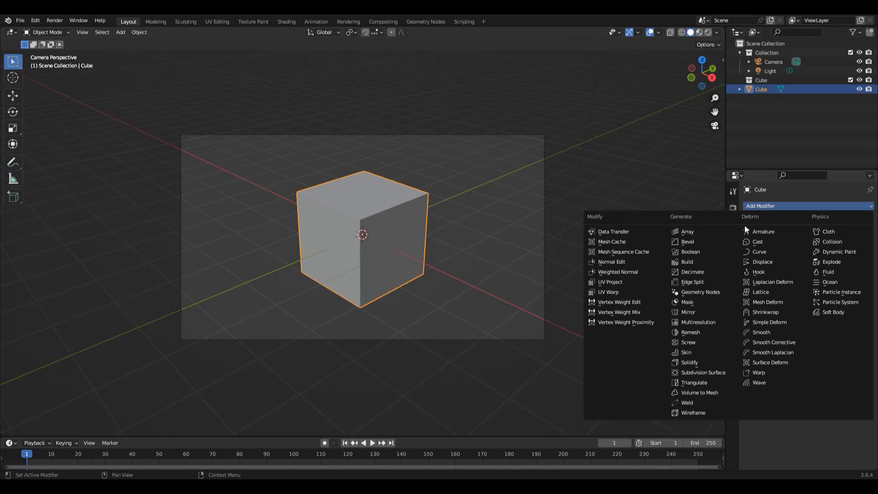
mouse_move(825, 219)
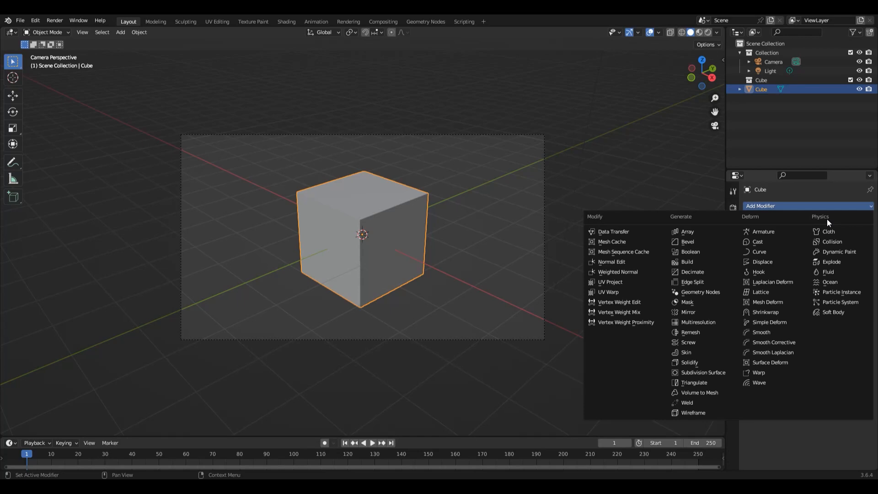
mouse_move(744, 227)
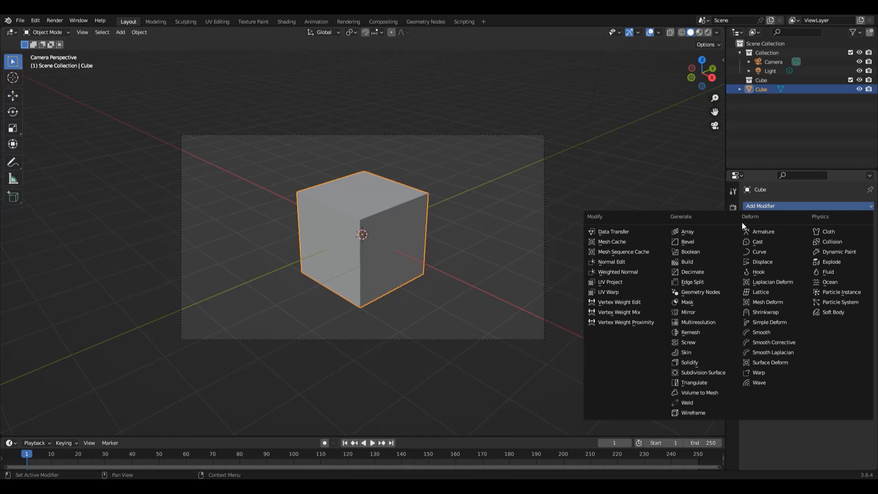
mouse_move(593, 225)
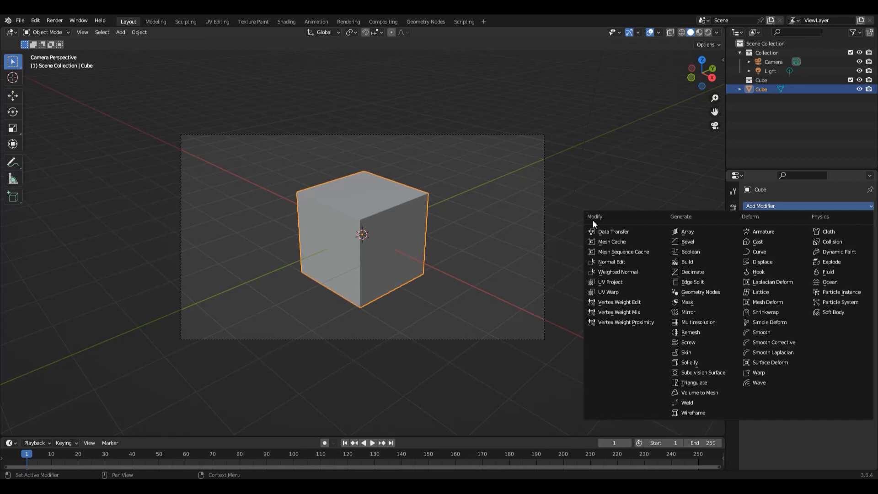
mouse_move(696, 231)
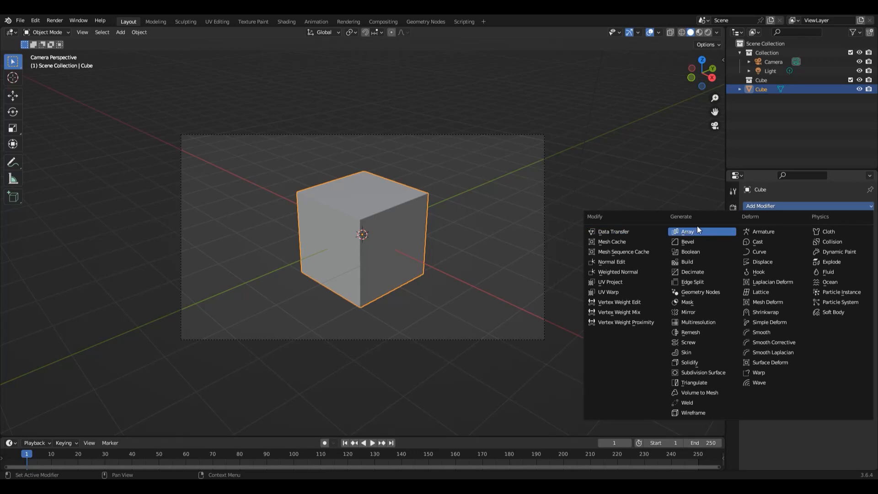
mouse_move(690, 228)
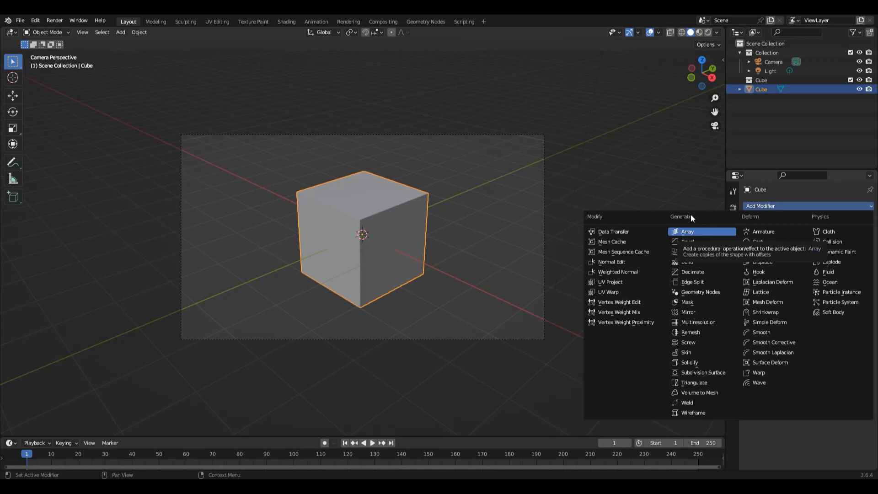
mouse_move(757, 221)
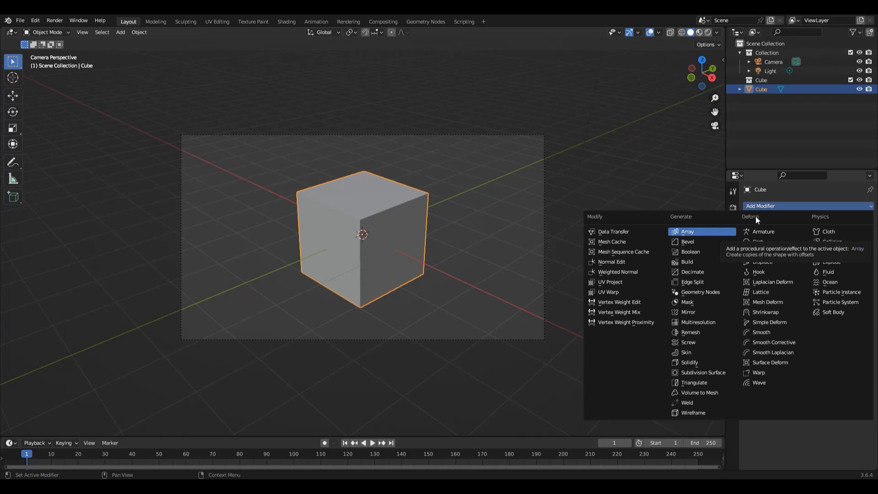
mouse_move(826, 226)
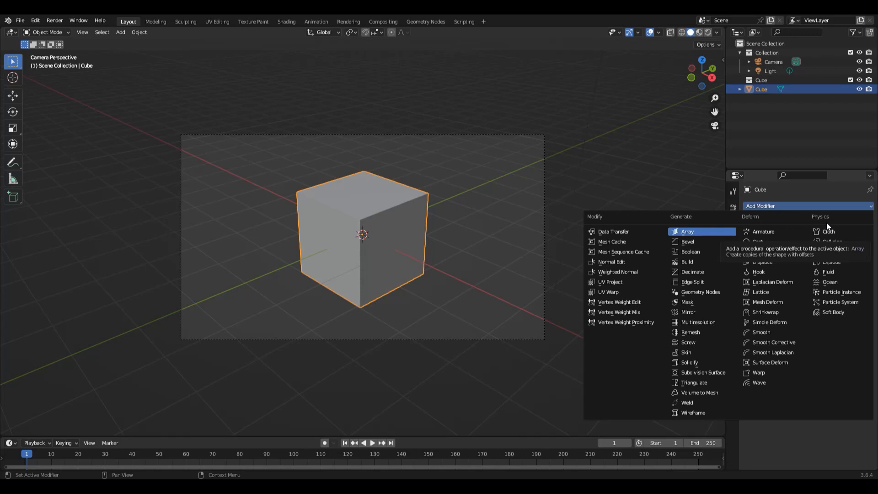
mouse_move(839, 225)
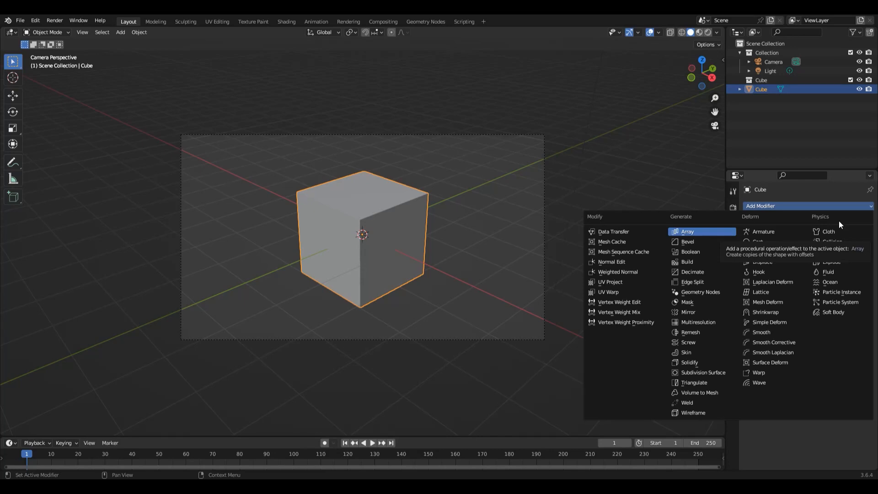
mouse_move(841, 302)
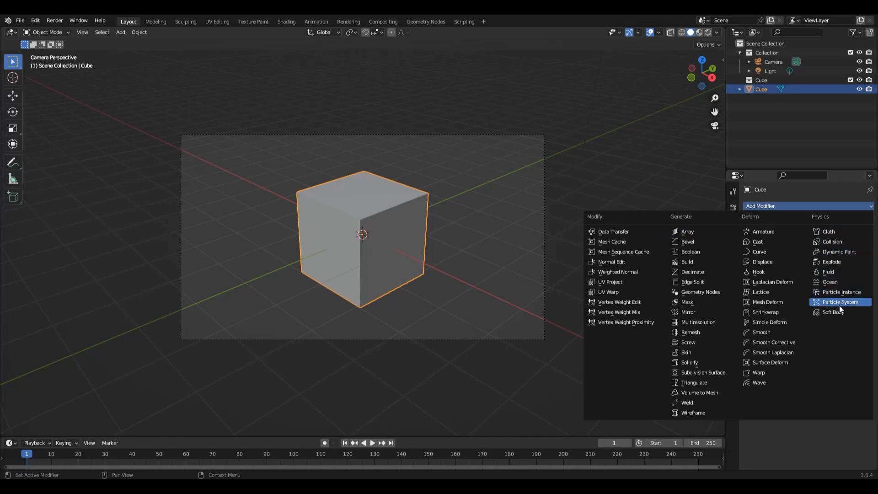
mouse_move(840, 307)
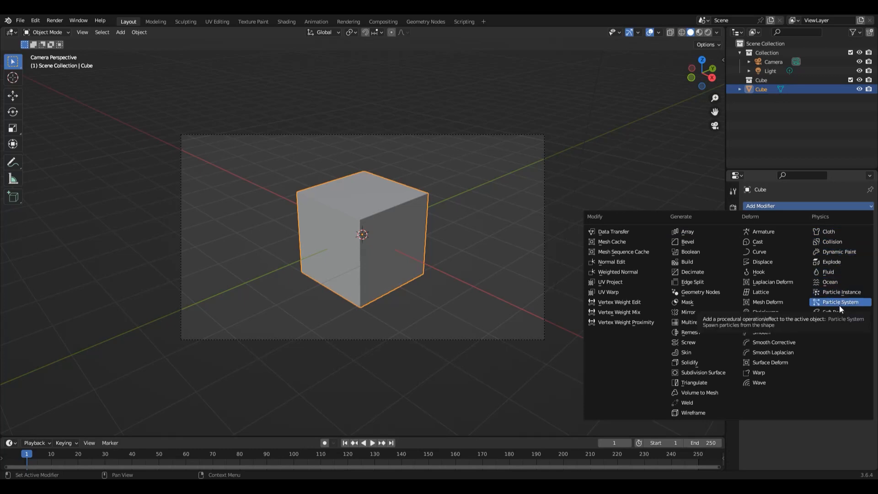
mouse_move(843, 313)
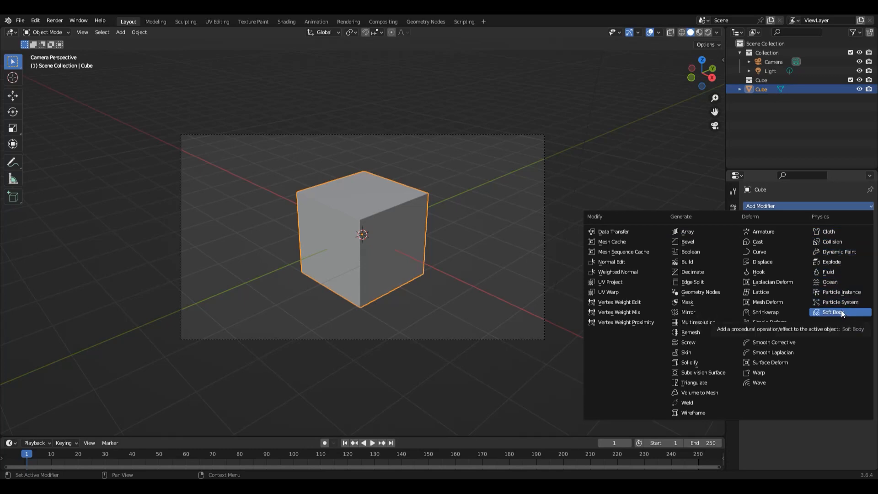
mouse_move(830, 282)
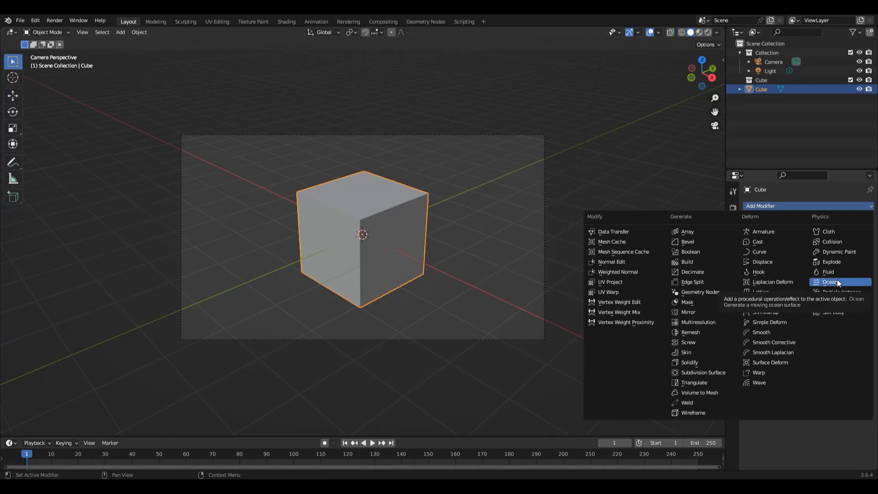
mouse_move(852, 292)
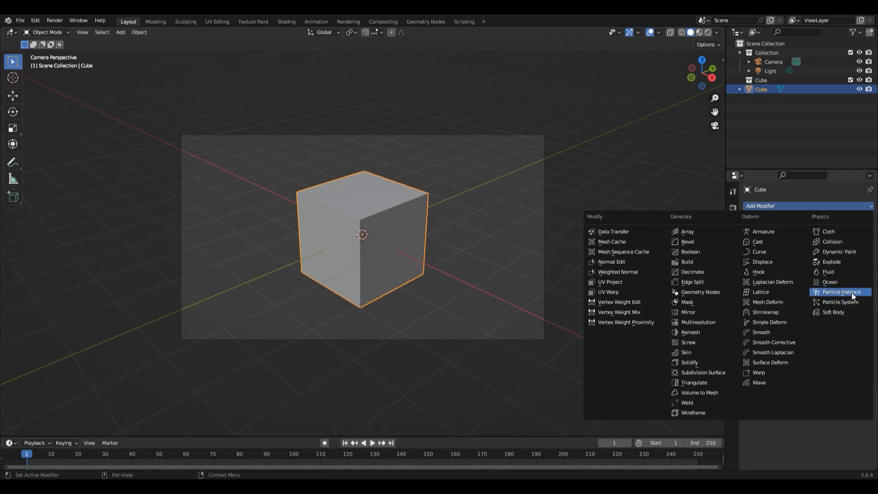
mouse_move(849, 302)
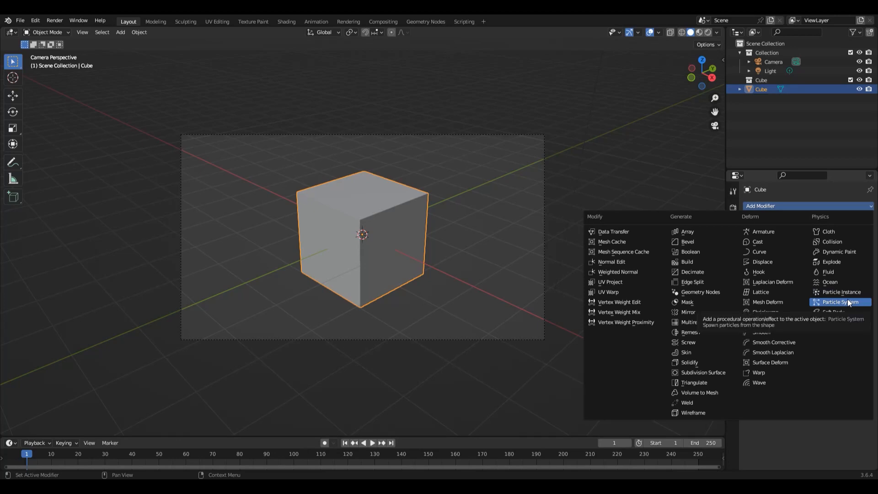
mouse_move(844, 291)
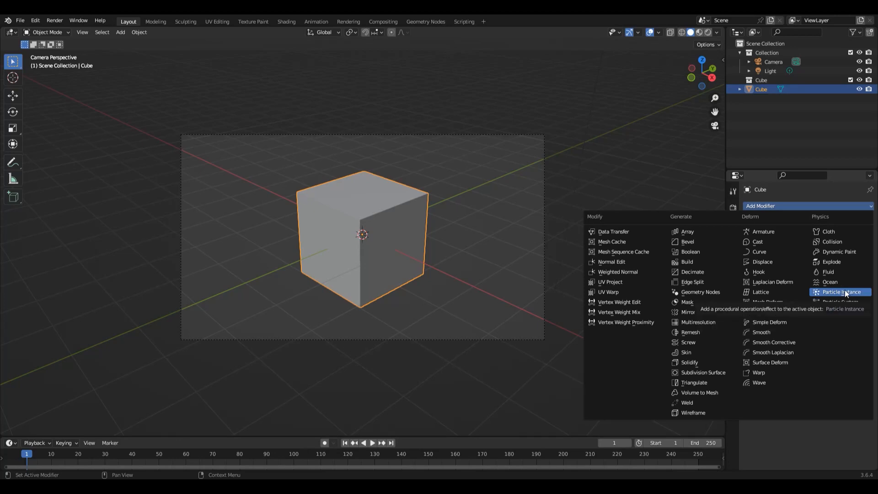
mouse_move(840, 261)
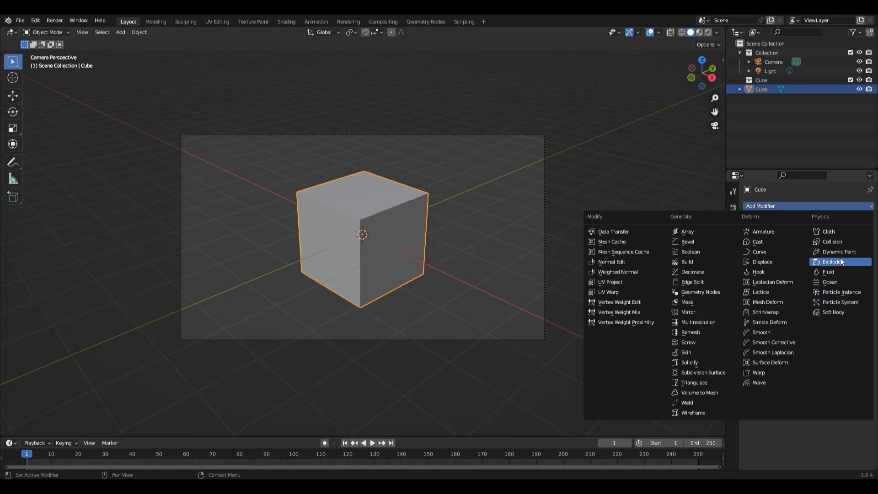
mouse_move(838, 252)
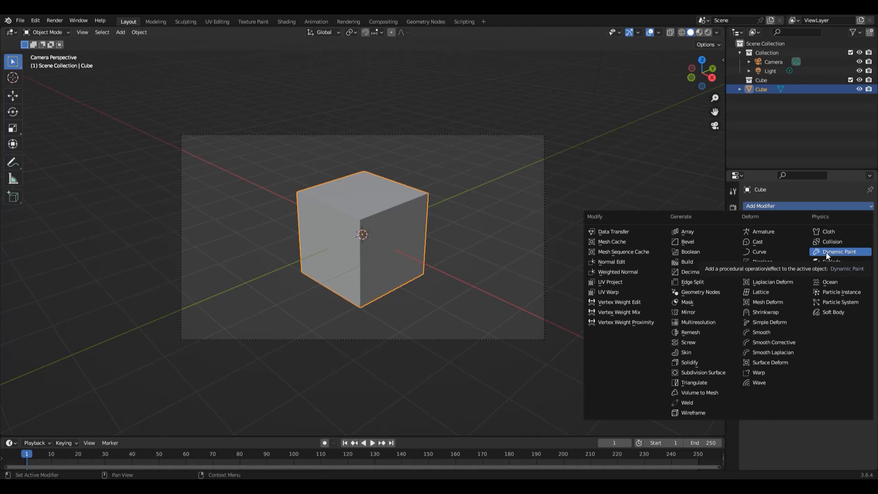
mouse_move(810, 212)
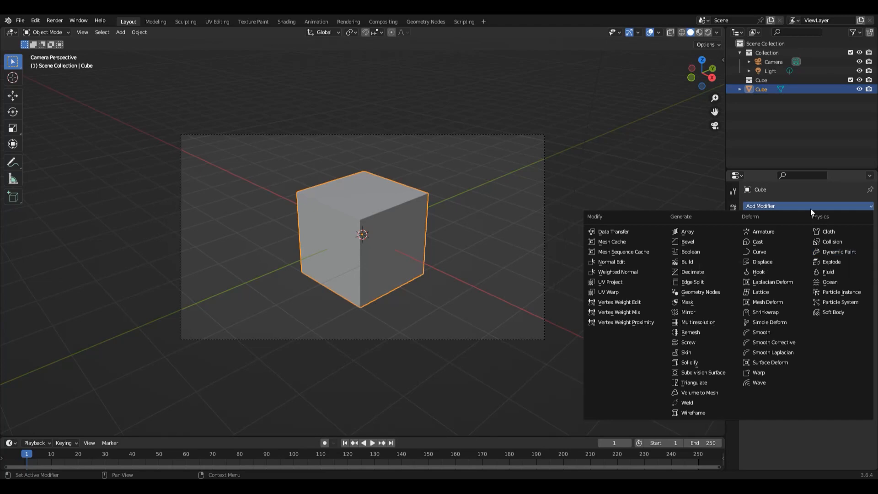
mouse_move(809, 215)
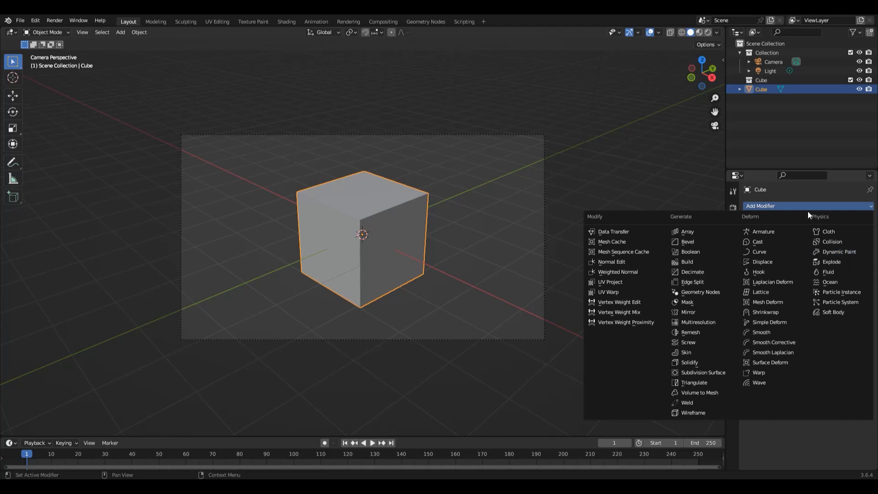
mouse_move(771, 281)
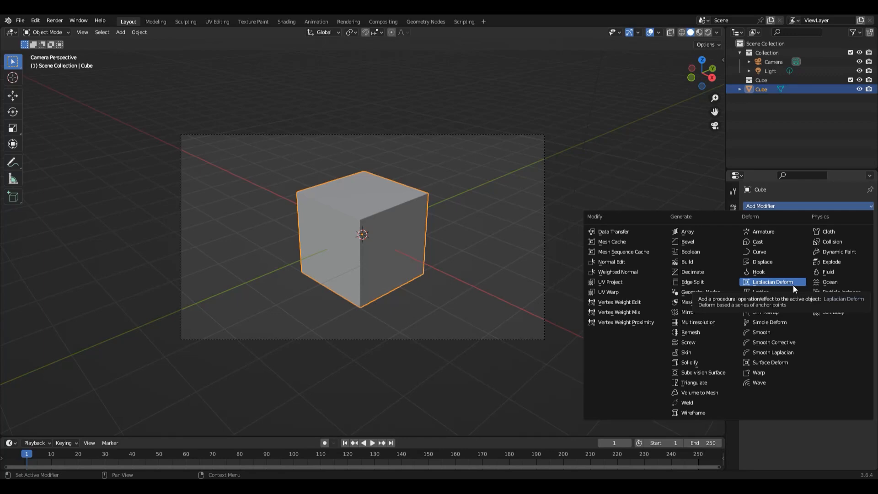
mouse_move(768, 301)
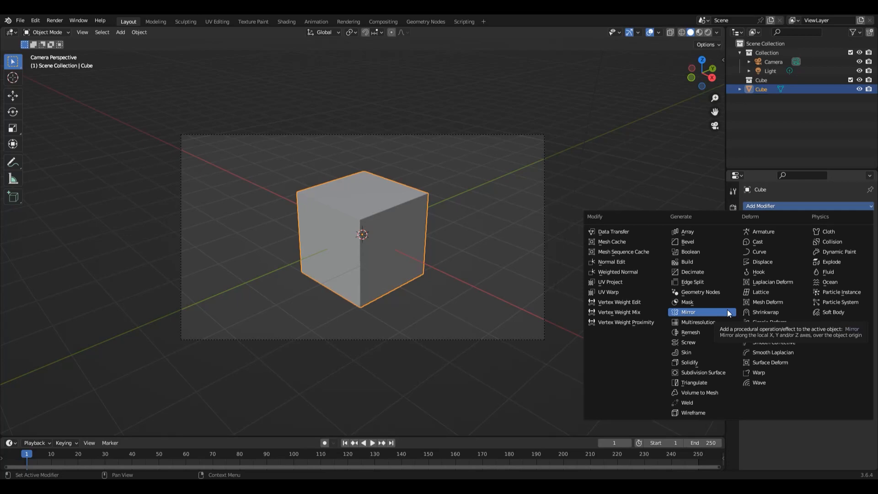
mouse_move(702, 372)
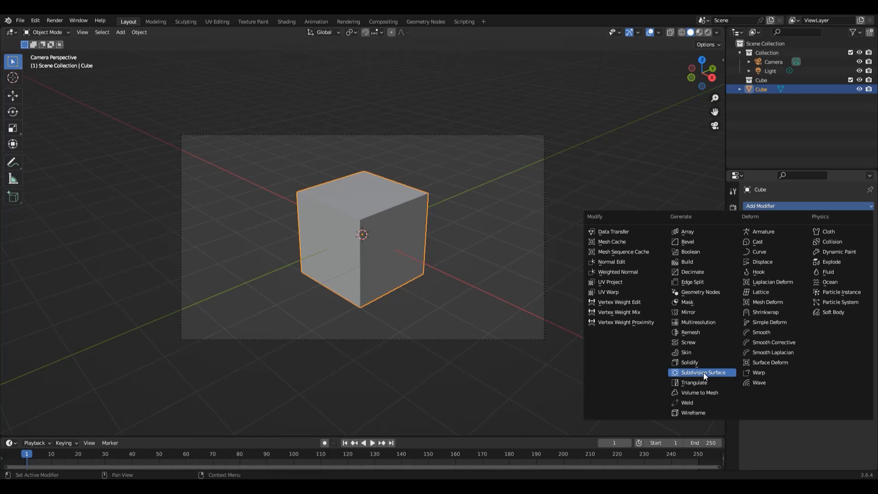
Step: Add a Subdivision Surface modifier set to Simple and overlay mesh edges on the solid cube
click(702, 372)
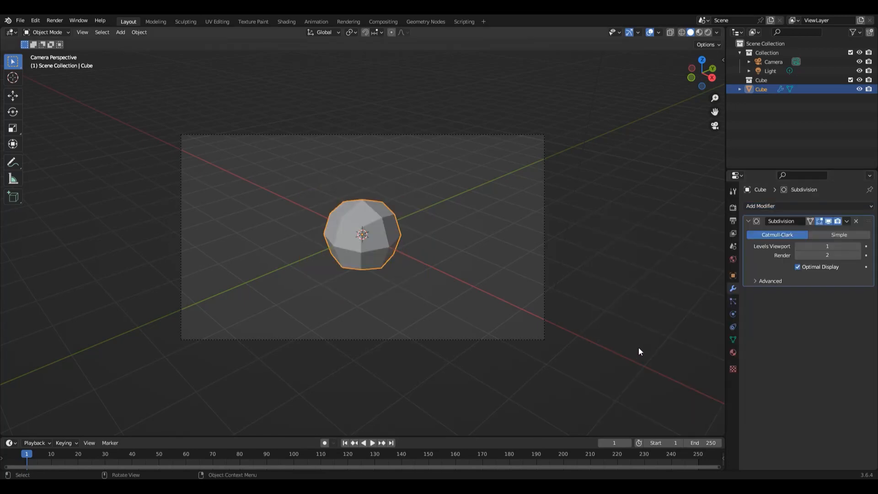
mouse_move(519, 298)
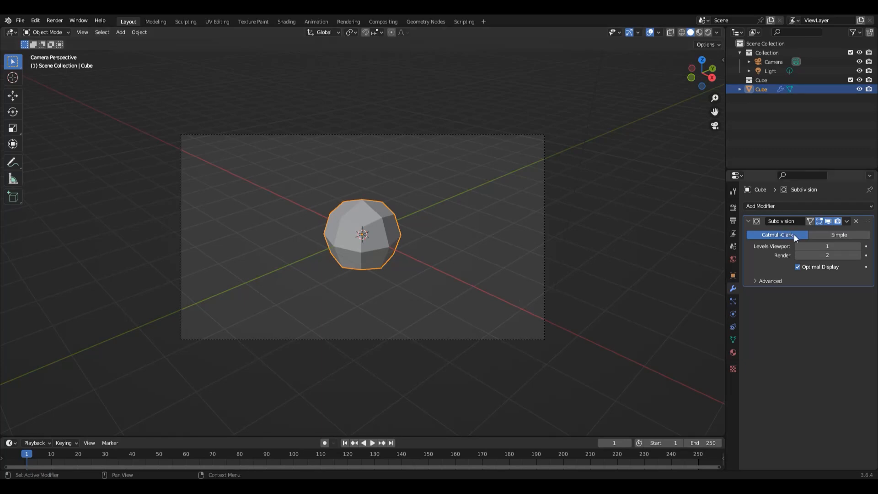
mouse_move(752, 247)
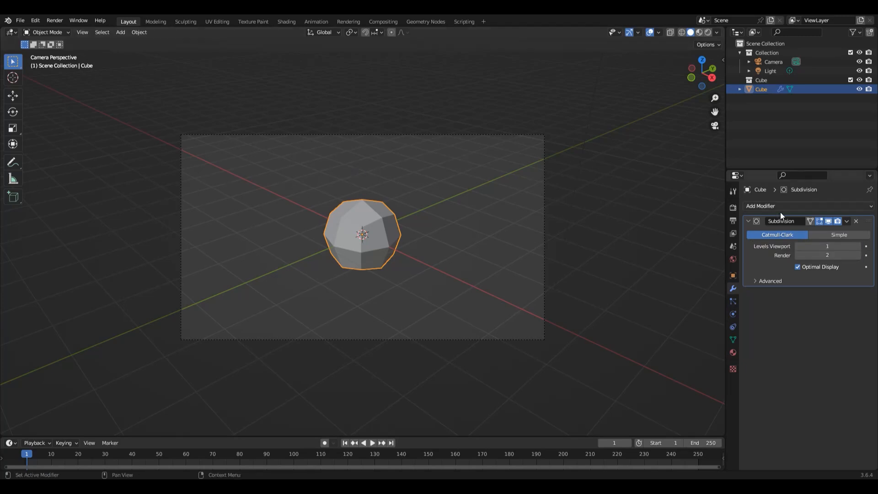
click(839, 234)
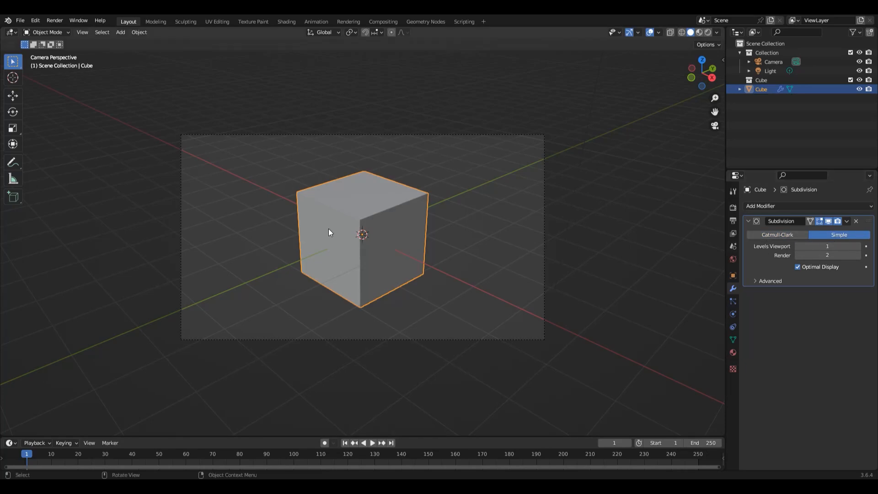
click(680, 33)
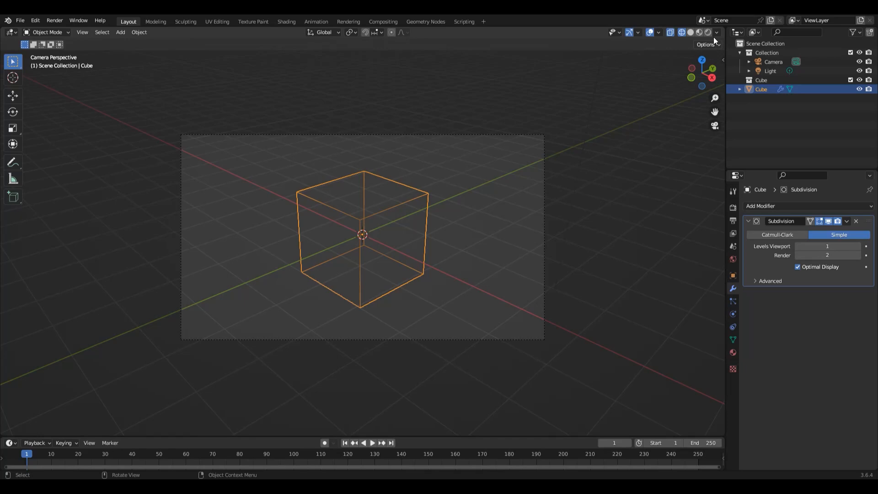
click(689, 32)
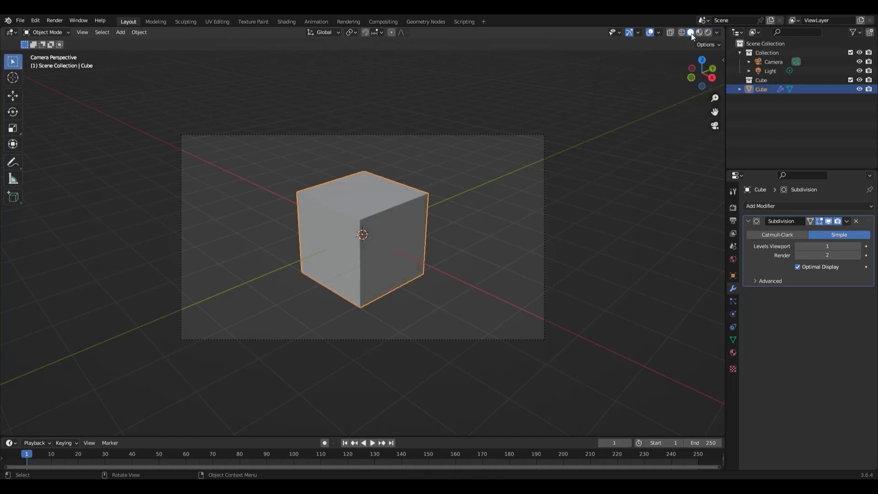
click(715, 32)
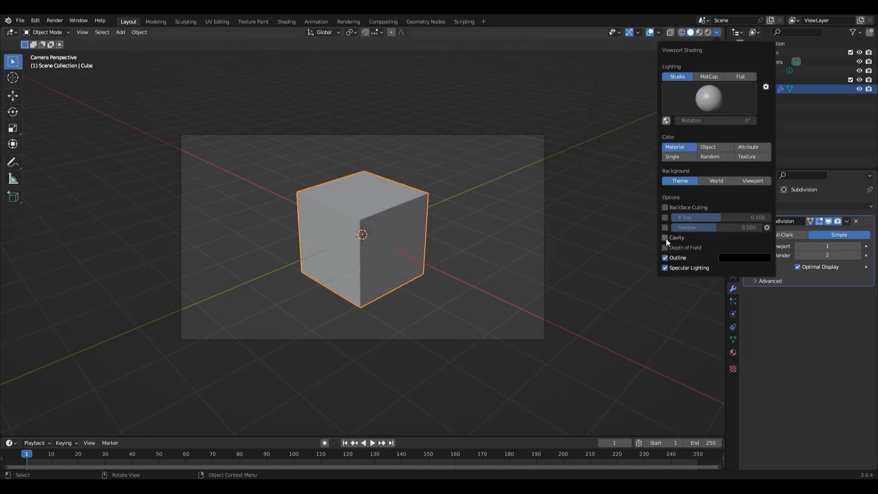
click(649, 32)
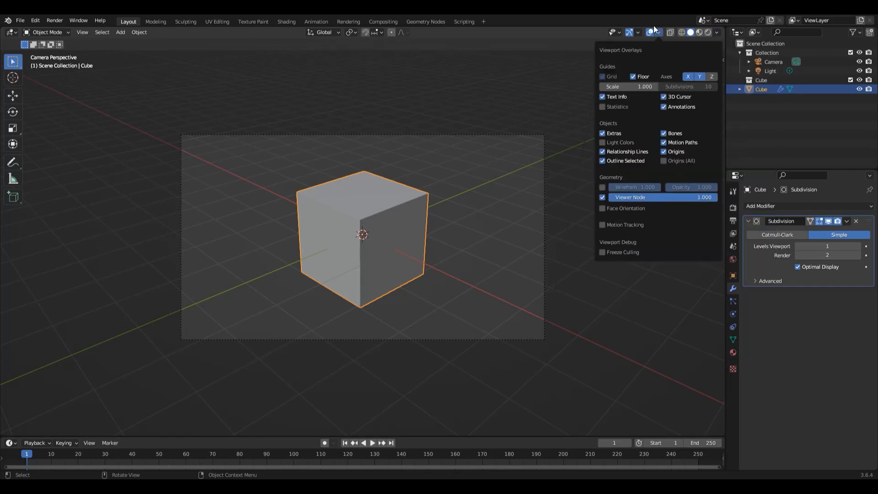
click(602, 187)
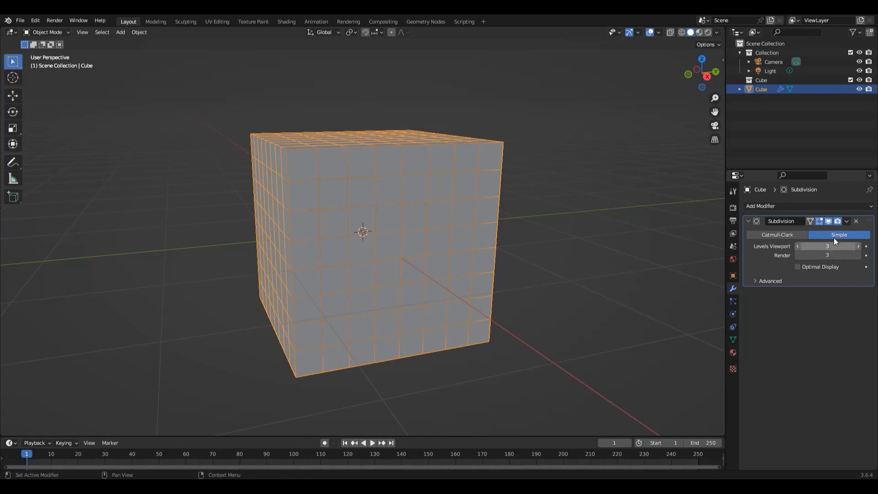
Step: Switch the Subdivision back to Catmull-Clark with viewport and render levels 5, forming a dense sphere
click(777, 234)
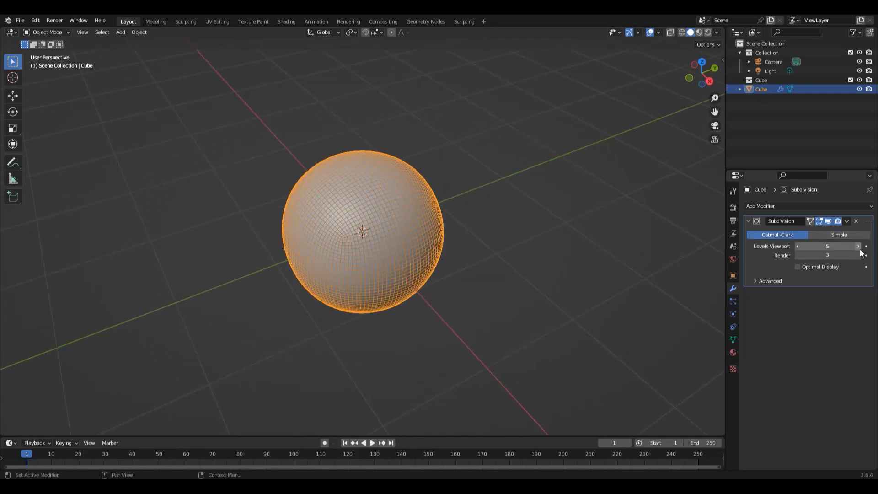
click(826, 255)
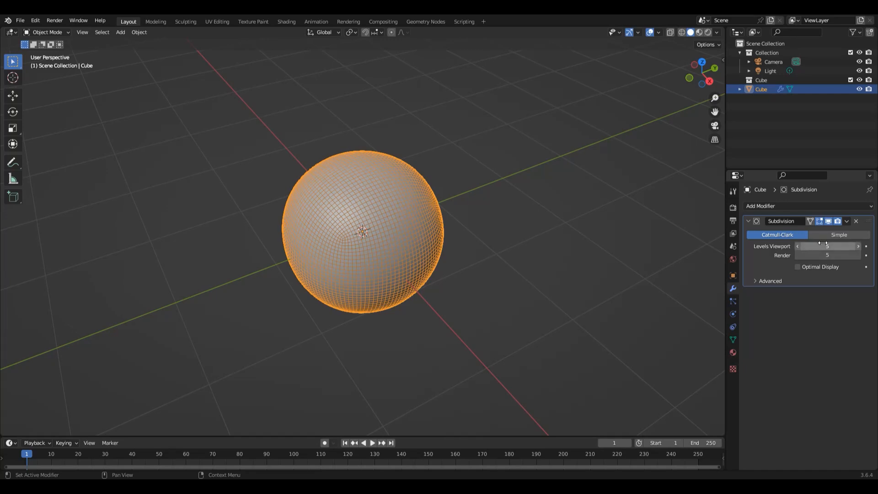
mouse_move(826, 246)
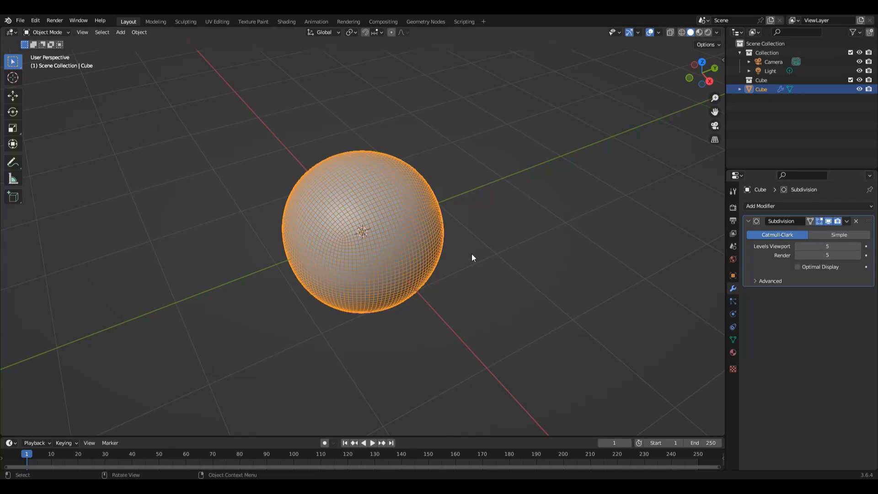
key(z)
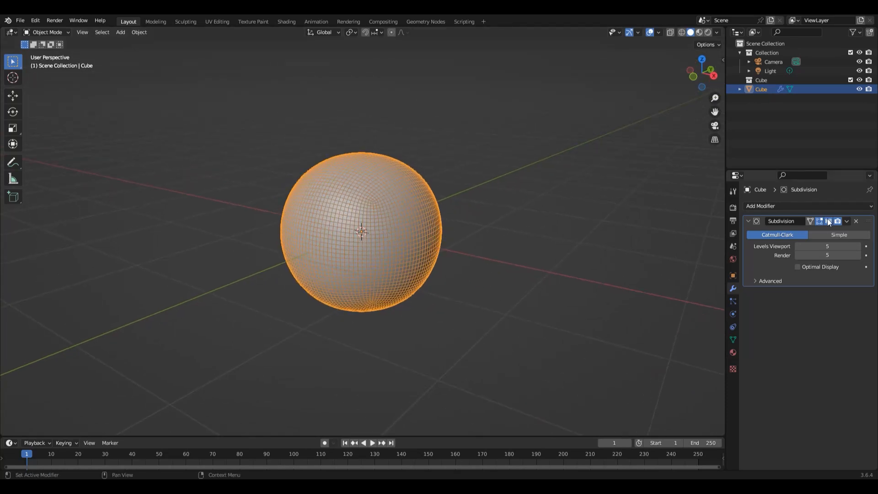
click(828, 221)
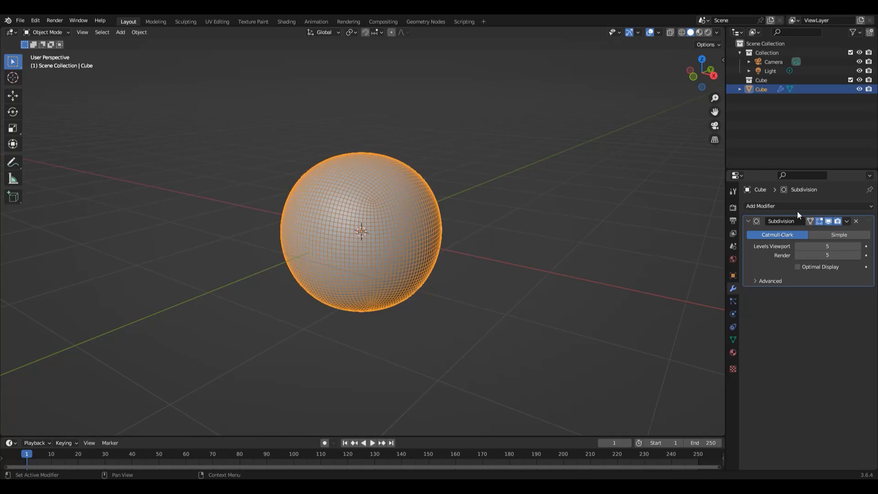
click(760, 206)
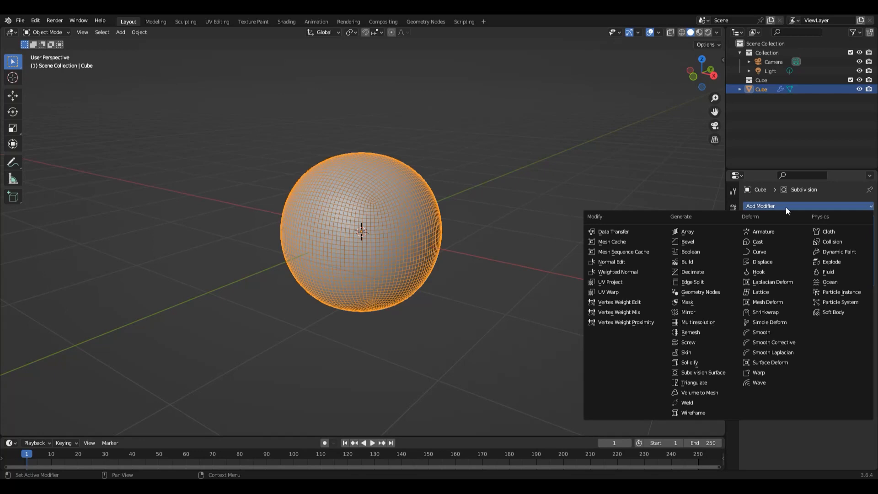
mouse_move(704, 272)
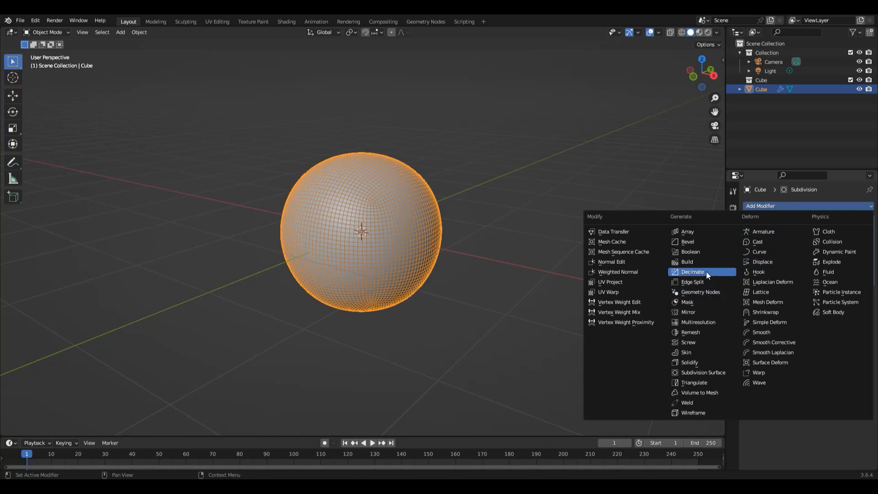
Step: Add a Decimate modifier after Subdivision and cut its ratio to about 0.027, leaving a low-poly ball
click(691, 272)
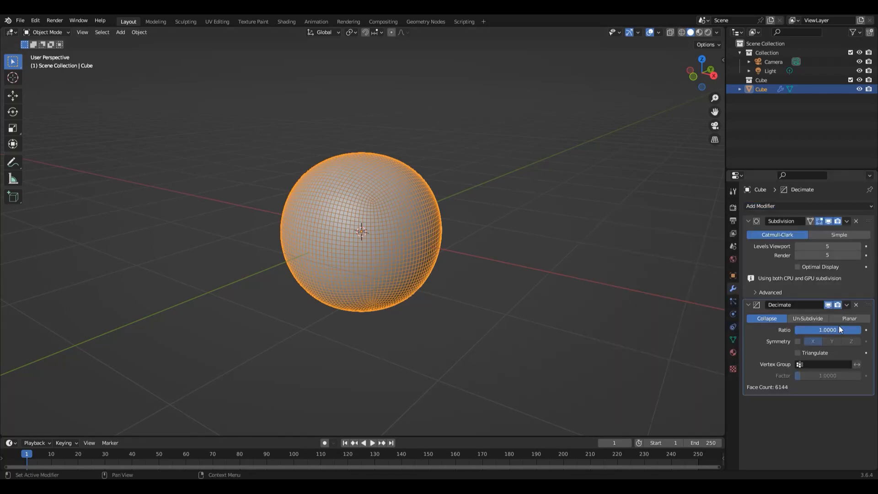
drag(839, 329, 820, 329)
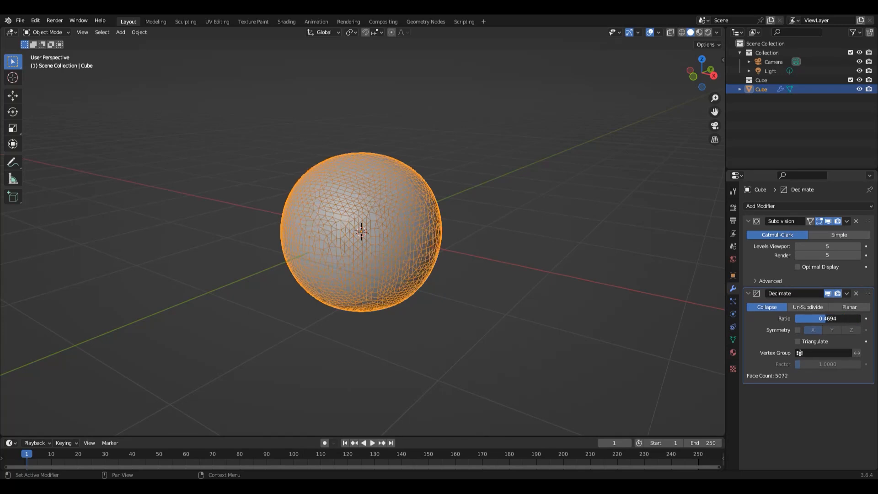
drag(828, 318, 801, 318)
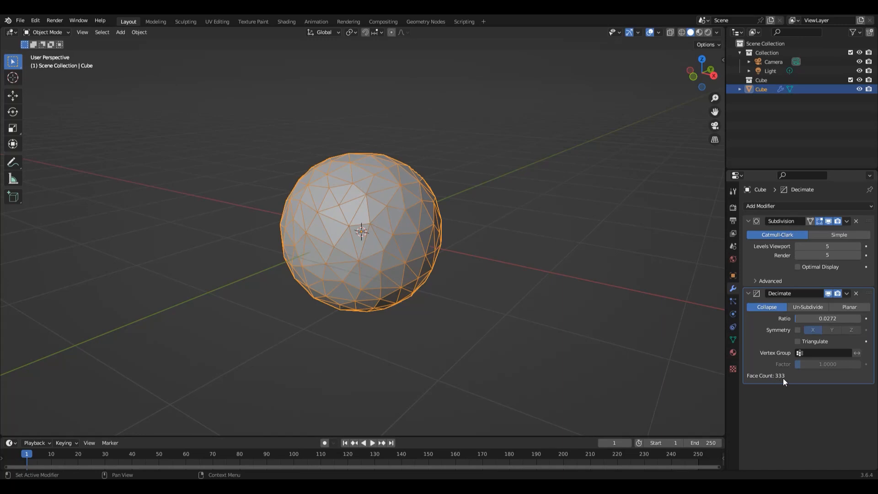
mouse_move(841, 323)
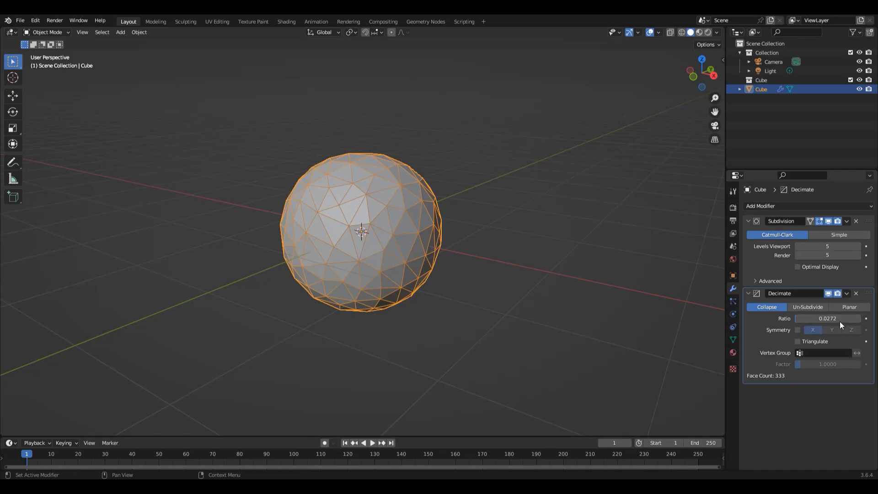
mouse_move(796, 303)
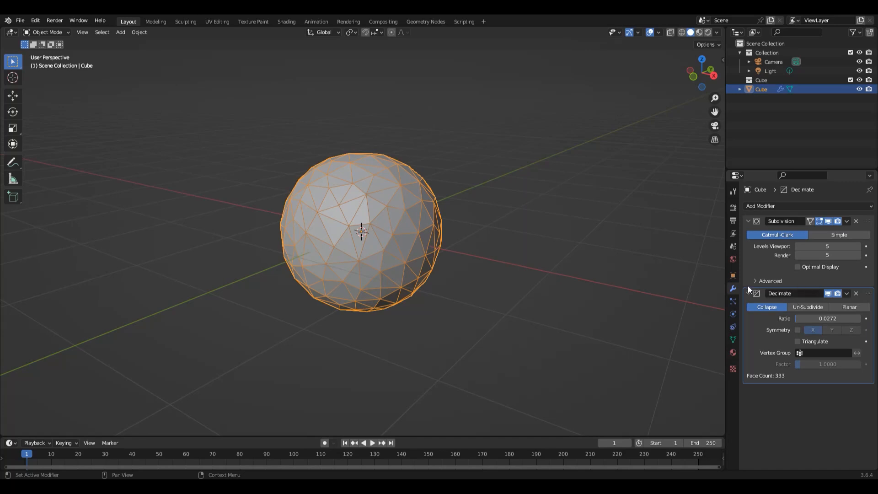
mouse_move(783, 310)
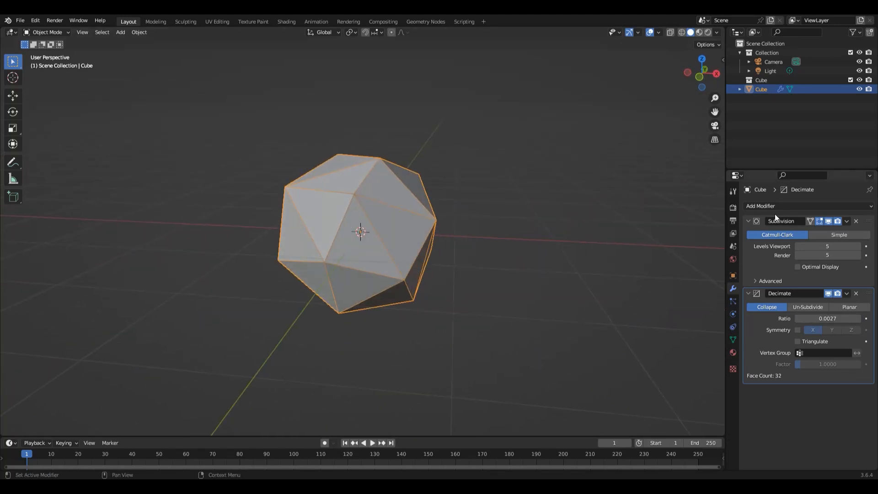
Step: Add a Wireframe modifier with struts about 0.104 m thick, folding away the earlier panels
click(761, 206)
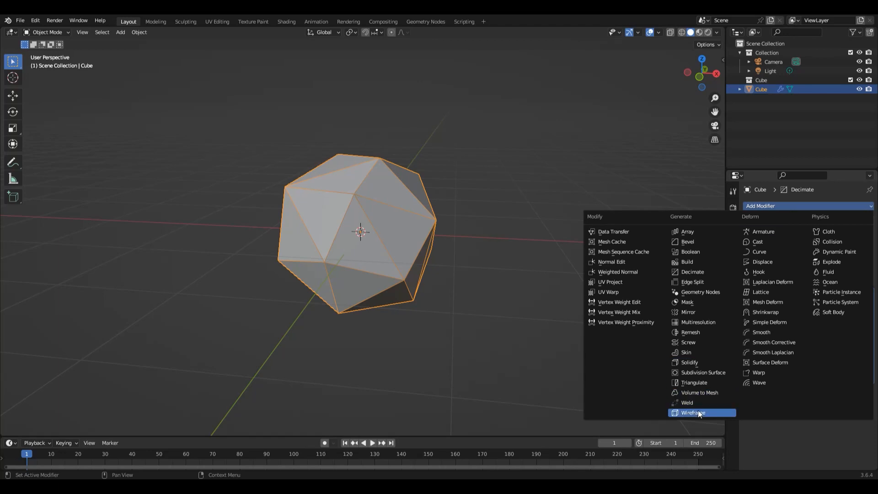
click(693, 412)
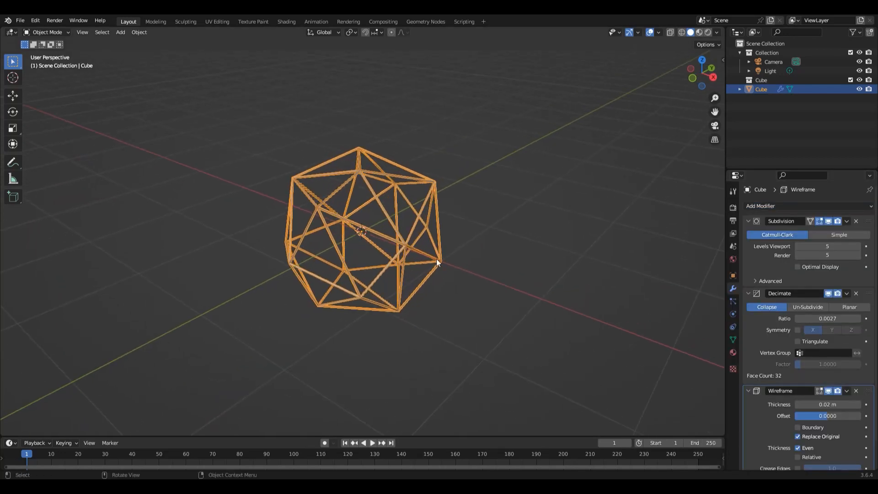
mouse_move(307, 203)
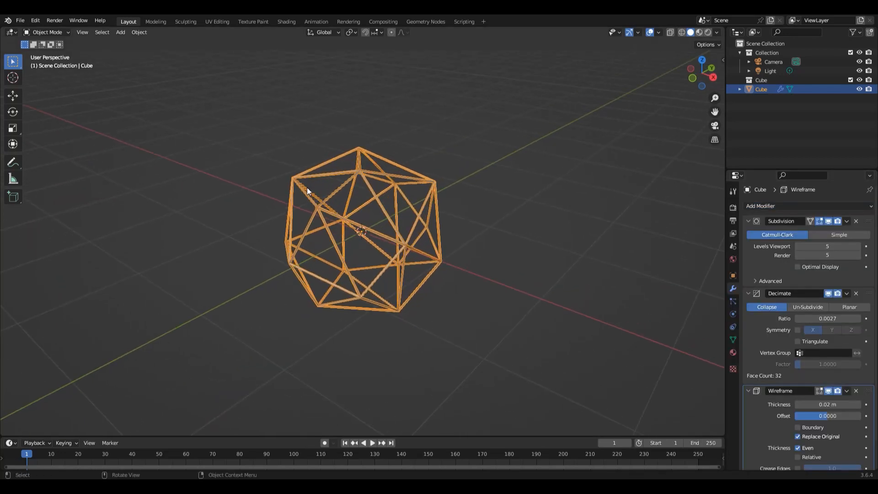
drag(308, 191, 442, 208)
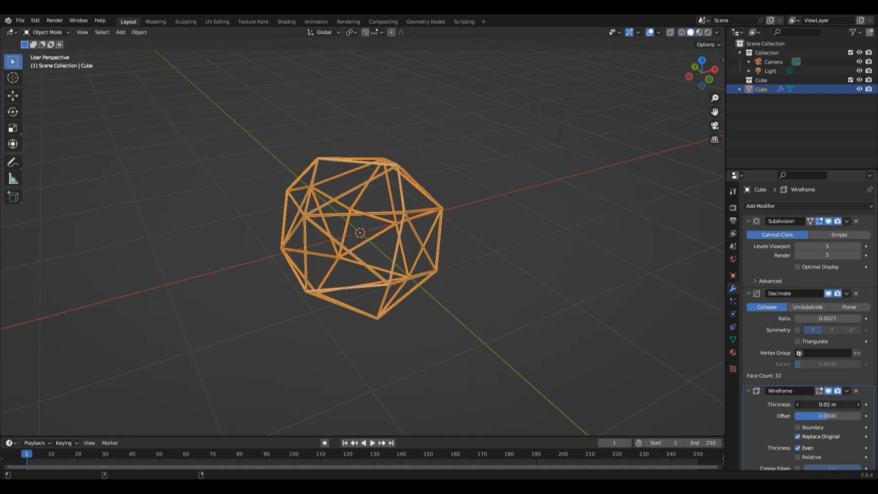
drag(807, 405, 856, 404)
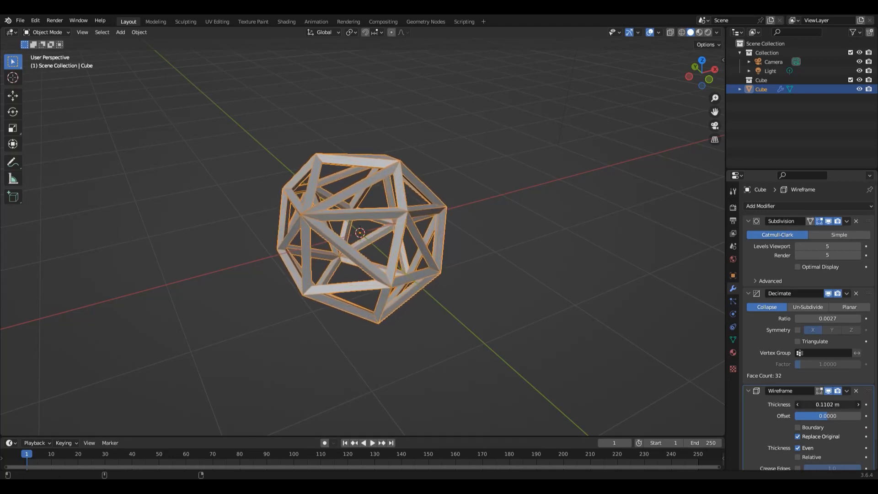
drag(827, 404, 818, 404)
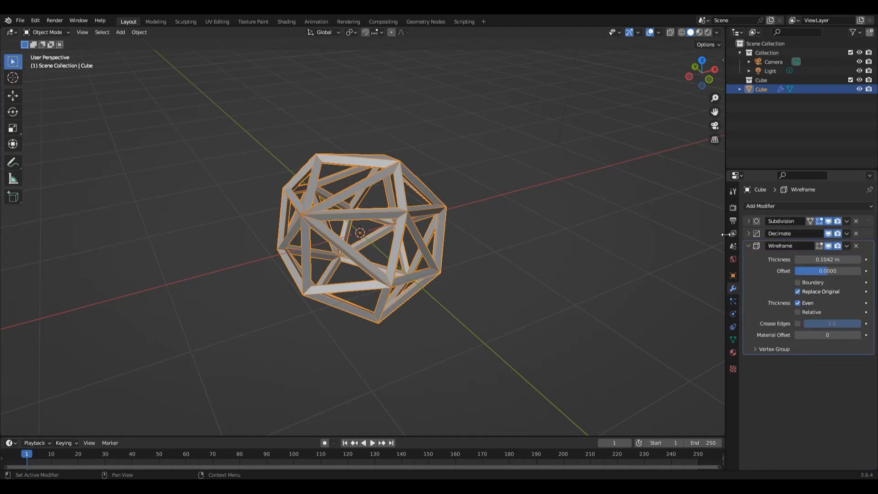
mouse_move(330, 243)
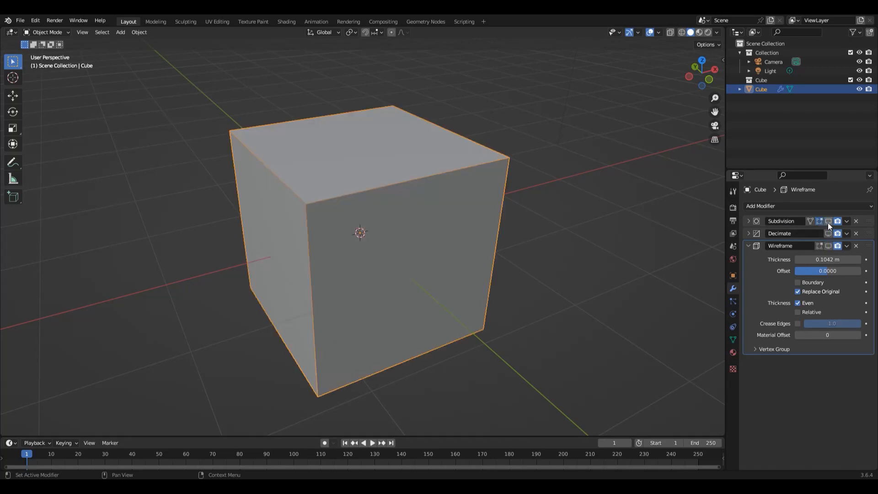
mouse_move(828, 221)
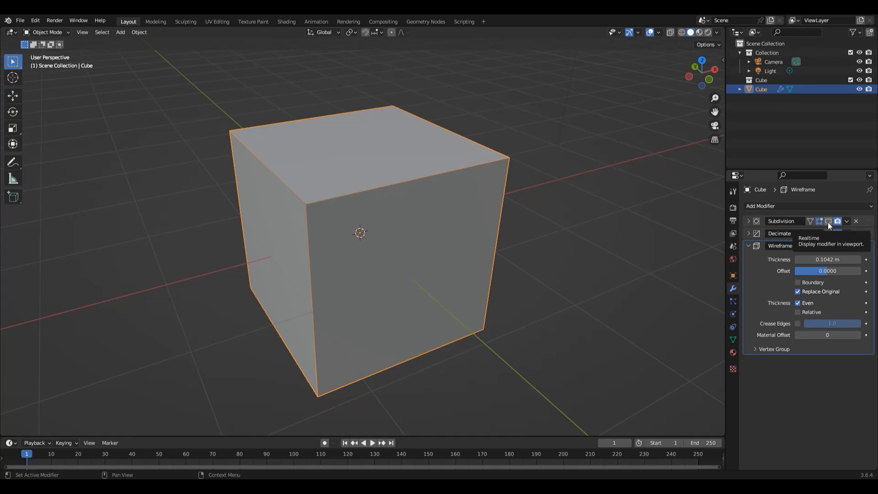
click(829, 220)
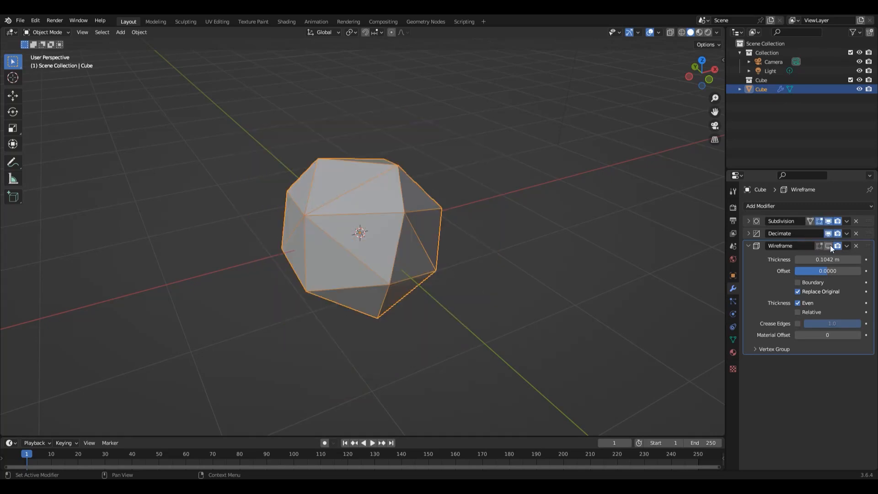
click(834, 245)
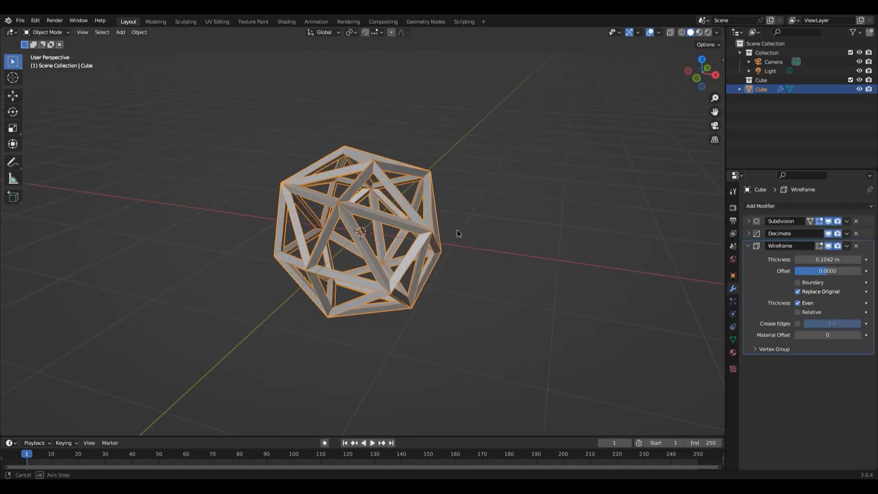
Step: Add a second Subdivision Surface at level 3 after the Wireframe and thicken struts to 0.1755 m
click(761, 206)
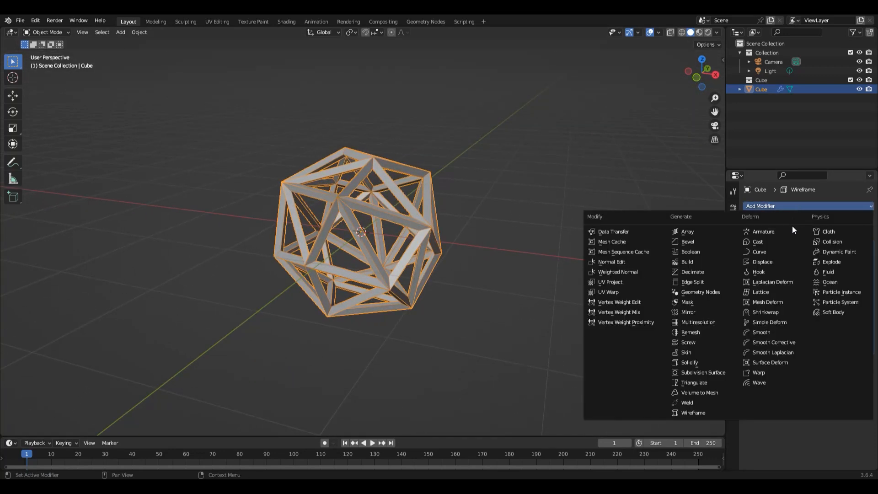
mouse_move(708, 376)
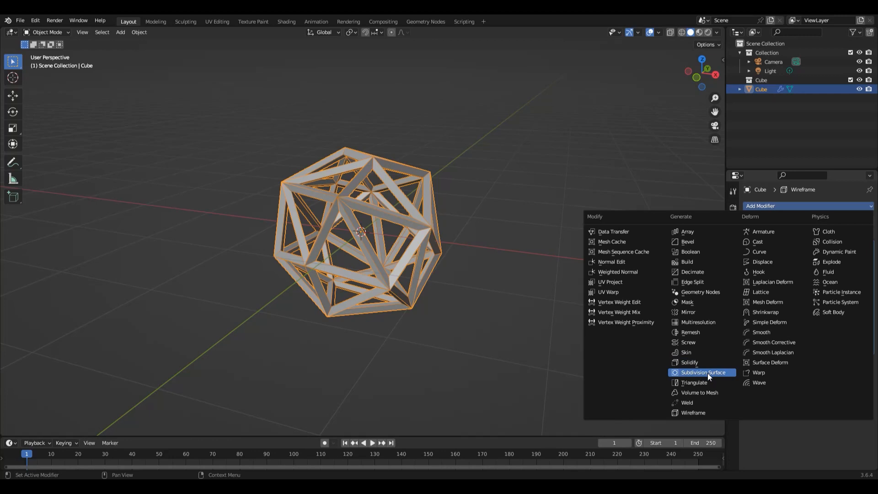
click(695, 372)
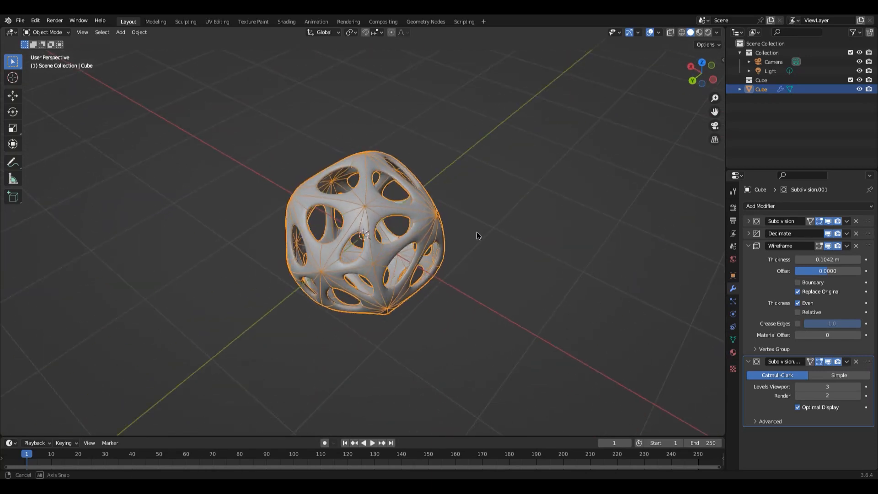
drag(475, 235, 520, 240)
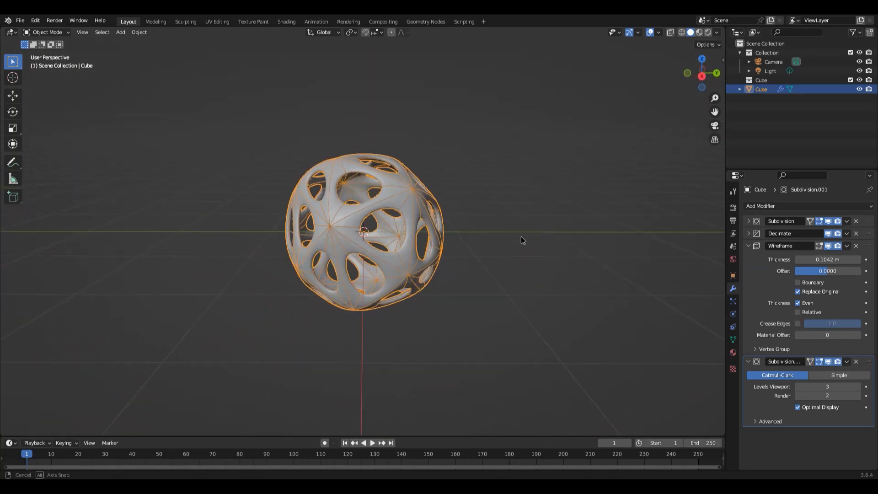
drag(520, 240, 549, 263)
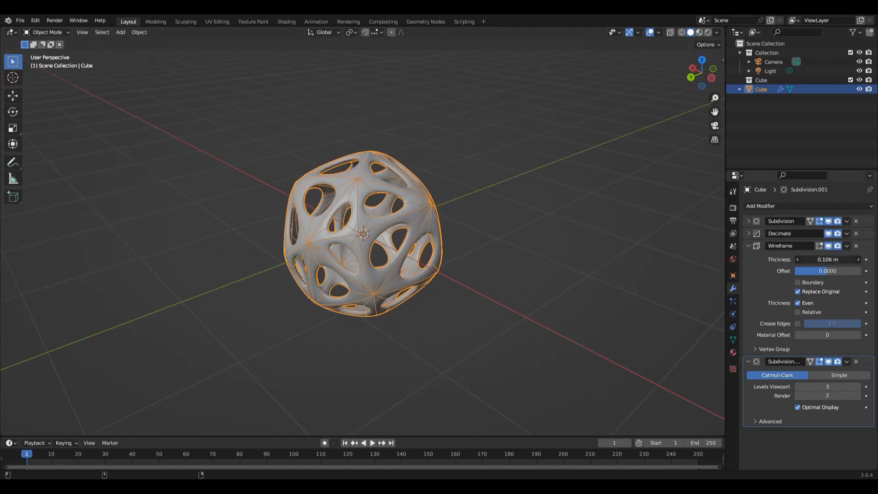
drag(828, 259, 806, 259)
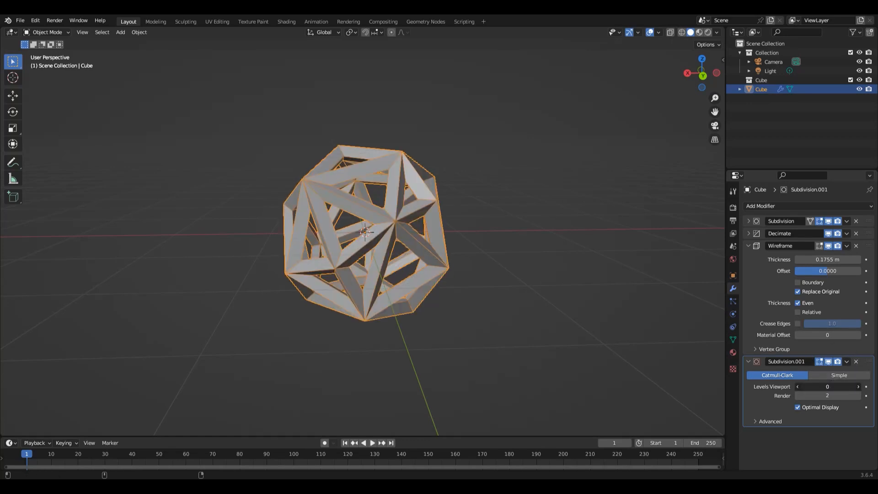
click(856, 386)
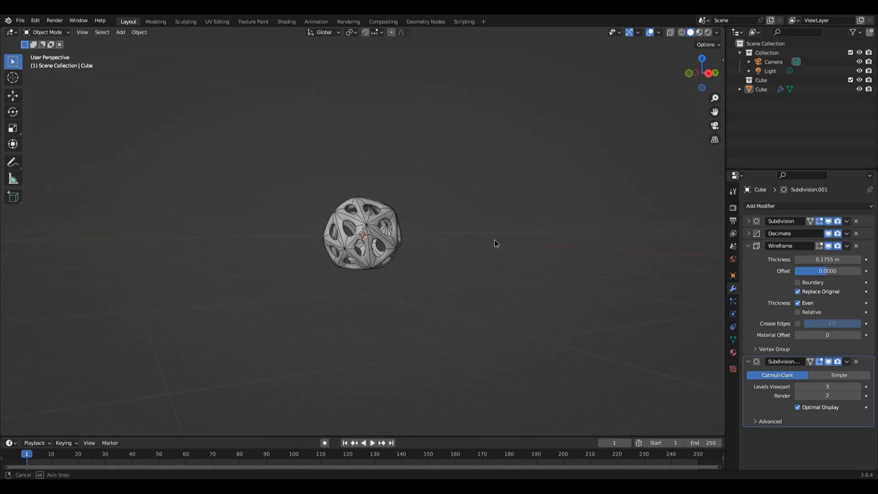
Step: Add a Remesh modifier with 0.0405 m voxel size and collapse all the modifier panels
click(807, 206)
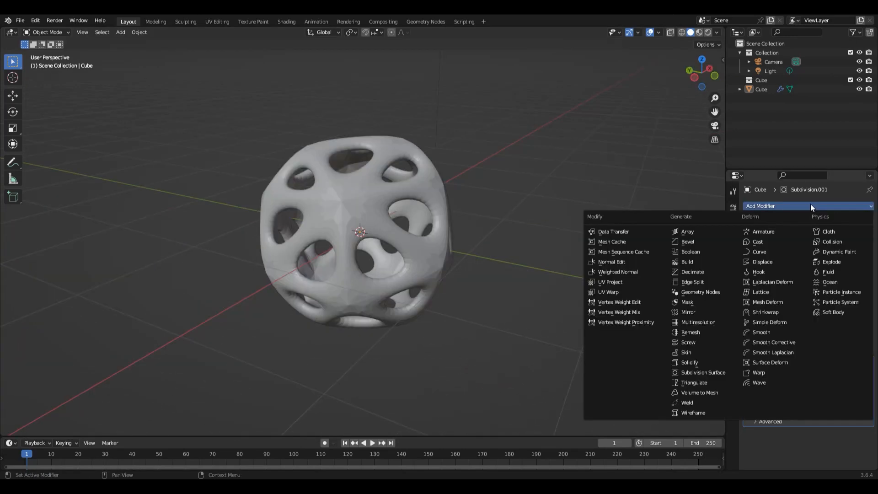
mouse_move(692, 282)
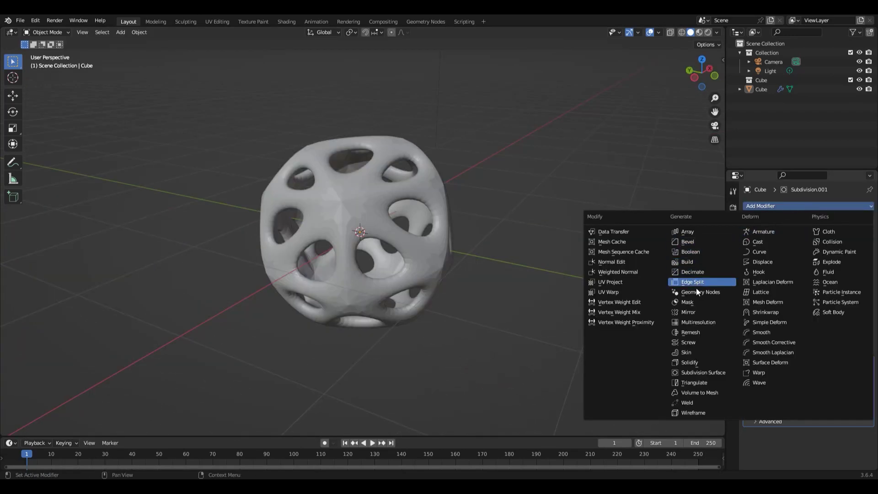
mouse_move(706, 250)
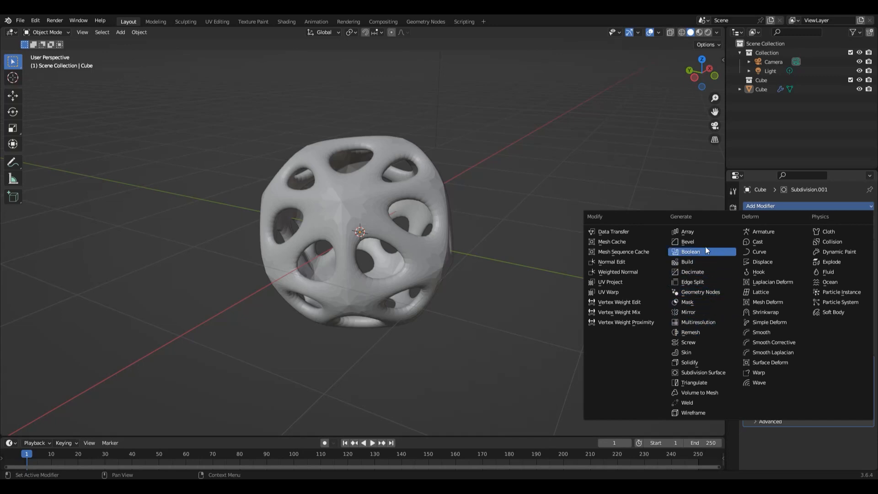
mouse_move(701, 322)
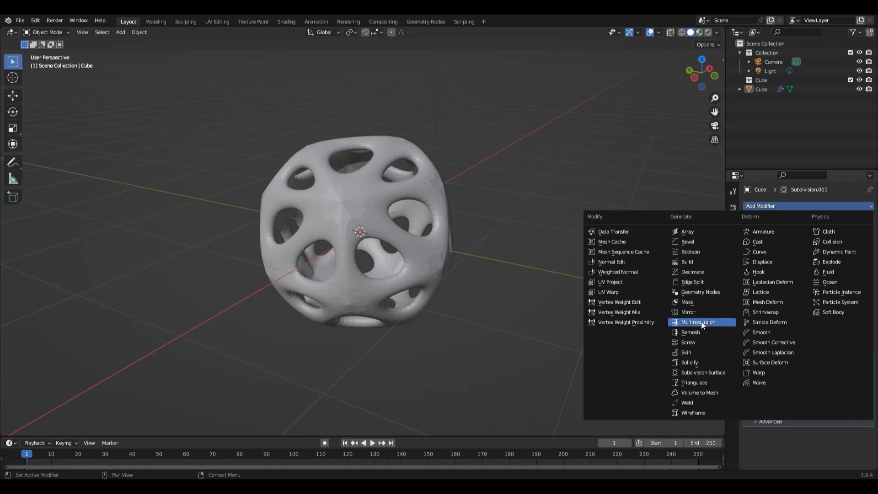
mouse_move(700, 262)
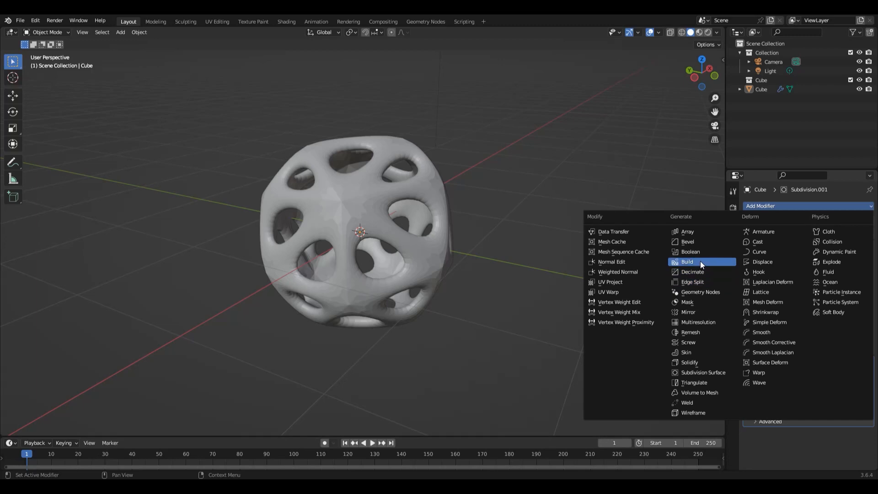
click(691, 332)
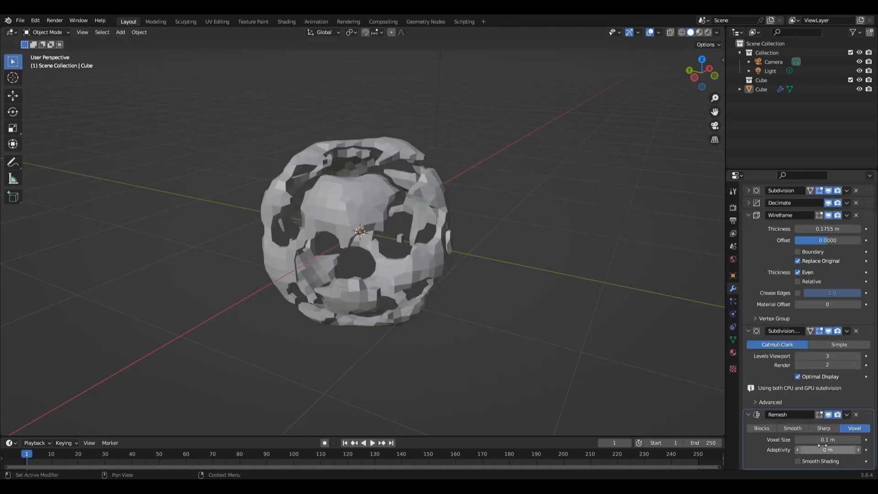
drag(834, 440, 817, 440)
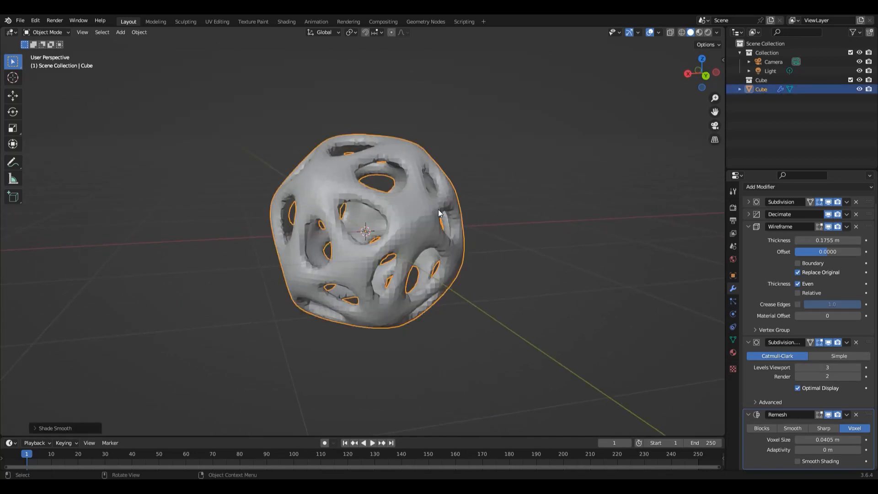
mouse_move(553, 264)
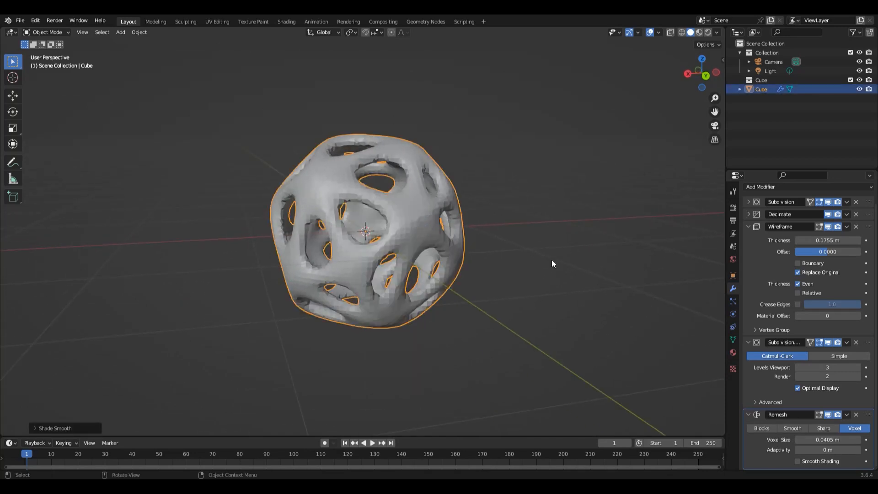
click(796, 460)
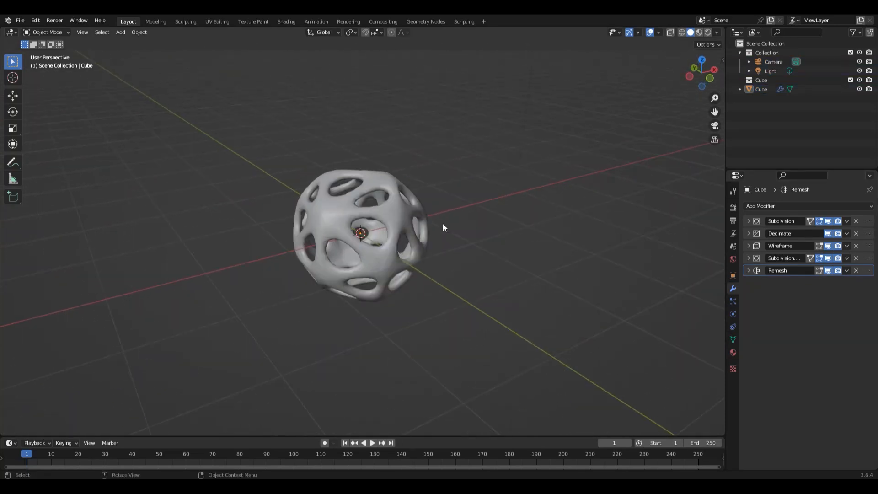
drag(442, 227, 401, 211)
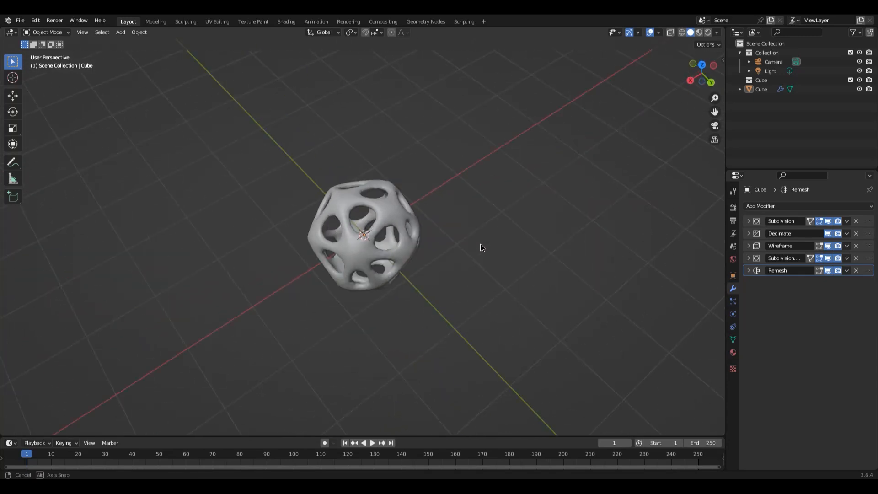
drag(482, 248, 395, 251)
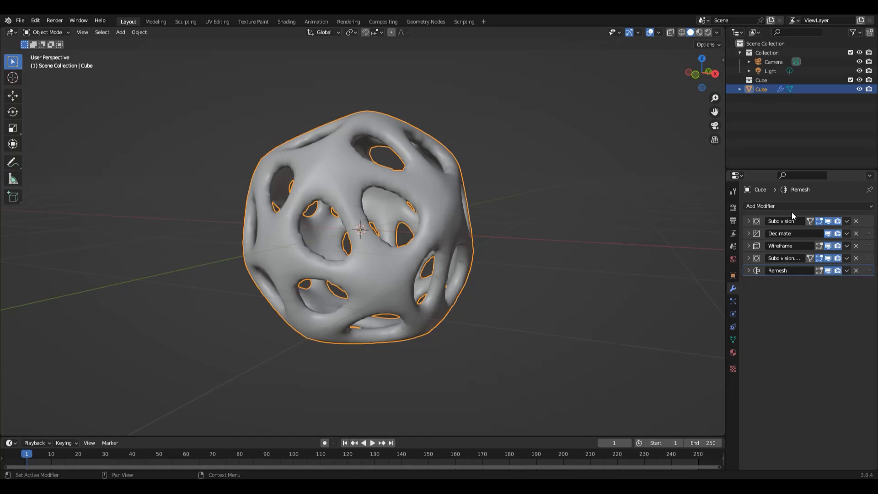
Step: Add a Geometry Nodes modifier with a new group named 'Add Sphere' and go to the Geometry Nodes workspace
click(760, 206)
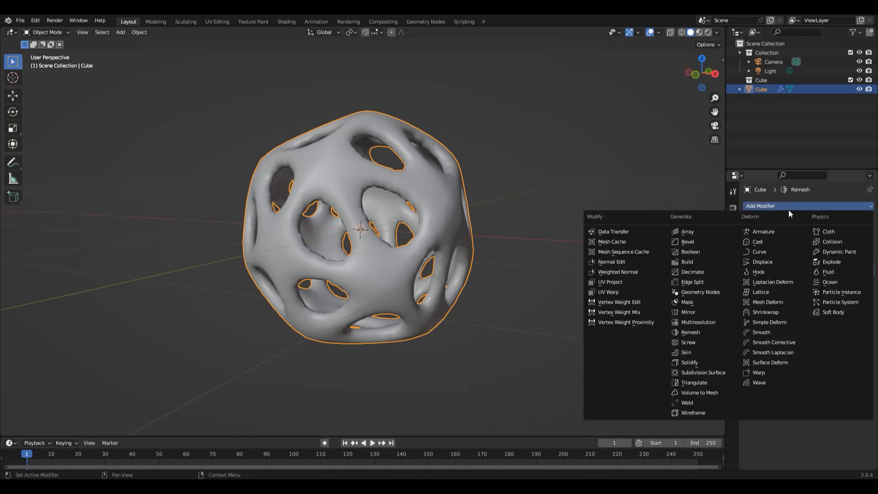
click(700, 292)
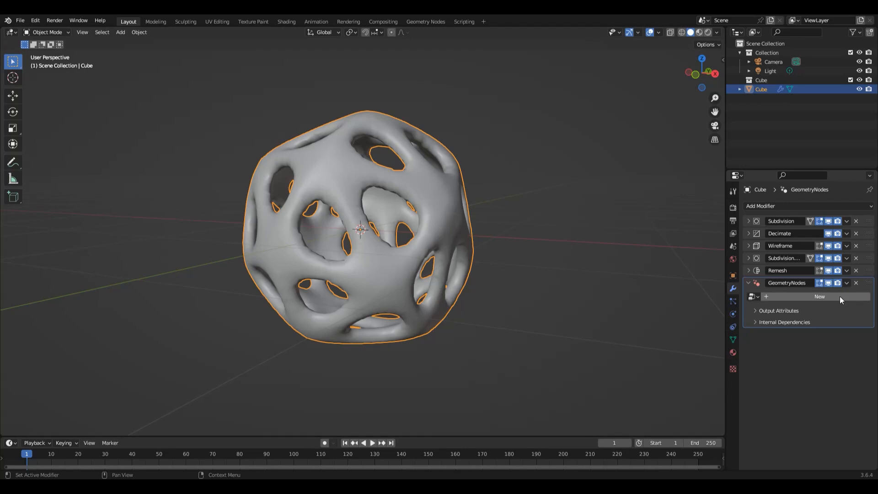
click(818, 297)
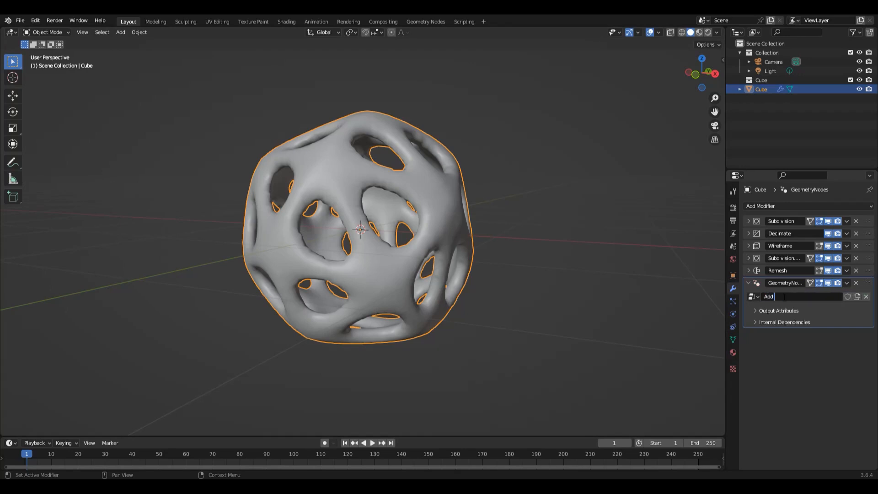
text(Sphere)
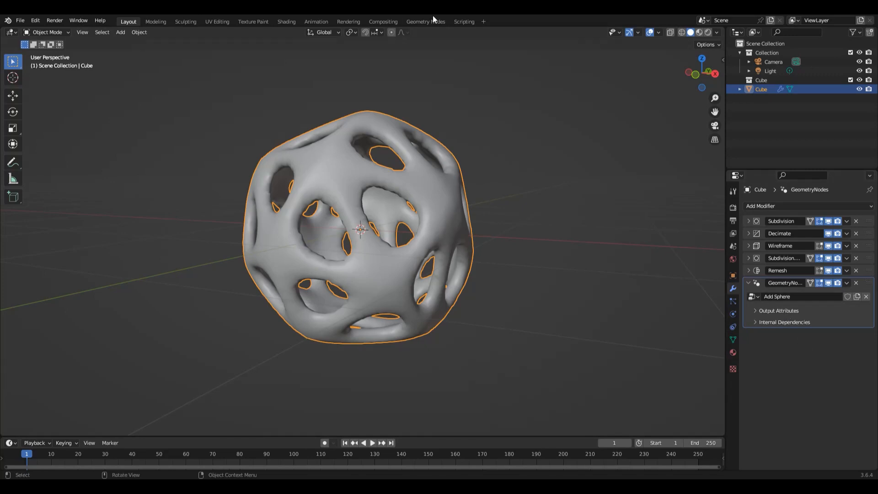
click(426, 21)
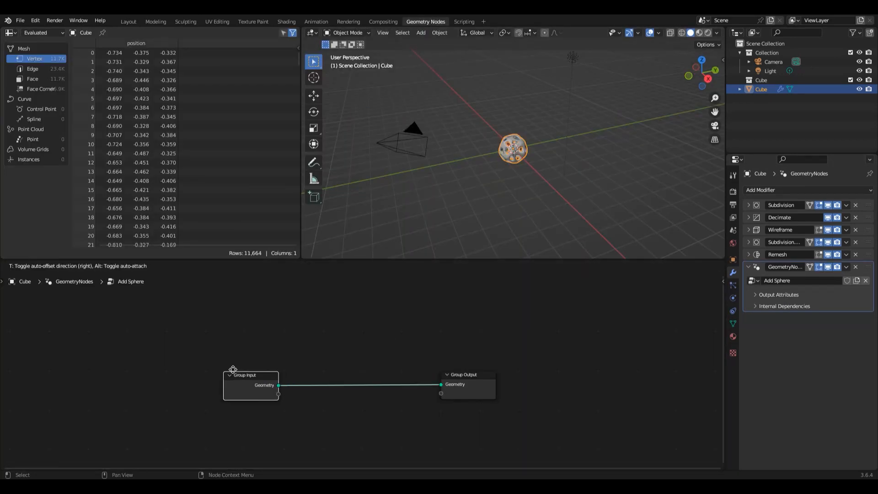
Step: Join a 0.4 m UV Sphere node into the Add Sphere tree and move it aside for room
text(p)
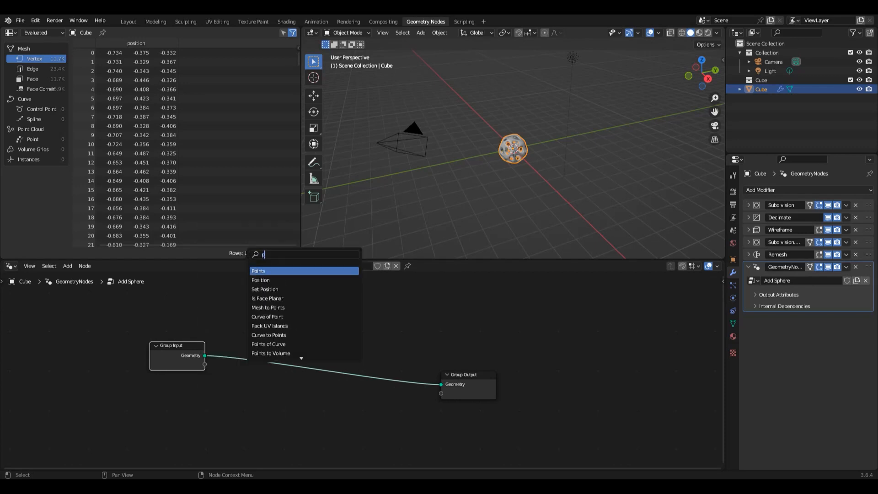
click(259, 271)
text(a)
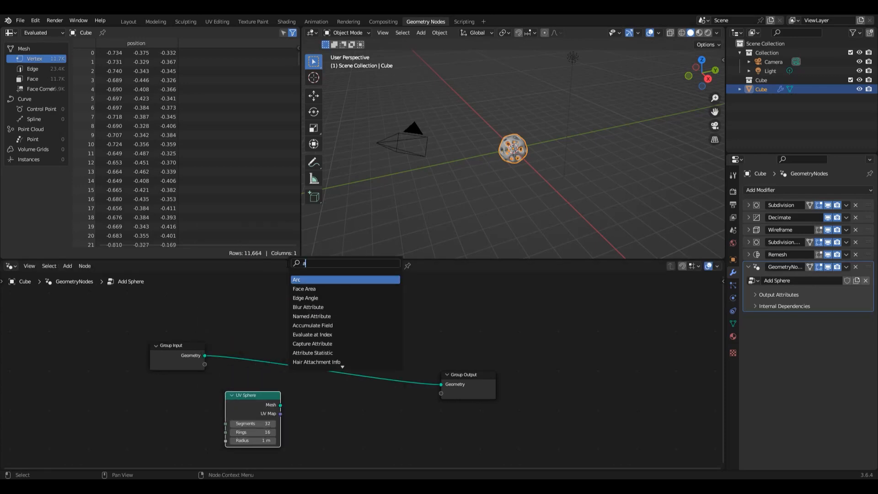
text(dd)
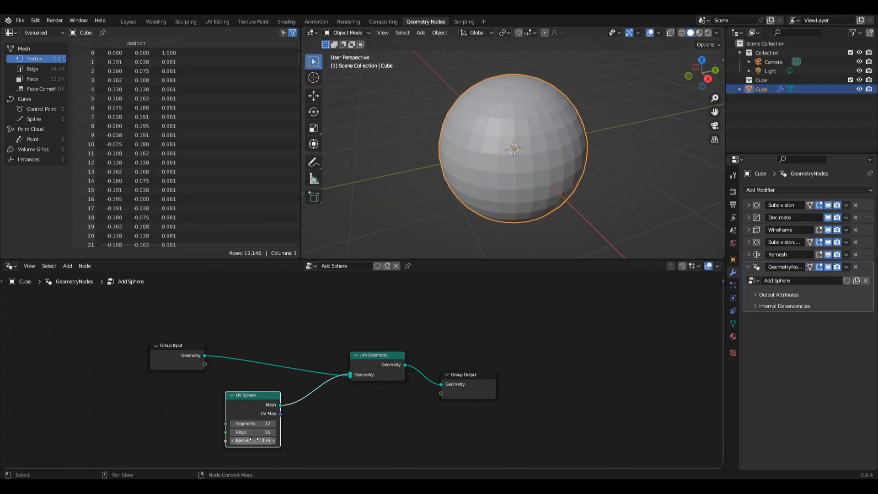
drag(252, 439, 229, 440)
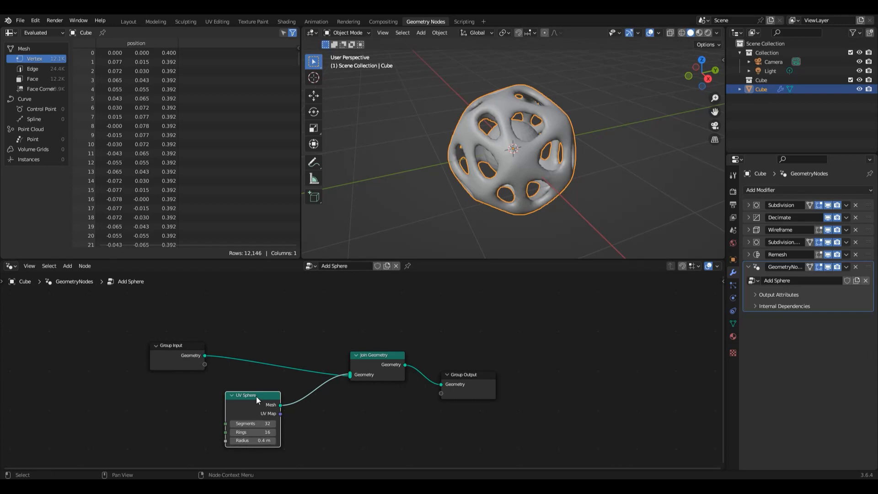
drag(255, 395, 218, 401)
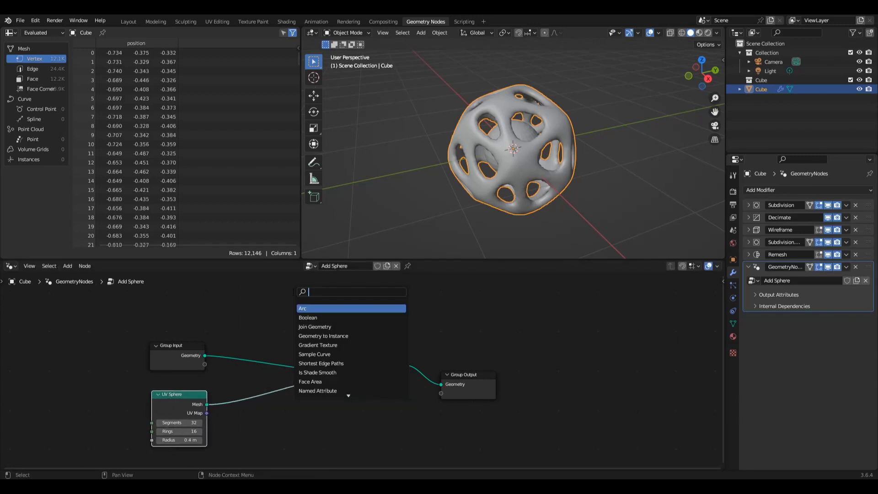
Step: Insert a Set Shade Smooth node between the UV Sphere and Join Geometry
text(smoo)
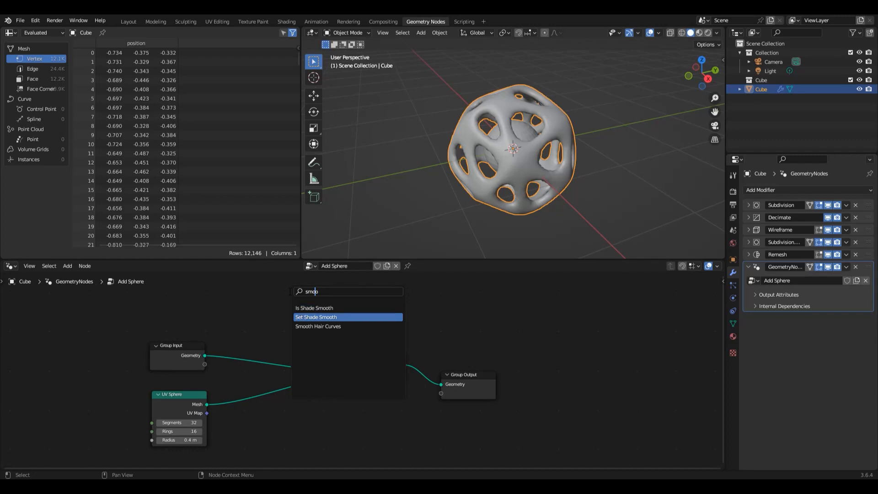
click(317, 316)
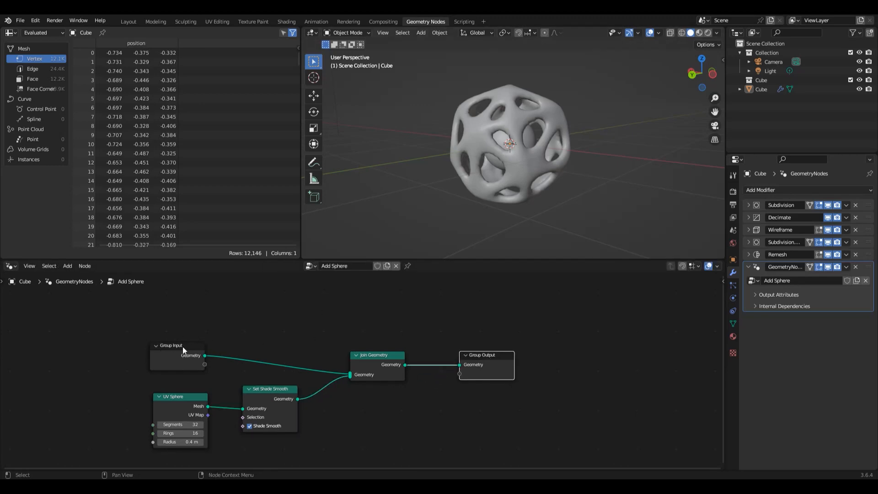
mouse_move(186, 405)
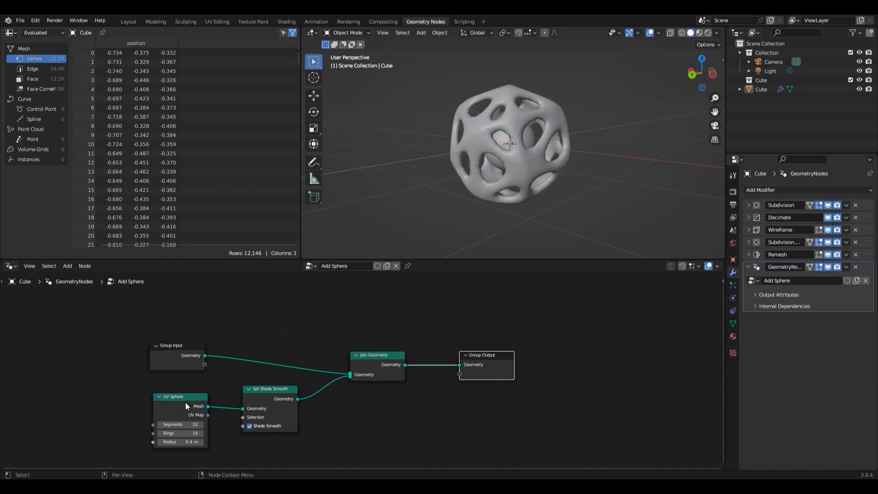
mouse_move(166, 423)
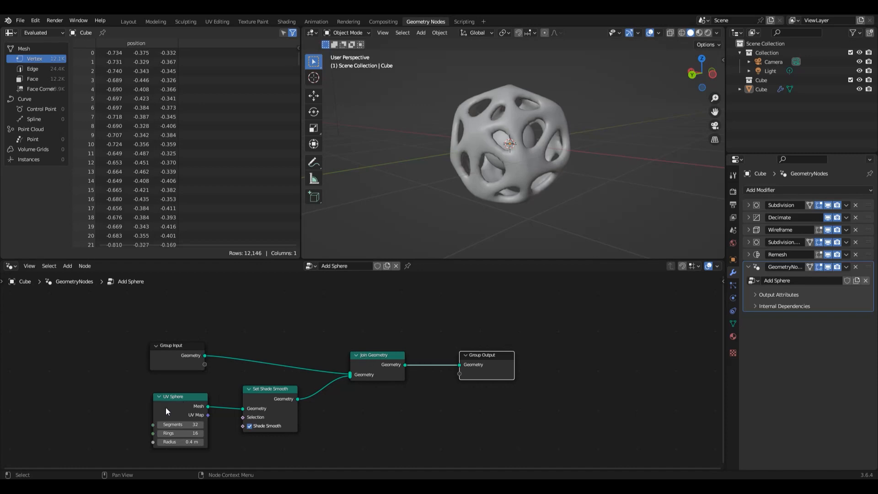
mouse_move(273, 405)
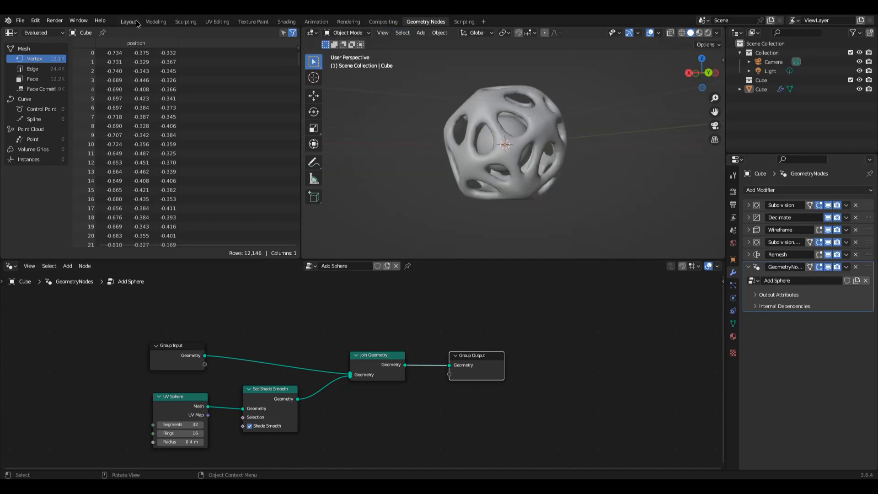
Step: Return to Layout, re-enable a modifier's viewport display, and select the lattice Cube
click(128, 21)
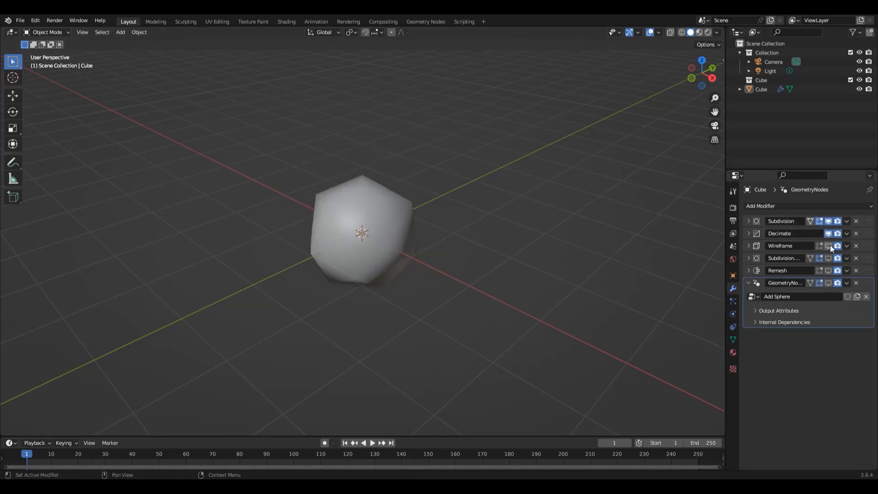
click(831, 245)
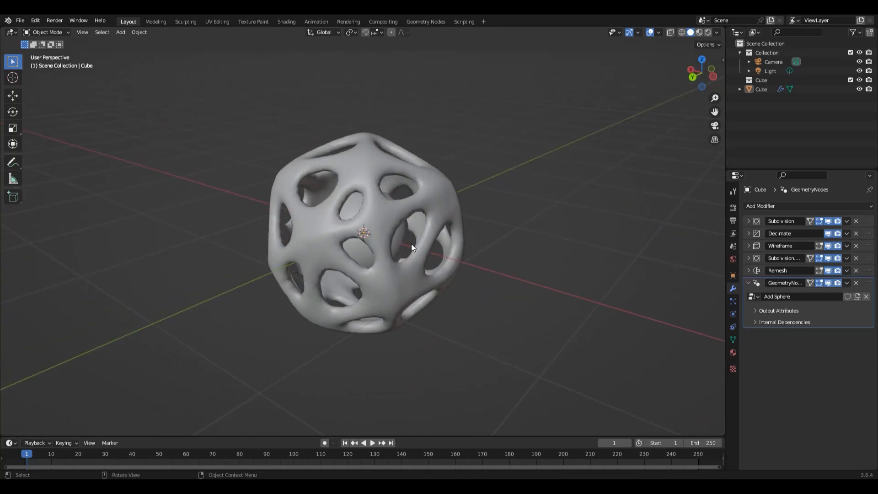
click(411, 246)
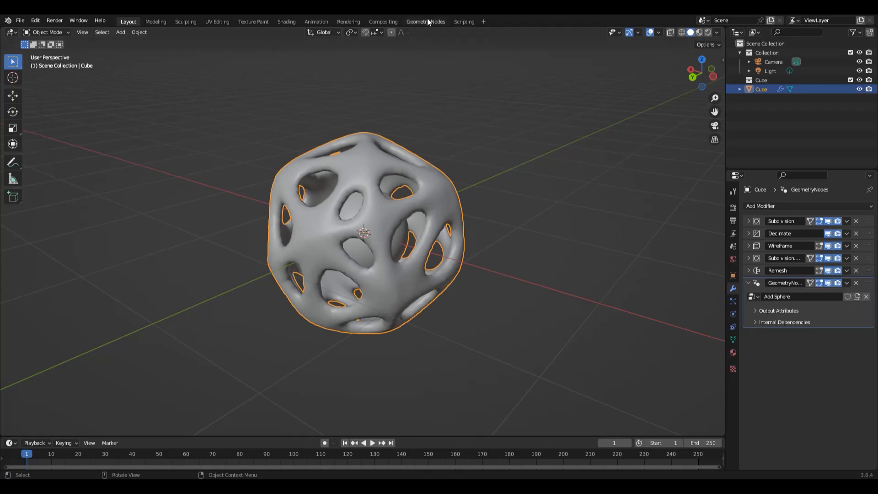
mouse_move(308, 22)
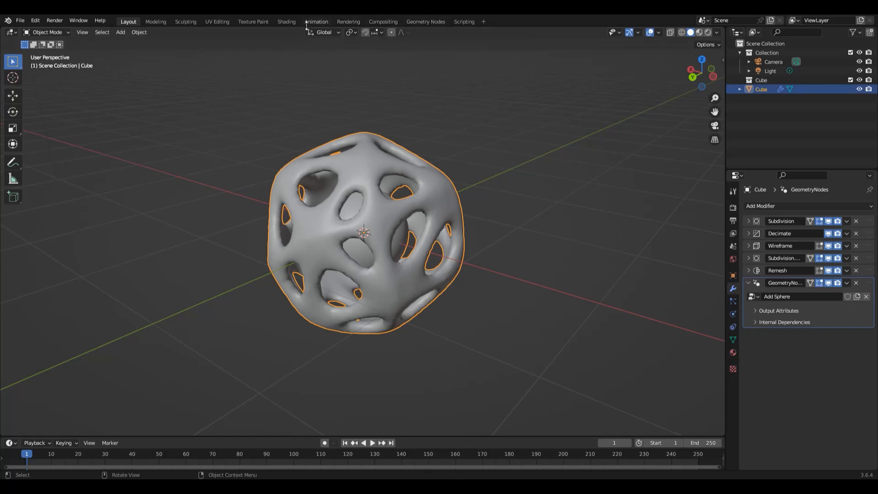
Step: On the Principled BSDF set Metallic to 1.0 and Roughness to about 0.114 for a chrome look
click(285, 22)
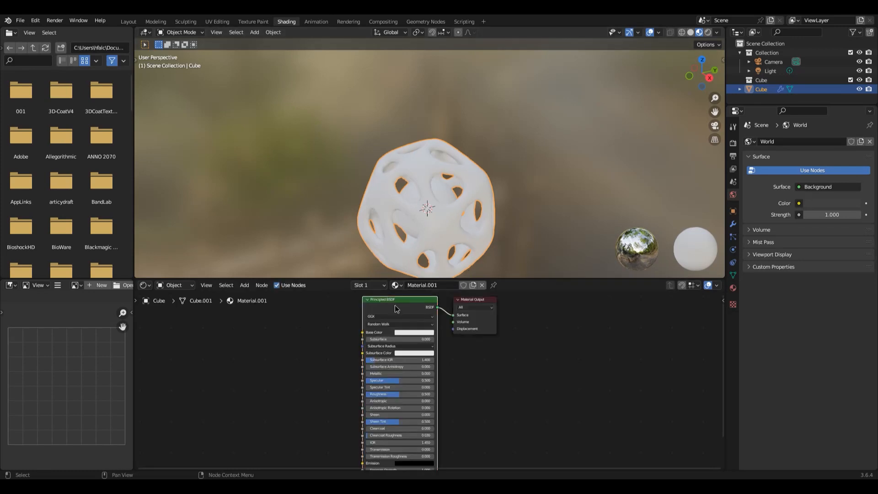
click(409, 332)
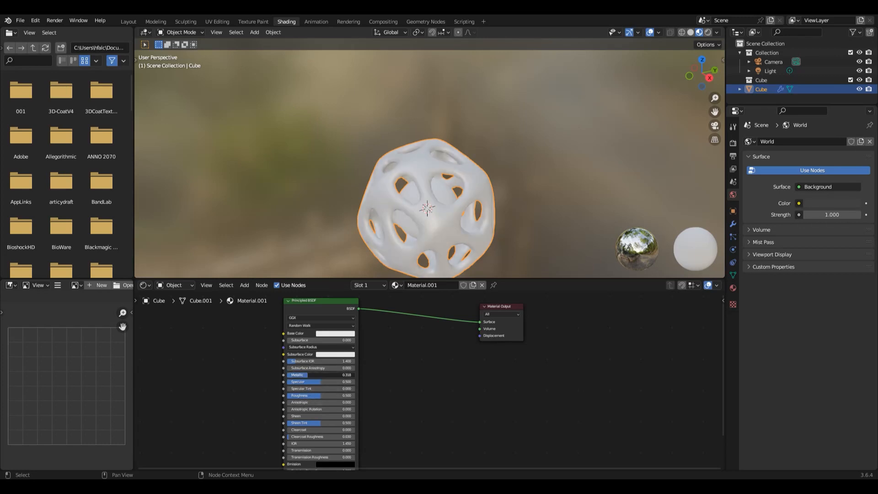
drag(319, 375, 353, 375)
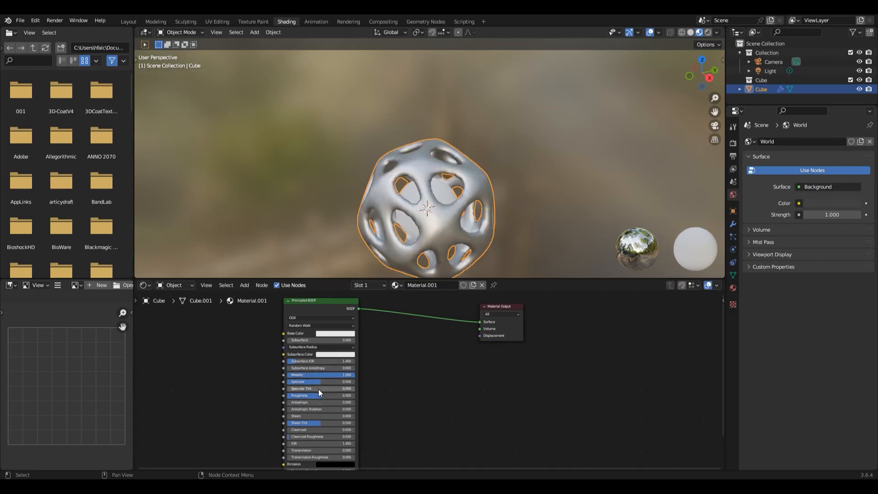
drag(322, 394, 311, 395)
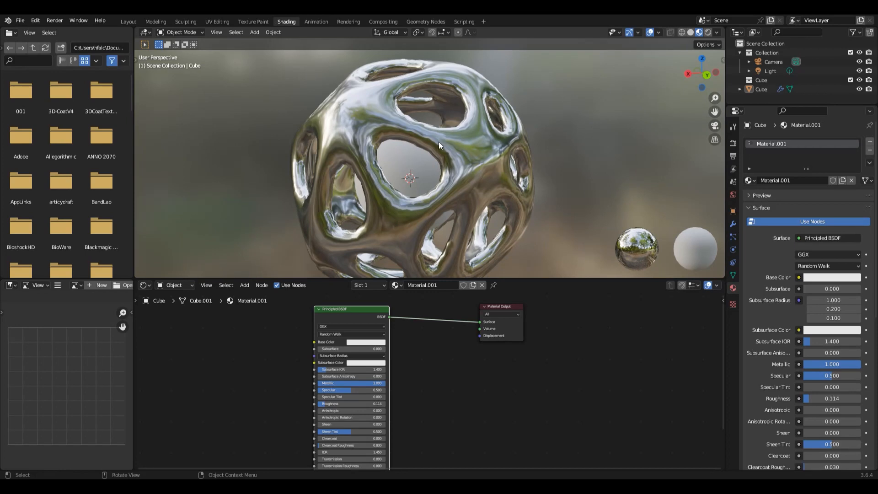
click(426, 22)
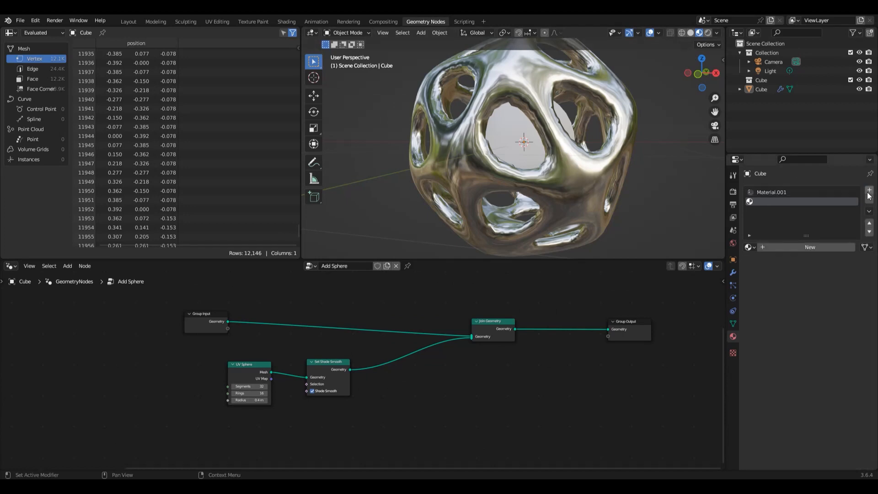
Step: Add a new Glow material in the empty slot with a blue Emission colour and strength 10
click(869, 191)
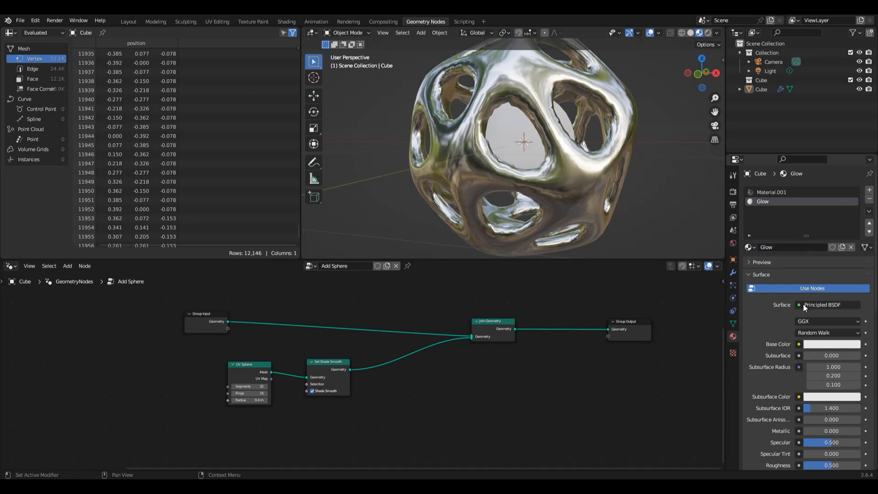
scroll(down, 3)
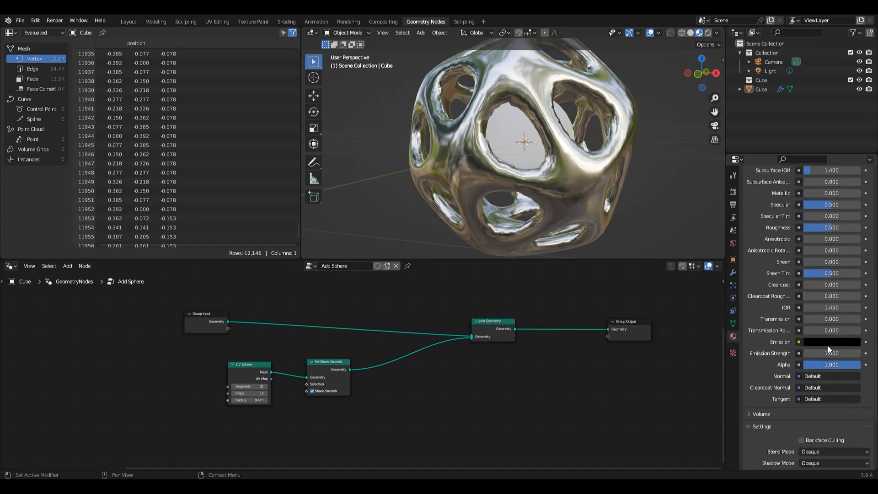
click(831, 342)
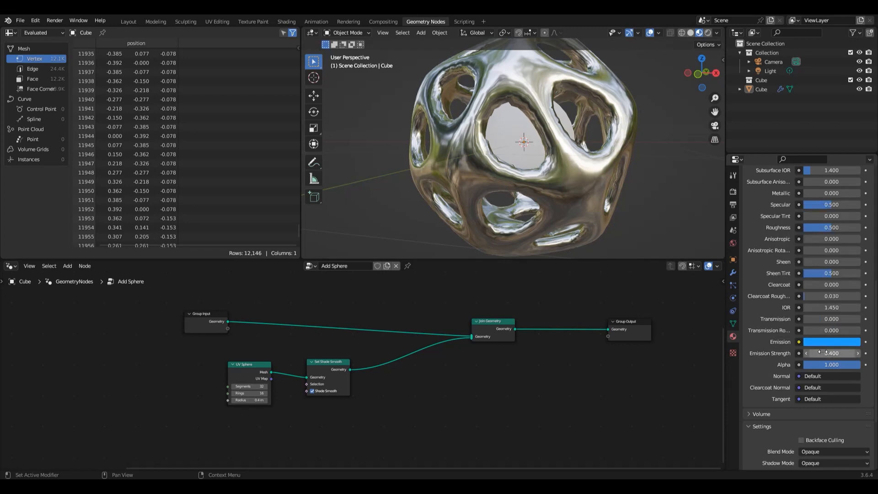
click(66, 265)
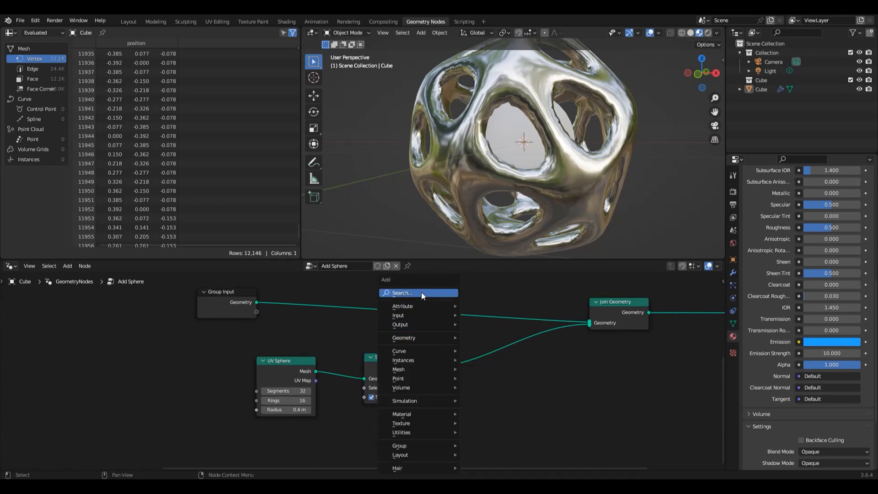
Step: Insert a Set Material node after Set Shade Smooth assigning Glow to the inner sphere
text(set)
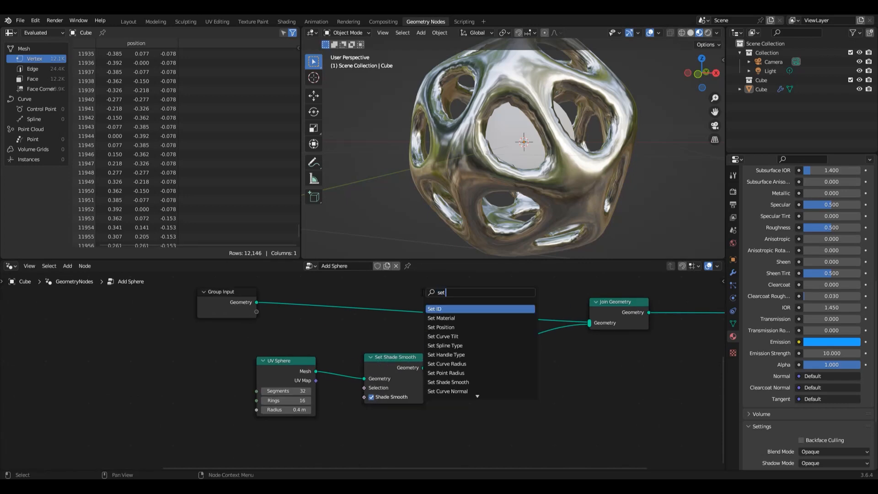
click(441, 318)
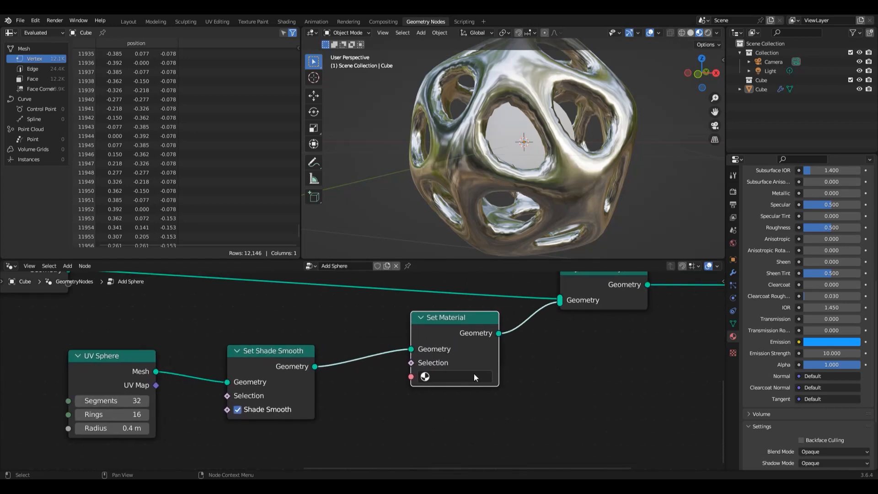
click(459, 376)
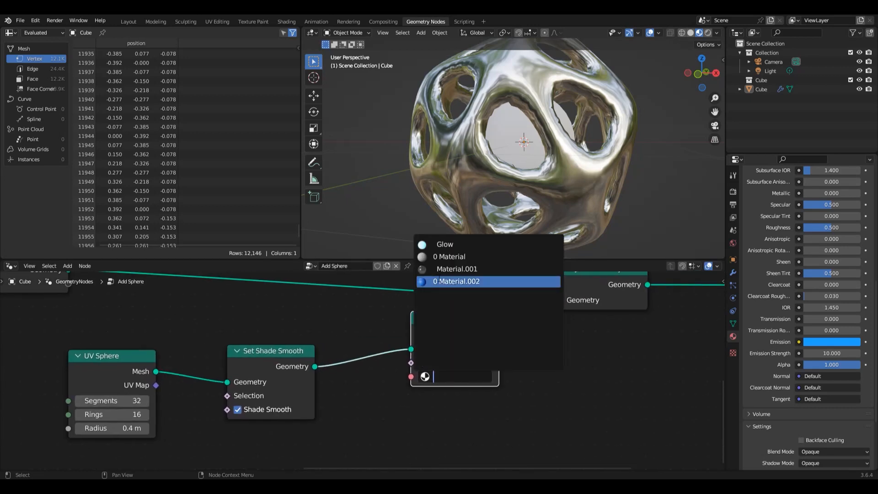
click(445, 244)
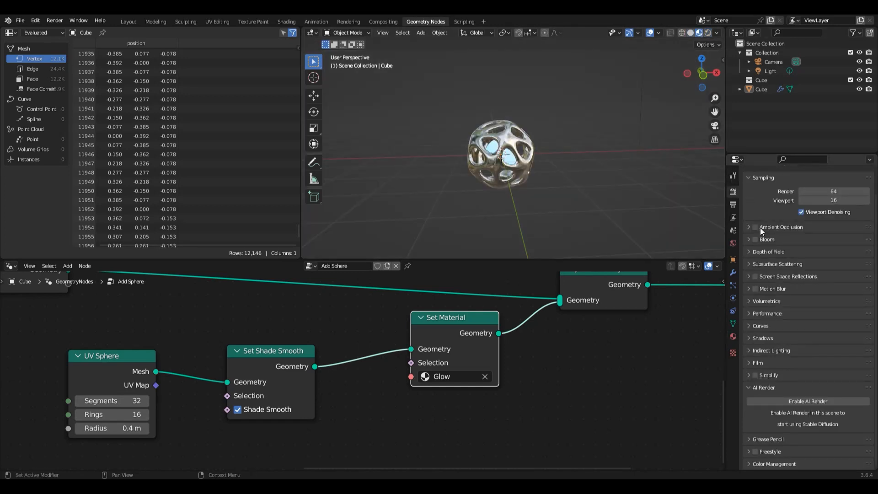
Step: Enable Bloom in Render Properties and raise Glow's Emission Strength to 50
click(753, 239)
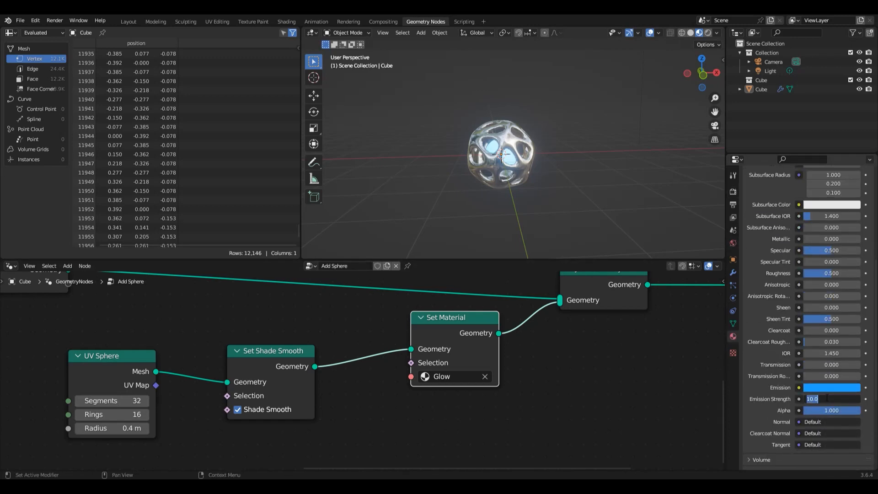
text(5)
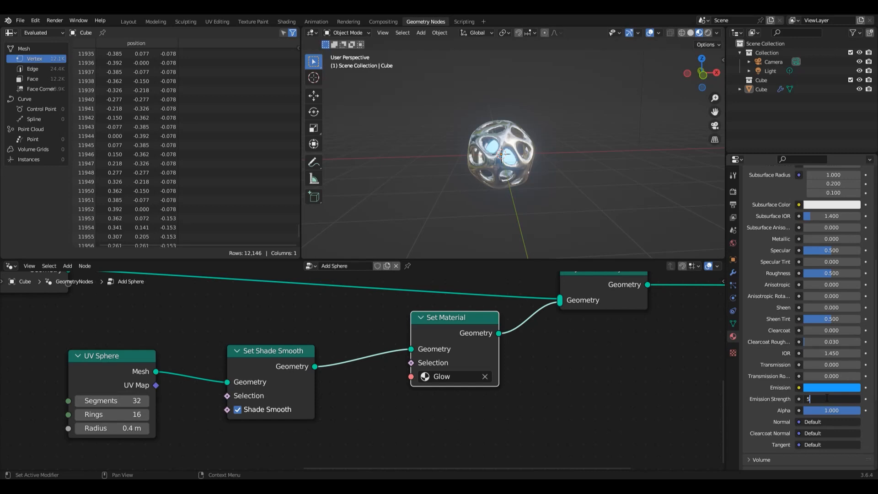
text(50)
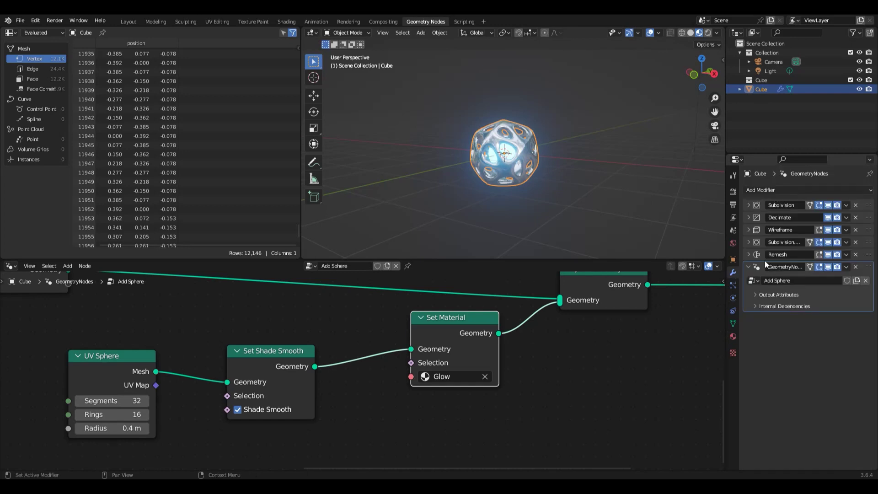
Step: Collapse the GeometryNodes modifier panel and switch back to the Layout workspace
click(748, 267)
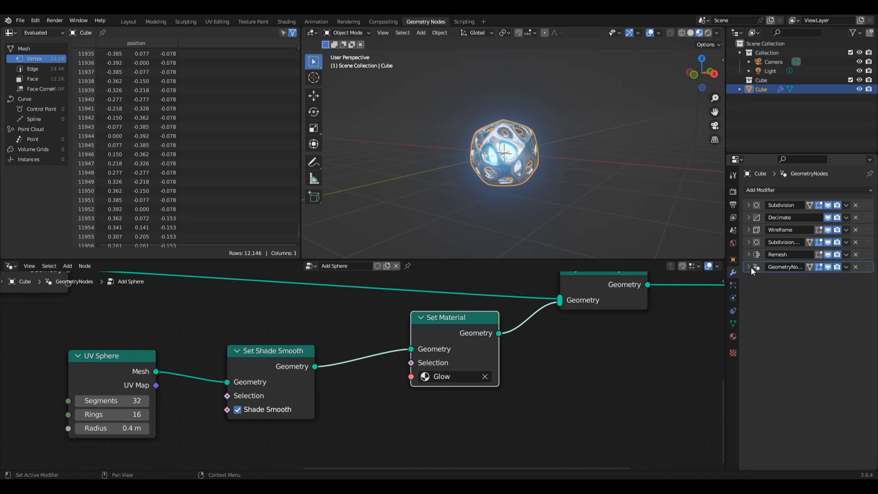
click(130, 21)
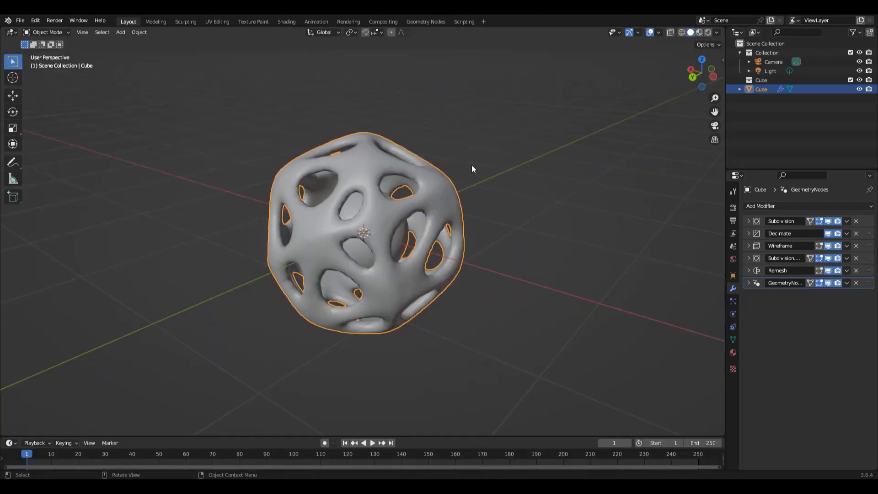
mouse_move(706, 33)
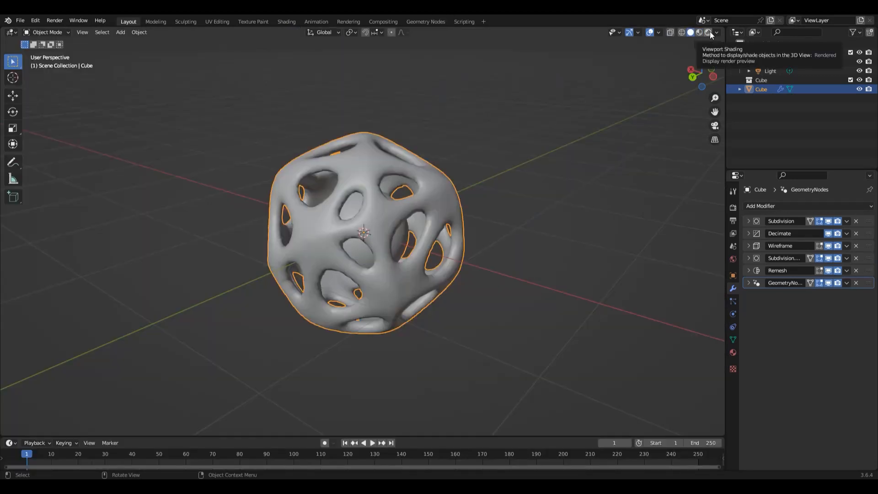
Step: Change the viewport shading mode so the cube's blue inner glow is previewed
click(707, 32)
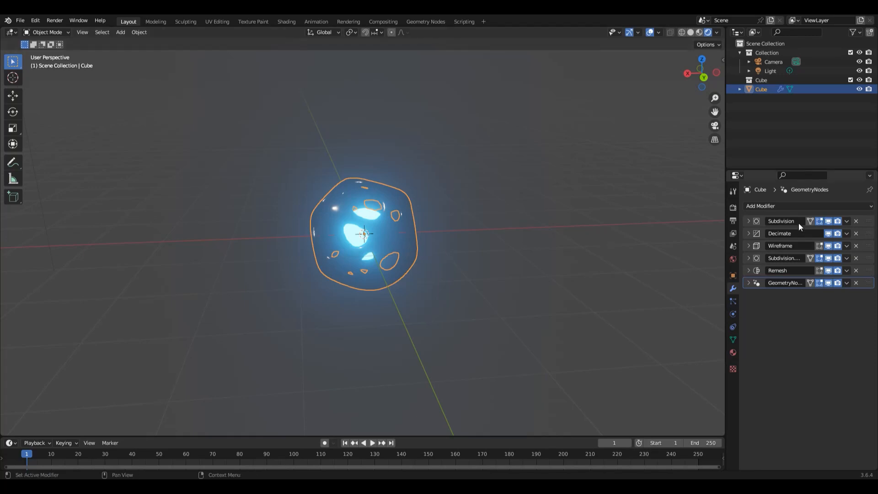
mouse_move(795, 263)
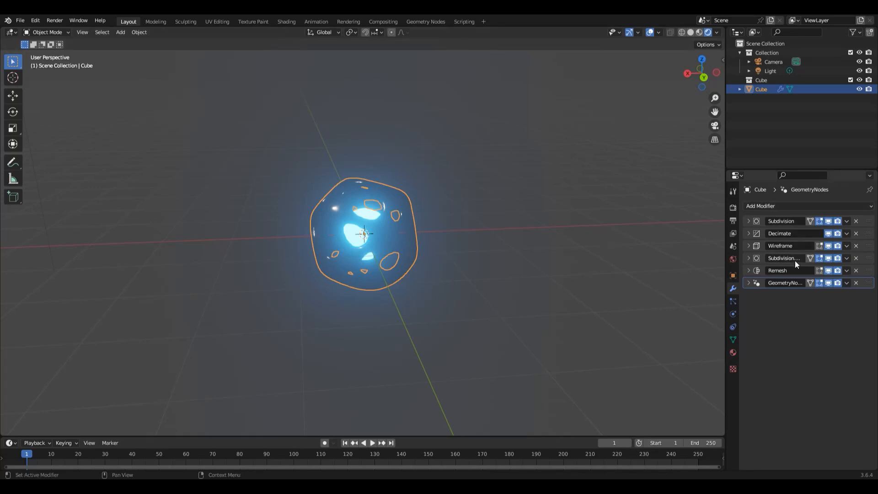
mouse_move(796, 261)
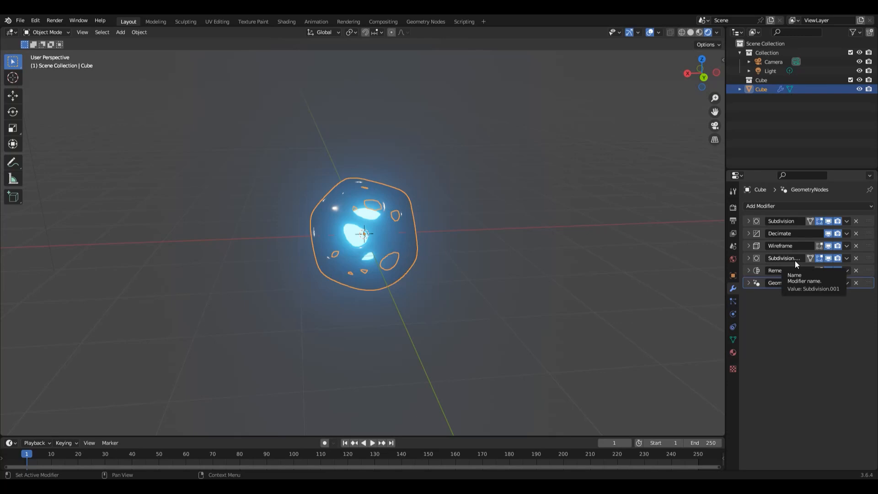
mouse_move(785, 282)
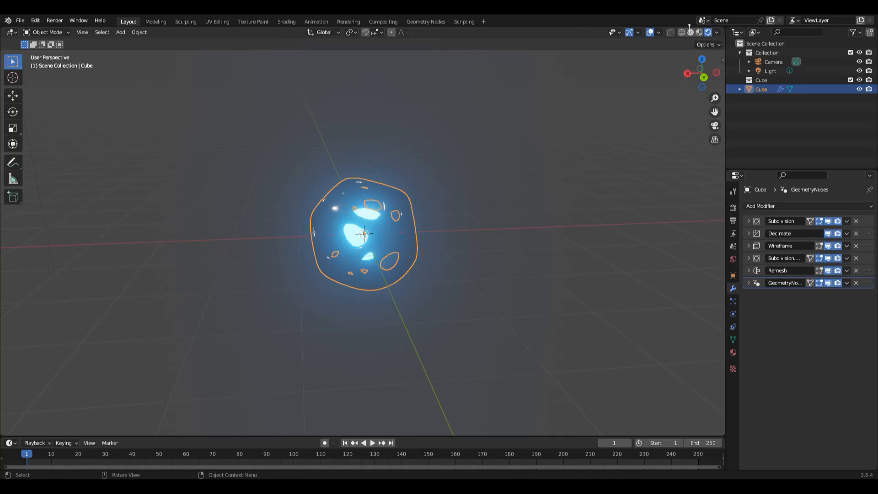
mouse_move(373, 177)
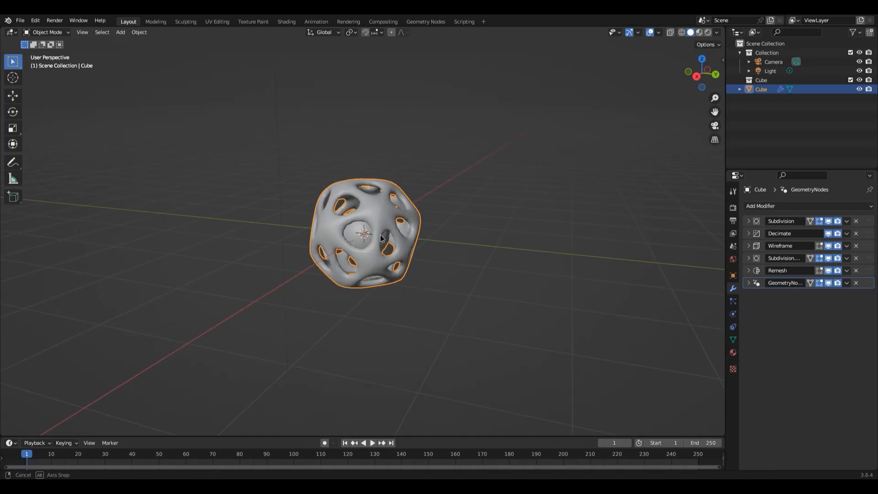
key(Tab)
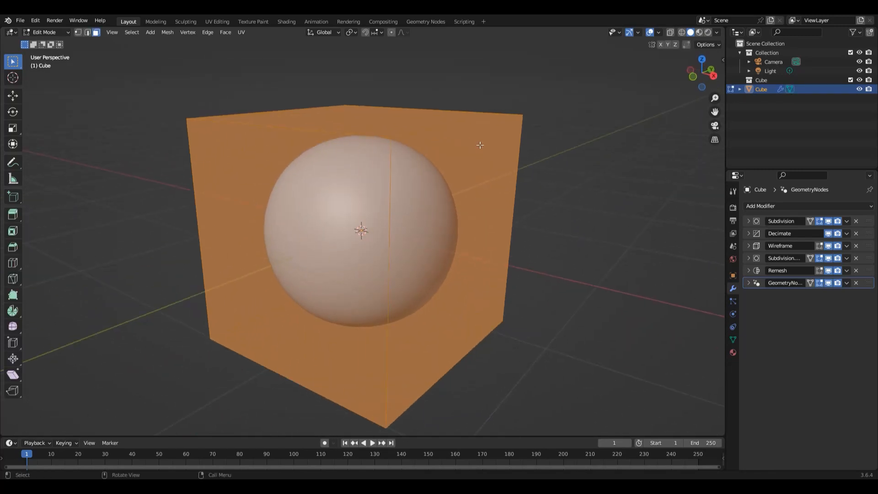
mouse_move(67, 28)
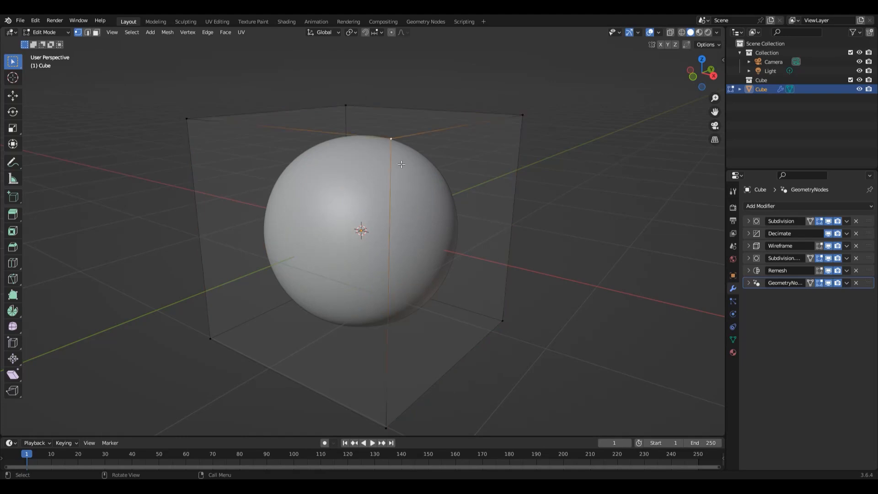
drag(400, 163, 421, 204)
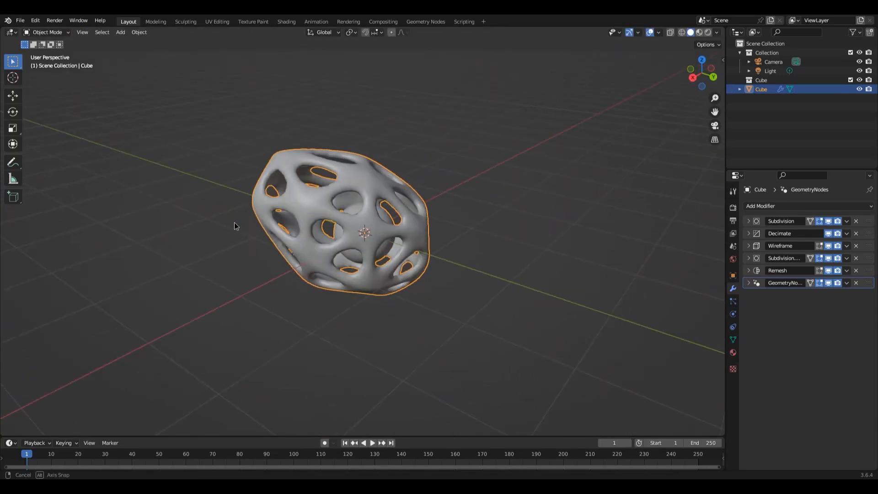
key(Tab)
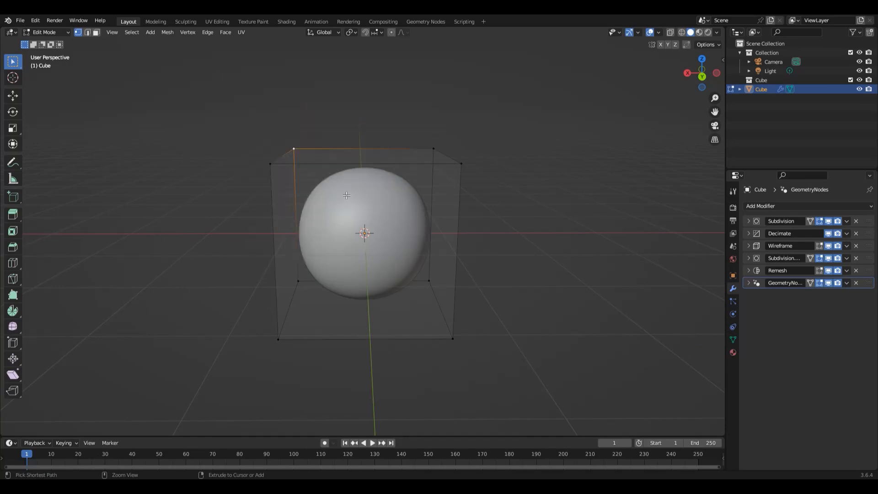
key(Tab)
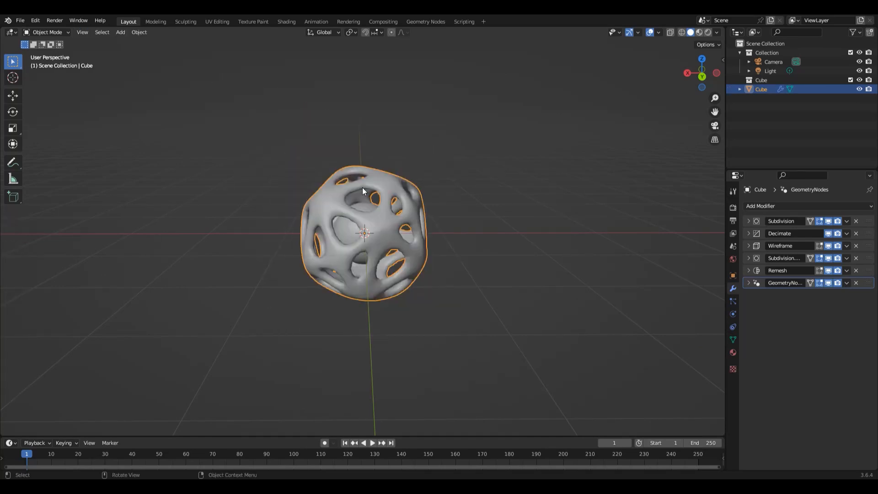
mouse_move(379, 212)
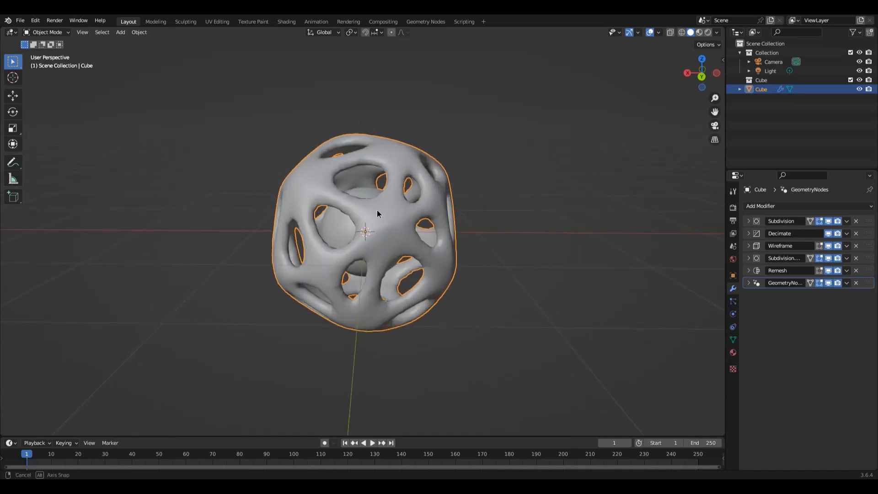
drag(377, 213, 343, 204)
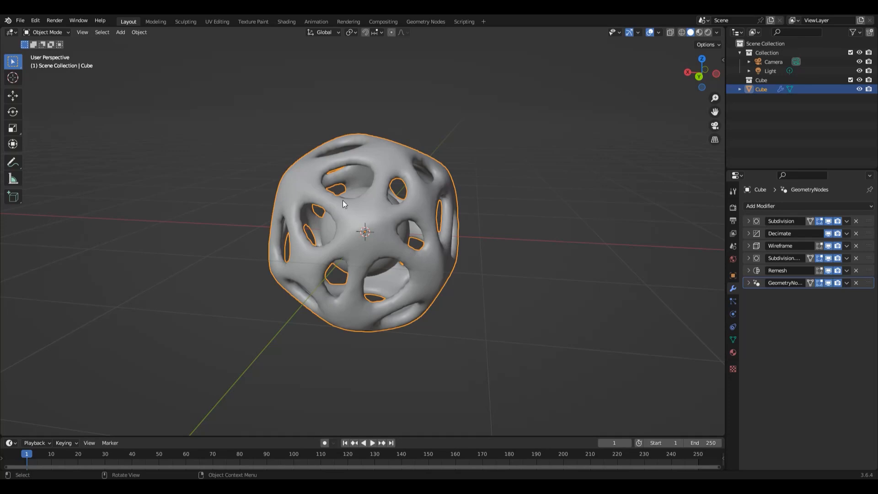
mouse_move(556, 208)
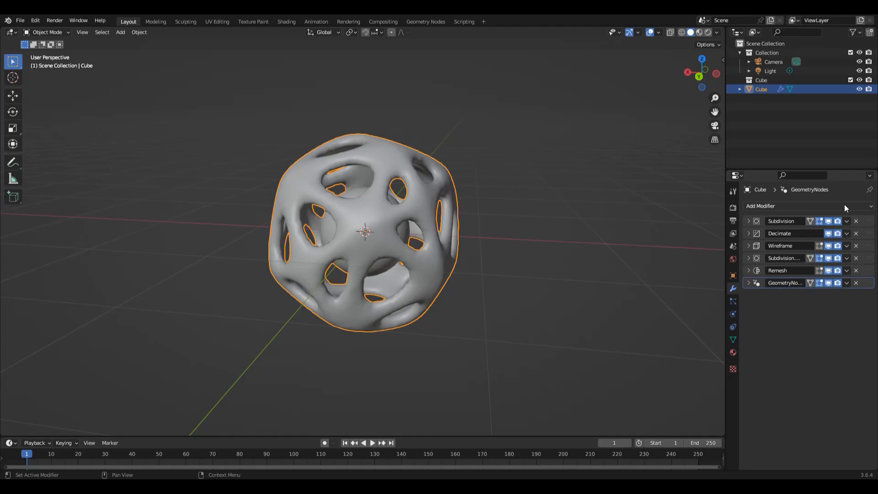
click(848, 283)
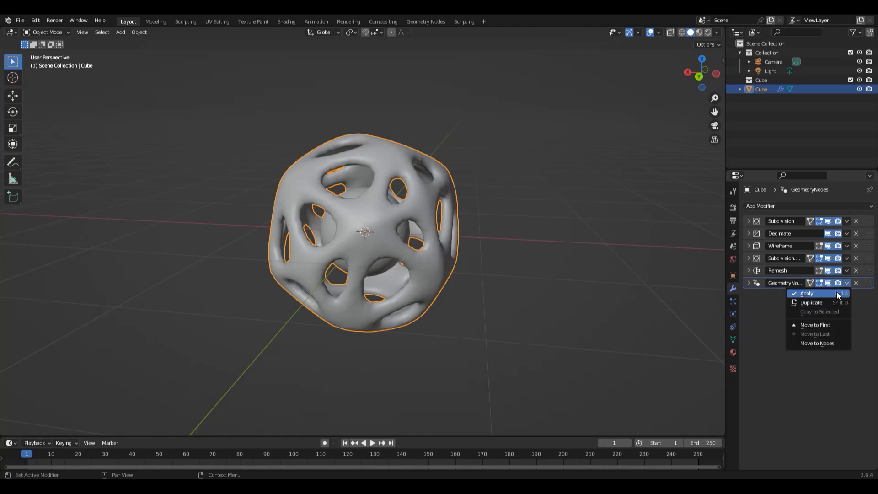
mouse_move(830, 294)
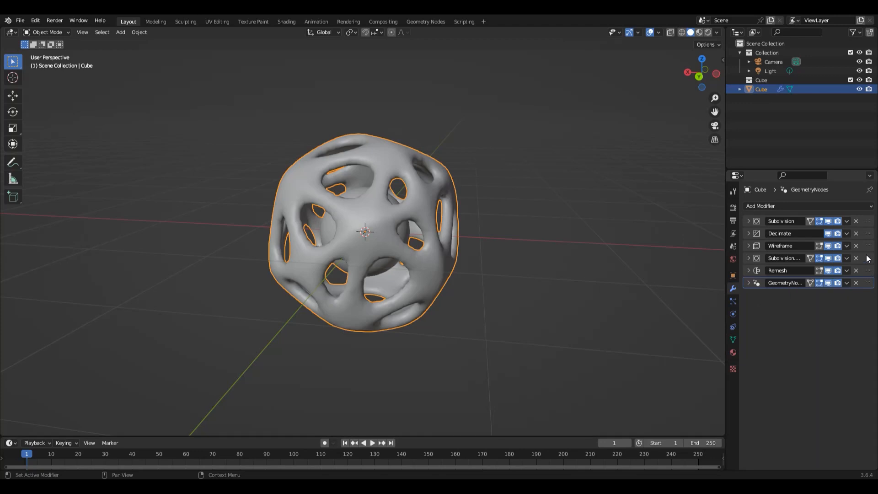
mouse_move(278, 250)
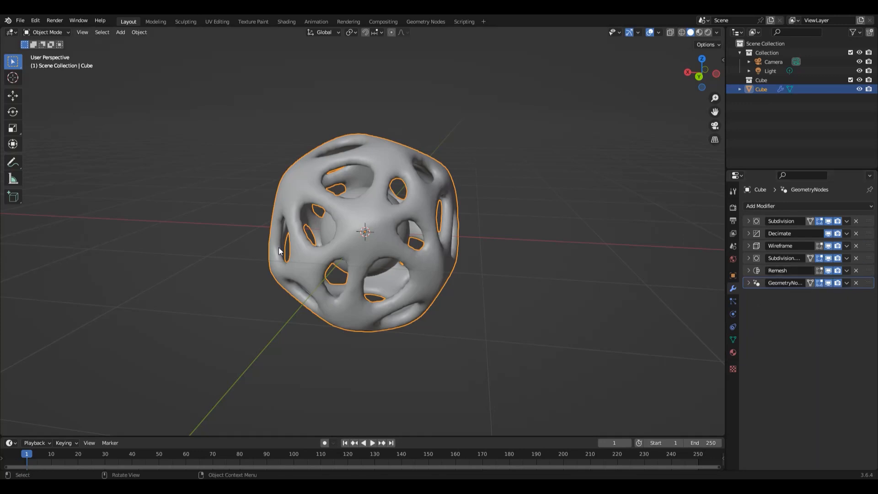
mouse_move(345, 221)
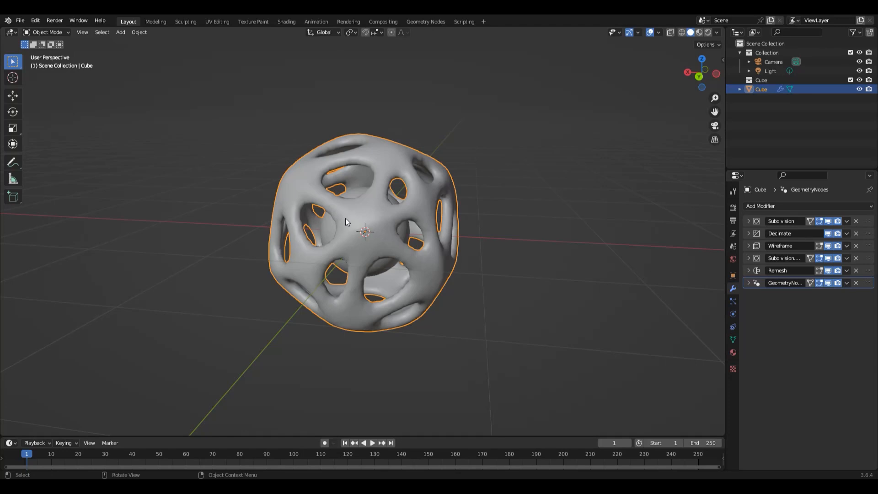
Step: Duplicate the cube, convert Cube.001 to a mesh, and briefly inspect its dense vertices in Edit Mode
right_click(346, 221)
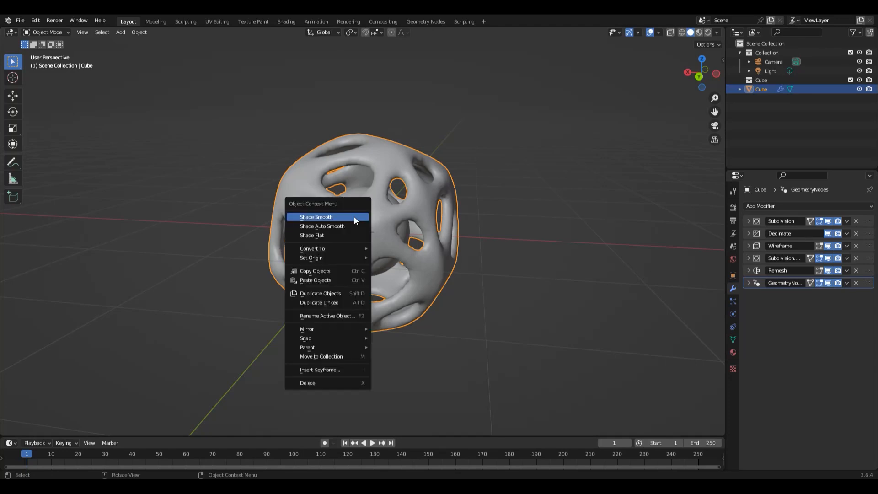
mouse_move(341, 248)
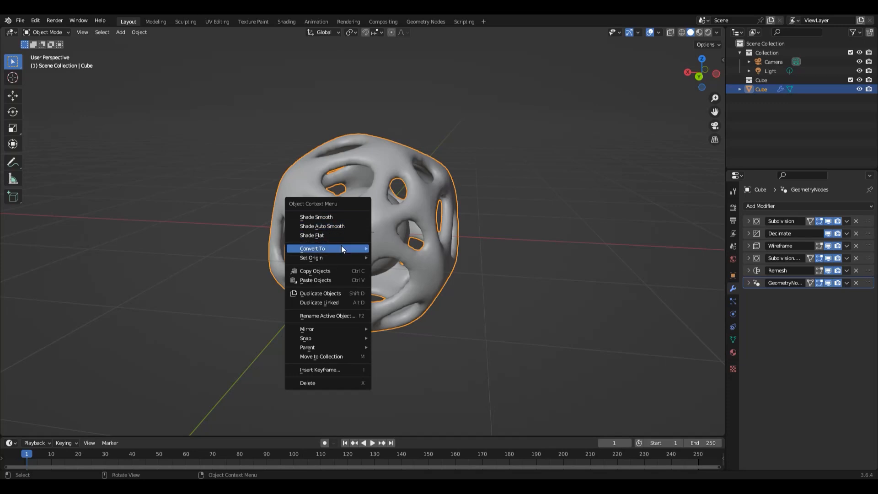
mouse_move(400, 258)
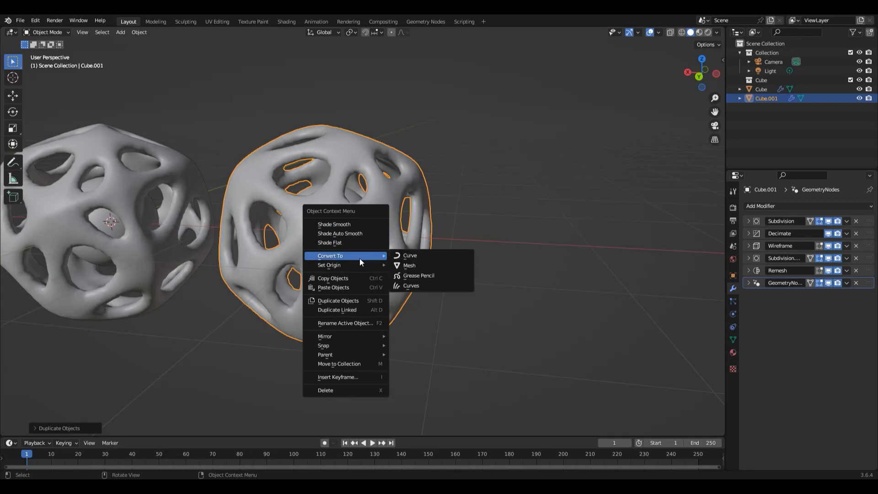
click(410, 266)
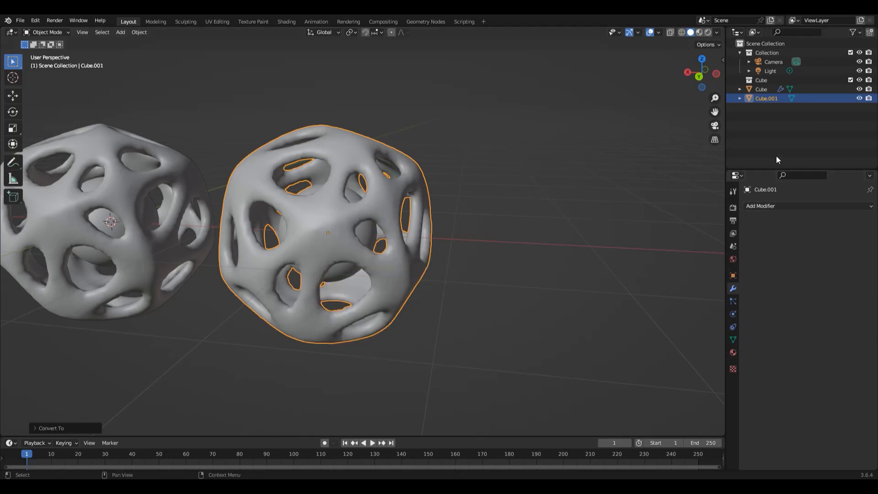
key(Tab)
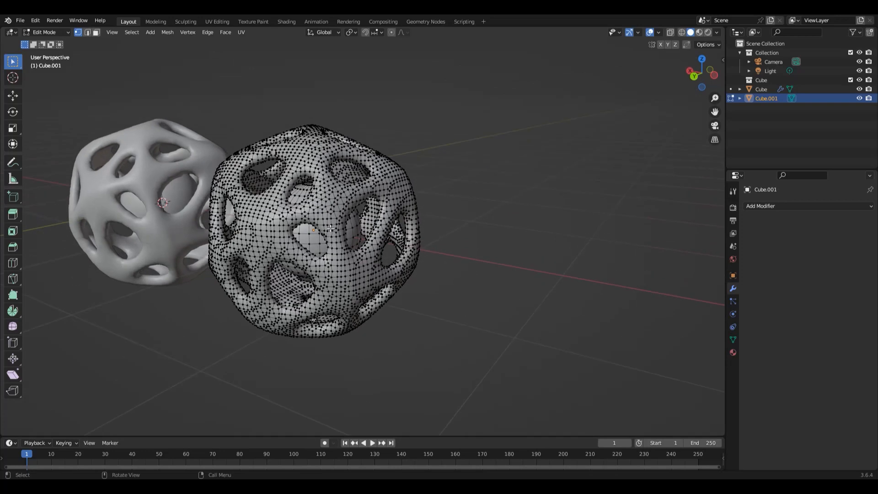
key(Tab)
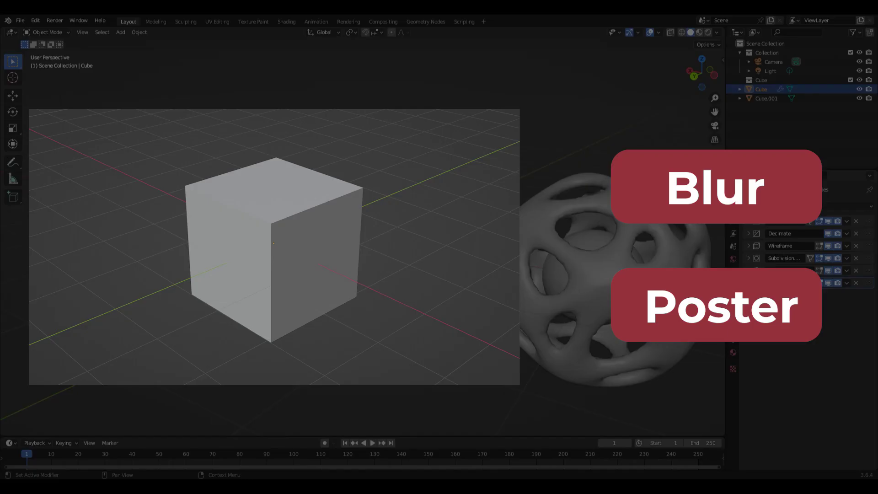
Step: Make the original Cube active again so its six-modifier stack shows beside the baked copy
click(715, 187)
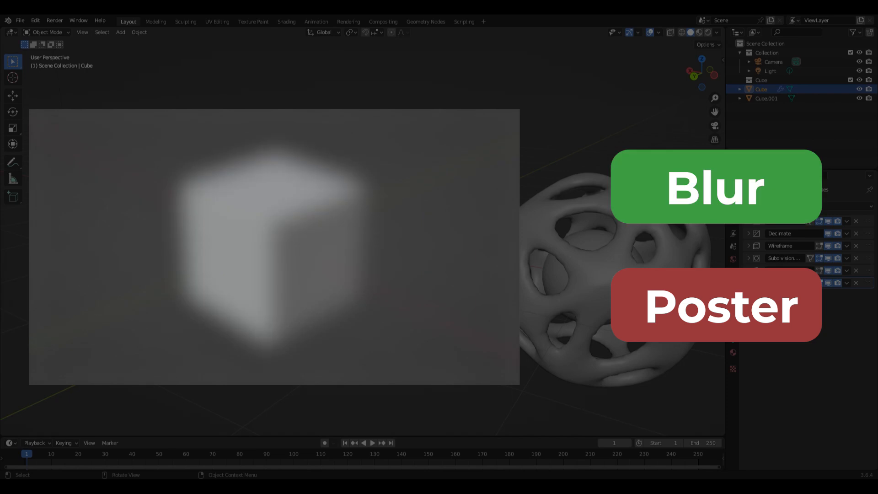
click(716, 306)
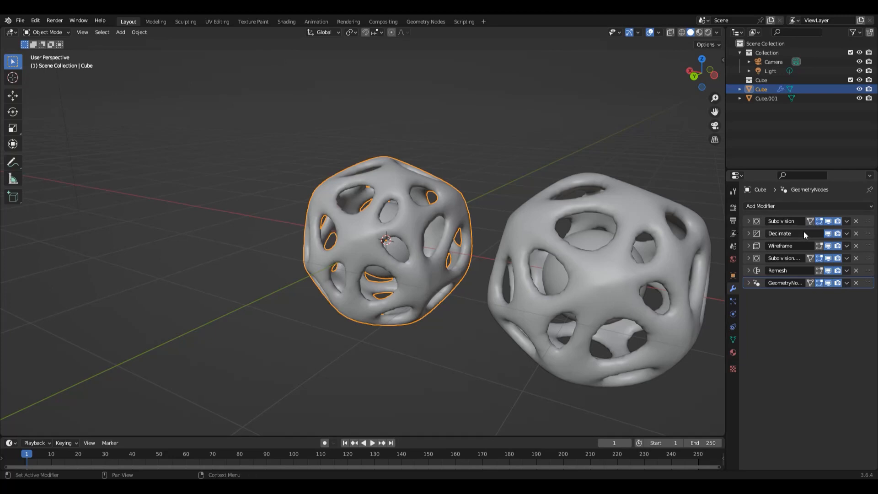
mouse_move(779, 234)
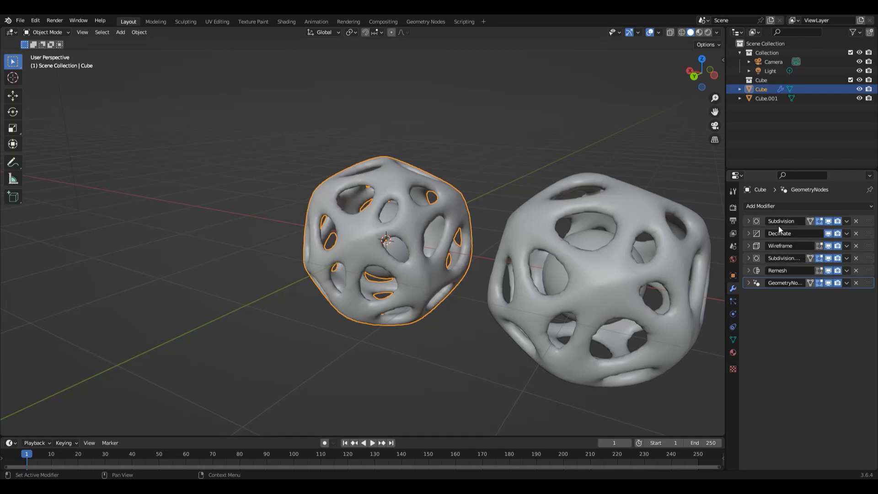
mouse_move(794, 277)
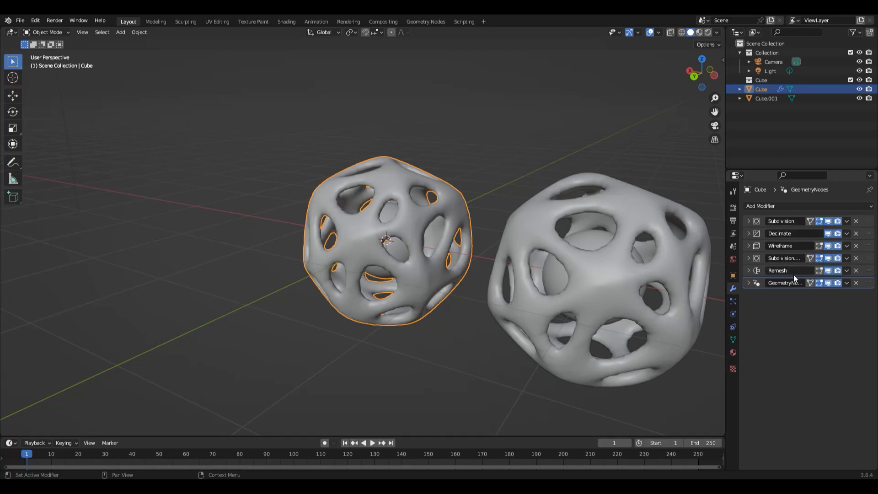
mouse_move(777, 348)
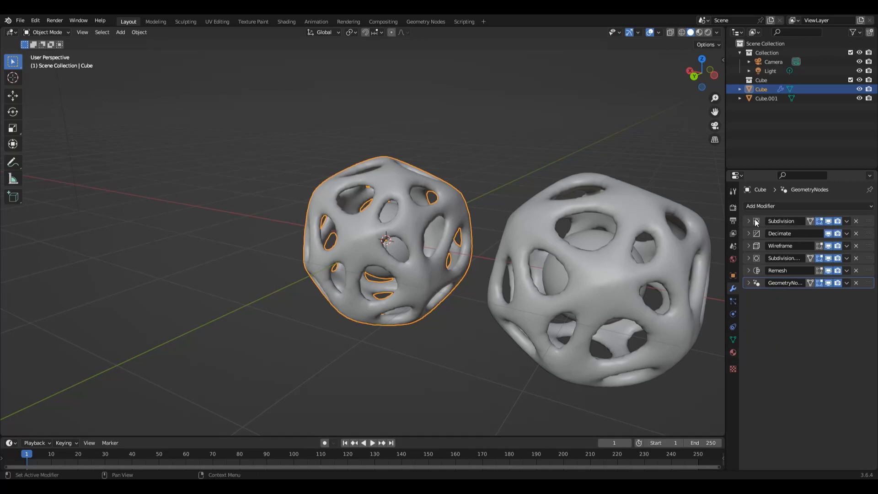
click(826, 221)
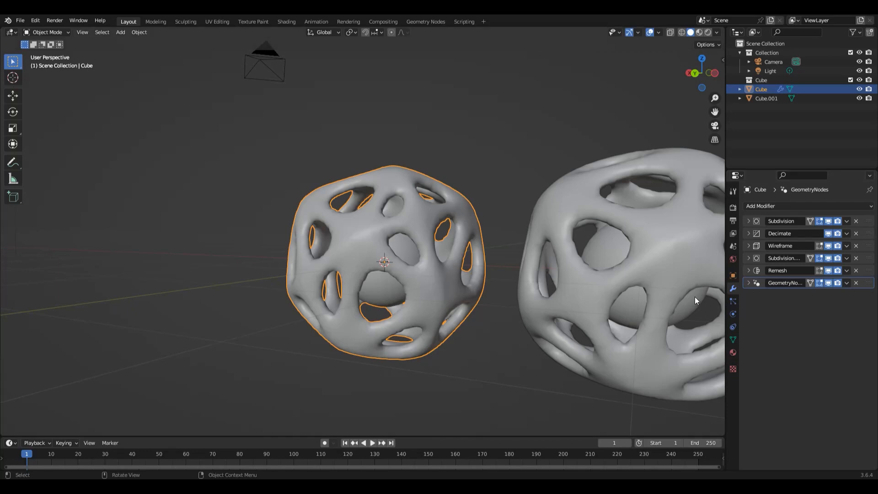
mouse_move(804, 247)
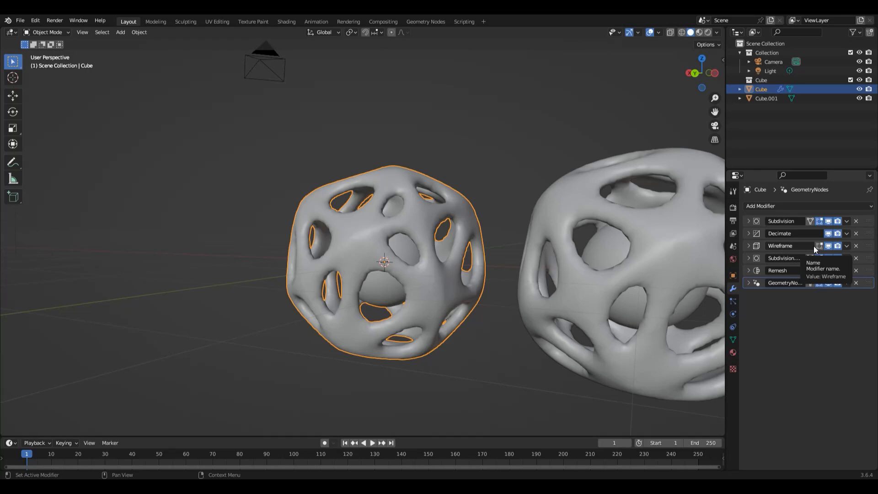
mouse_move(625, 294)
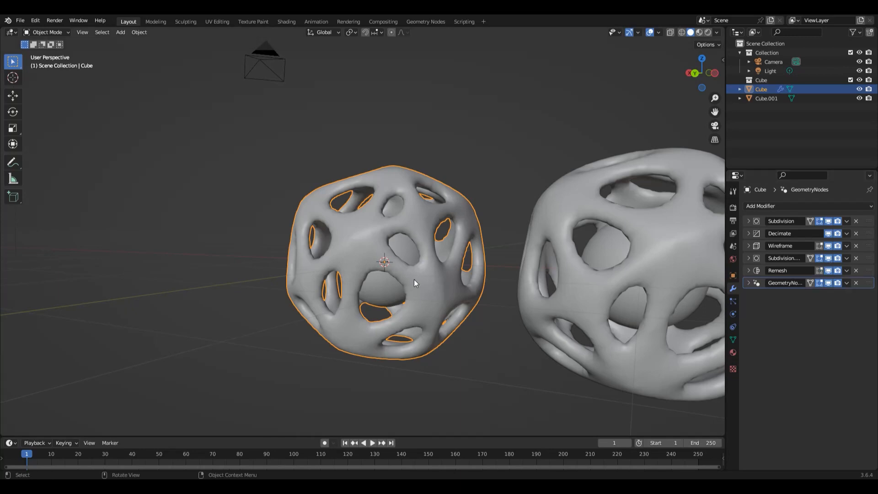
mouse_move(415, 282)
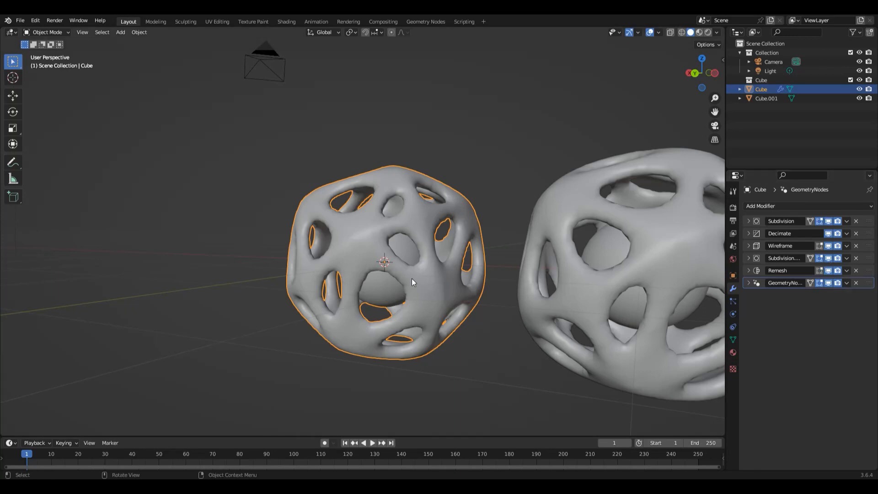